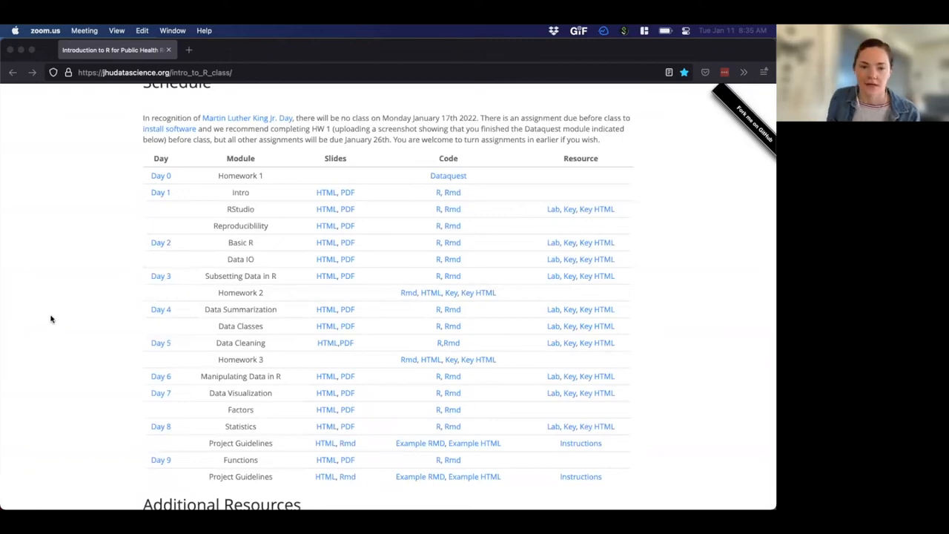
# Bring up the Basic R lecture slides in Firefox.
pyautogui.scroll(3)
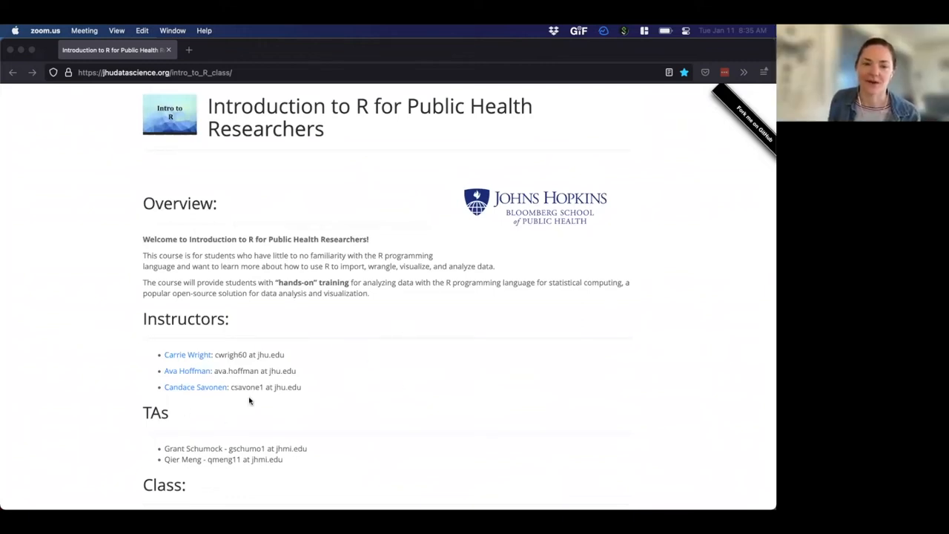
pyautogui.scroll(-3)
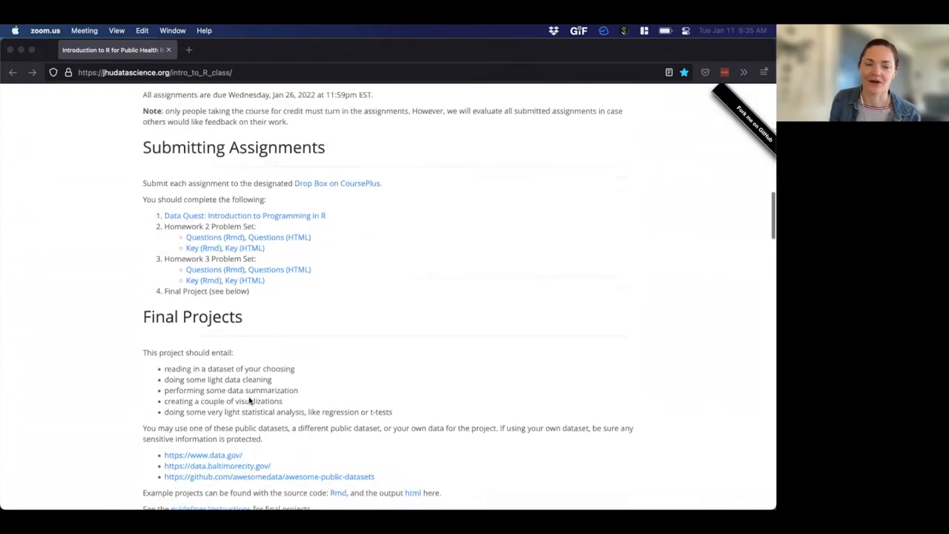
pyautogui.scroll(3)
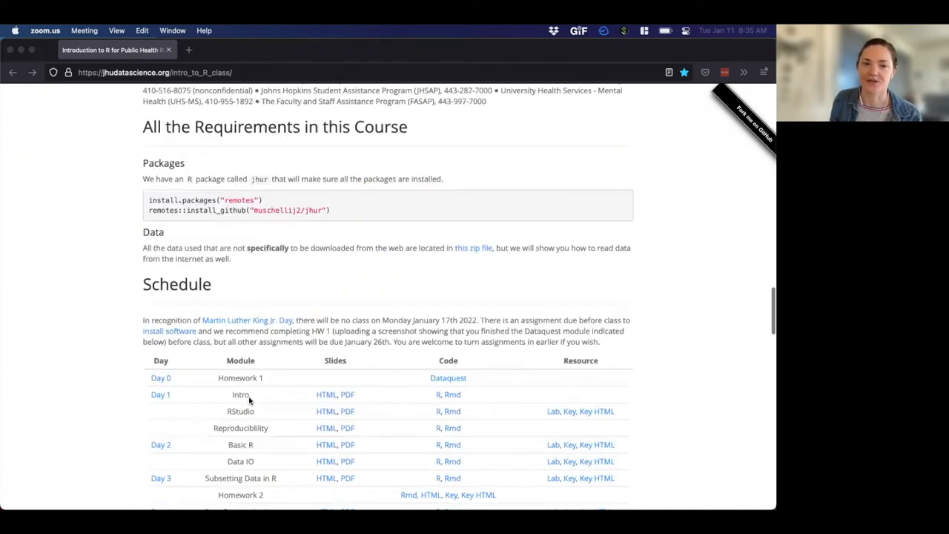
pyautogui.scroll(-3)
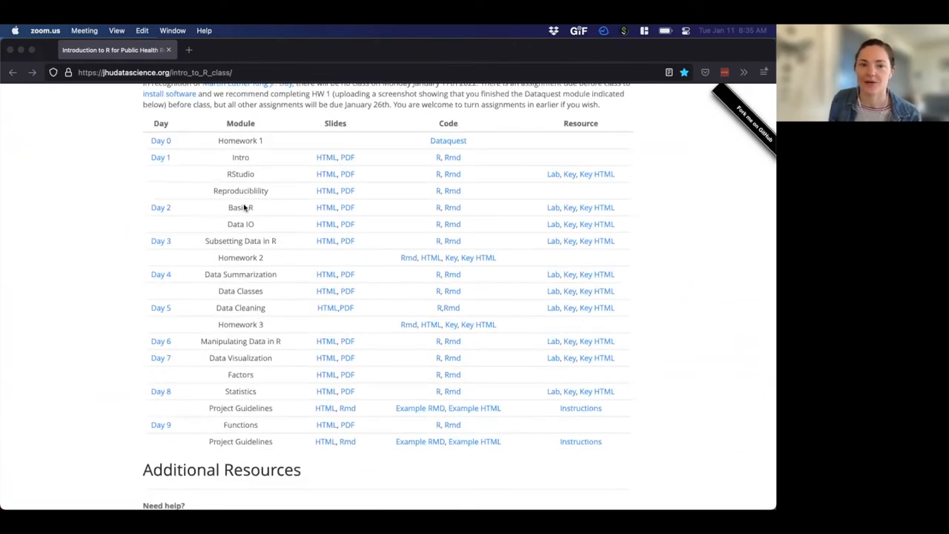
pyautogui.moveTo(259, 208)
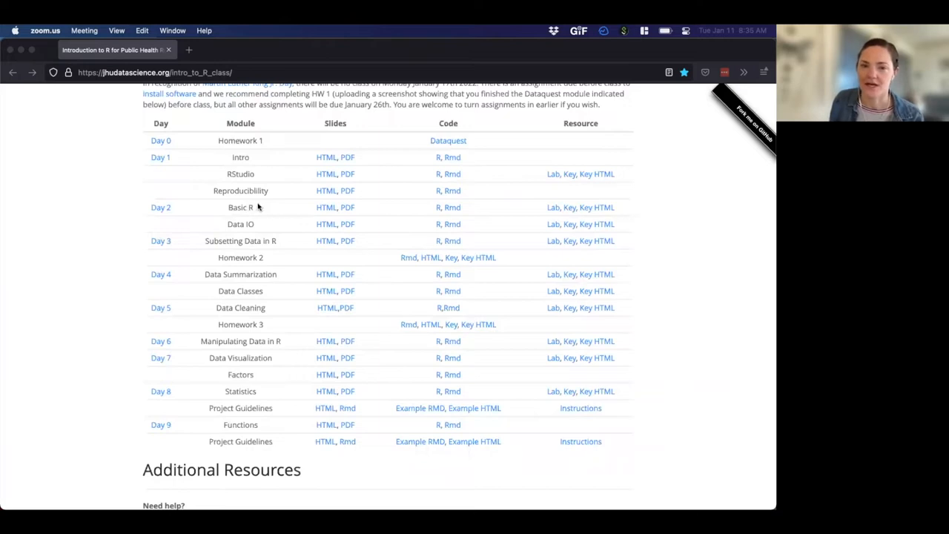
pyautogui.moveTo(433, 211)
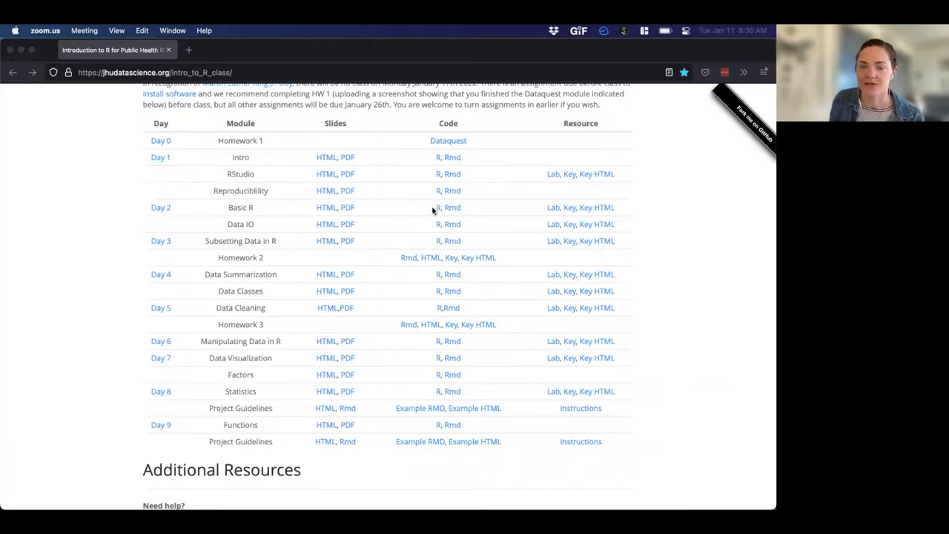
pyautogui.moveTo(424, 205)
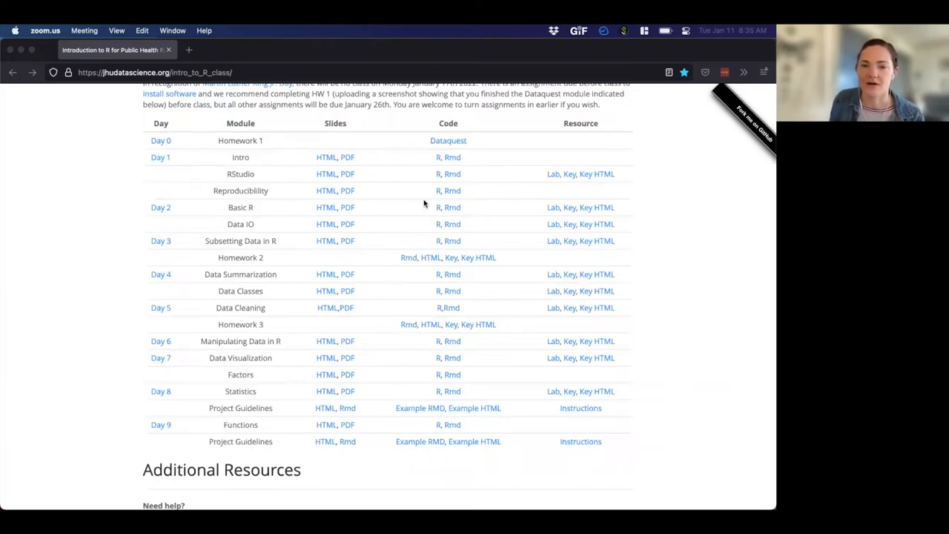
pyautogui.moveTo(477, 202)
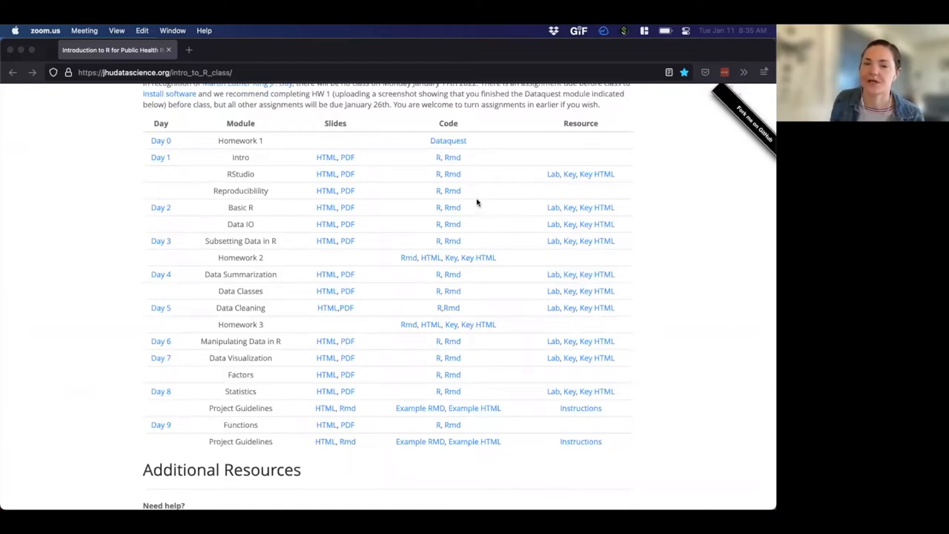
pyautogui.moveTo(437, 202)
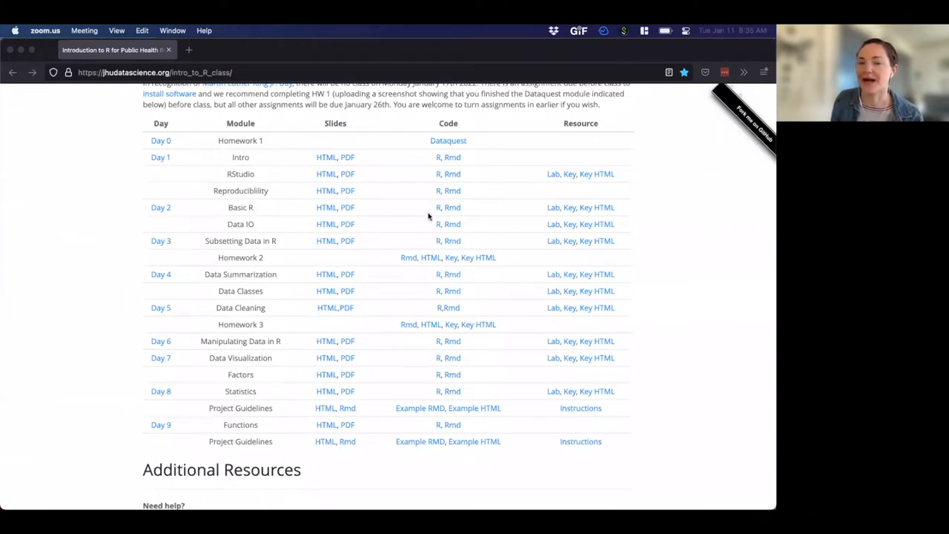
pyautogui.moveTo(448, 211)
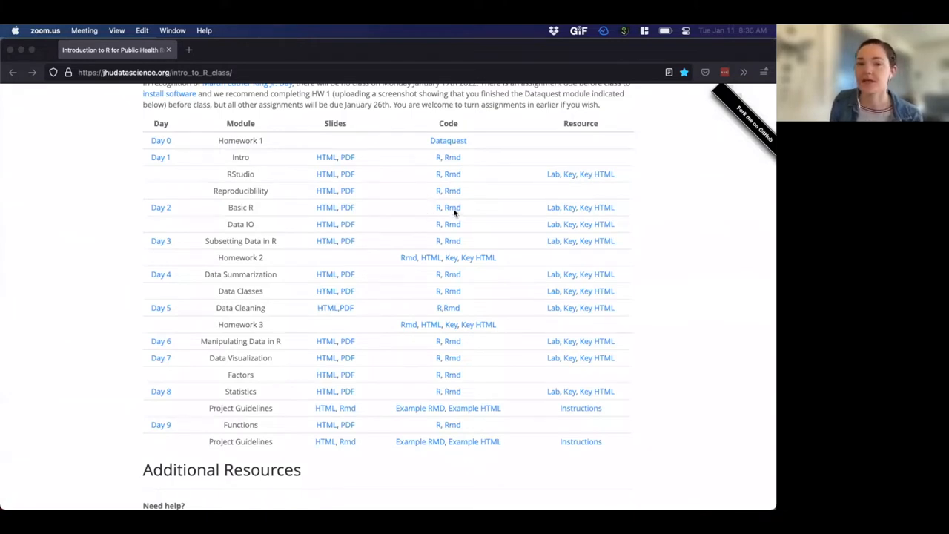
pyautogui.moveTo(469, 217)
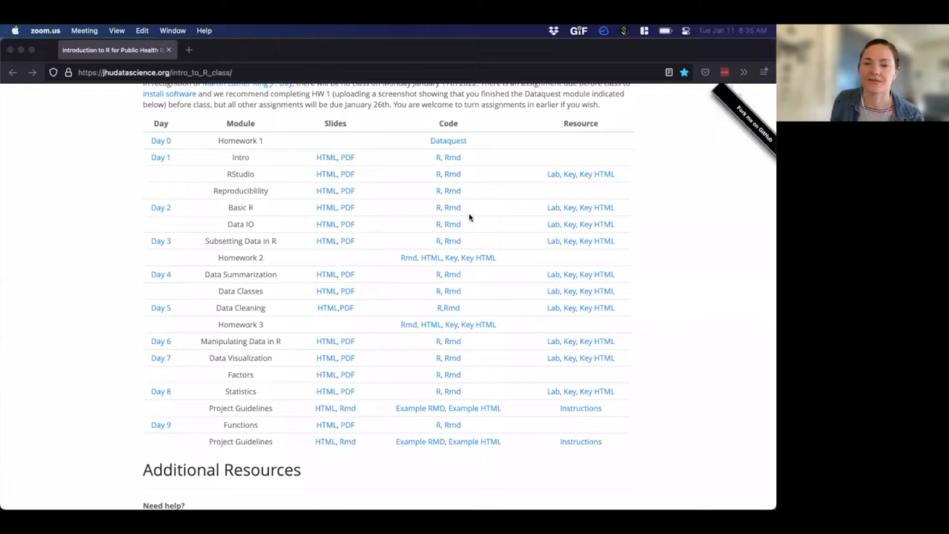
pyautogui.moveTo(325, 208)
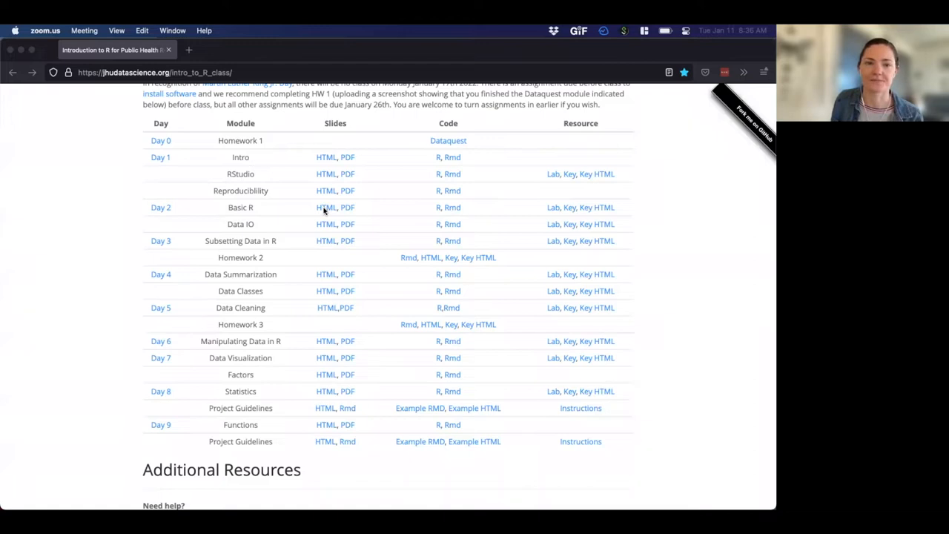
pyautogui.click(326, 208)
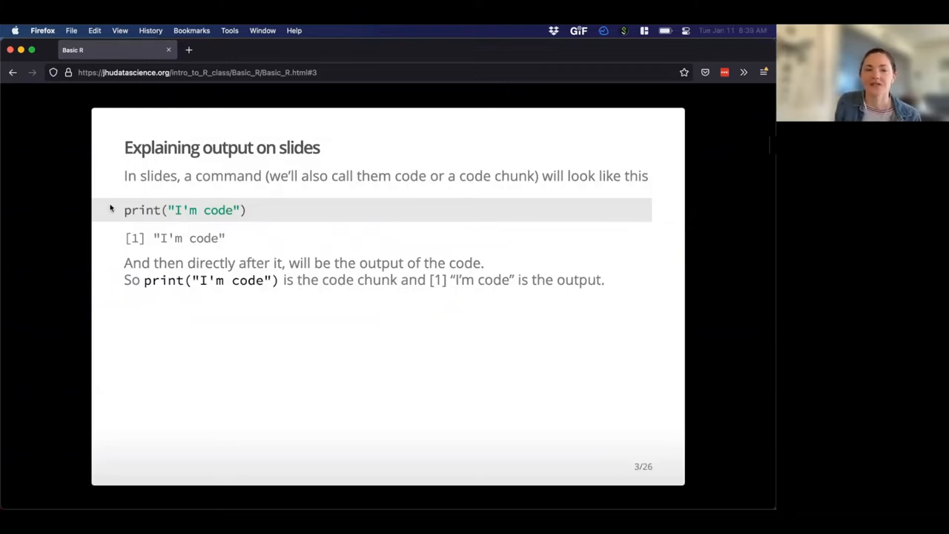
# Highlight the print example and an arithmetic example on the calculator slide.
pyautogui.doubleClick(184, 211)
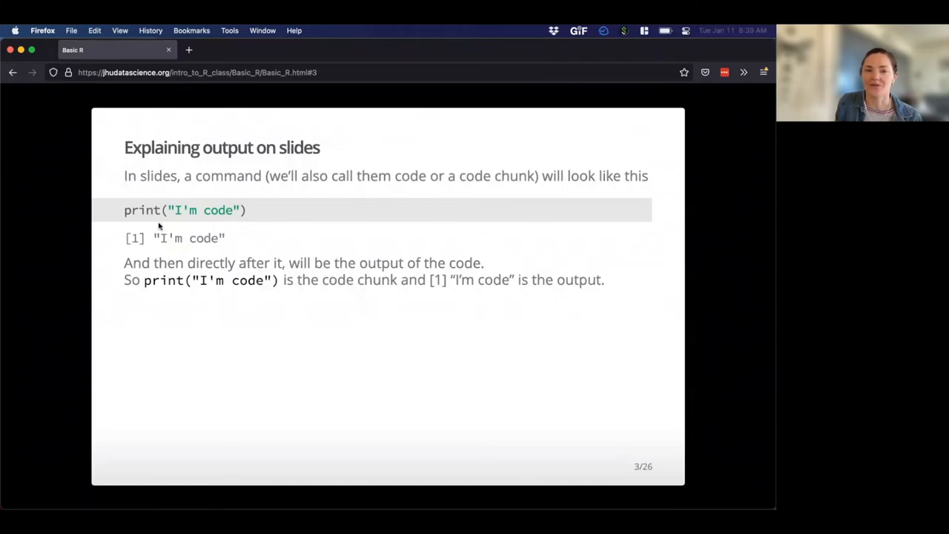
pyautogui.moveTo(264, 220)
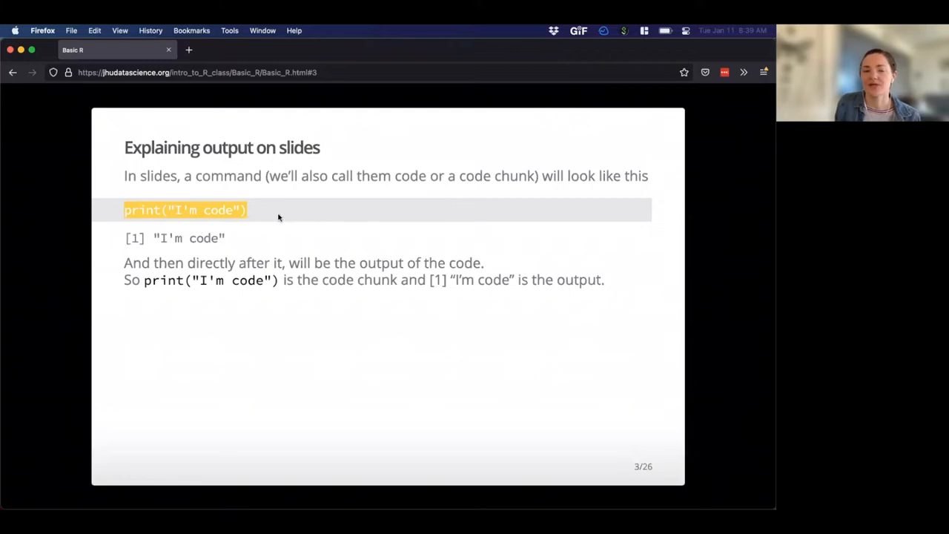
pyautogui.moveTo(255, 237)
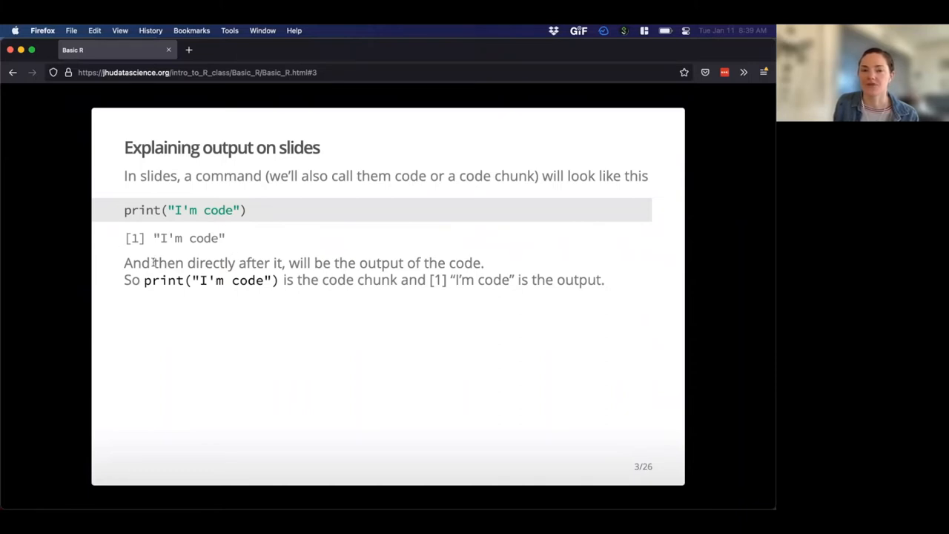
pyautogui.moveTo(192, 232)
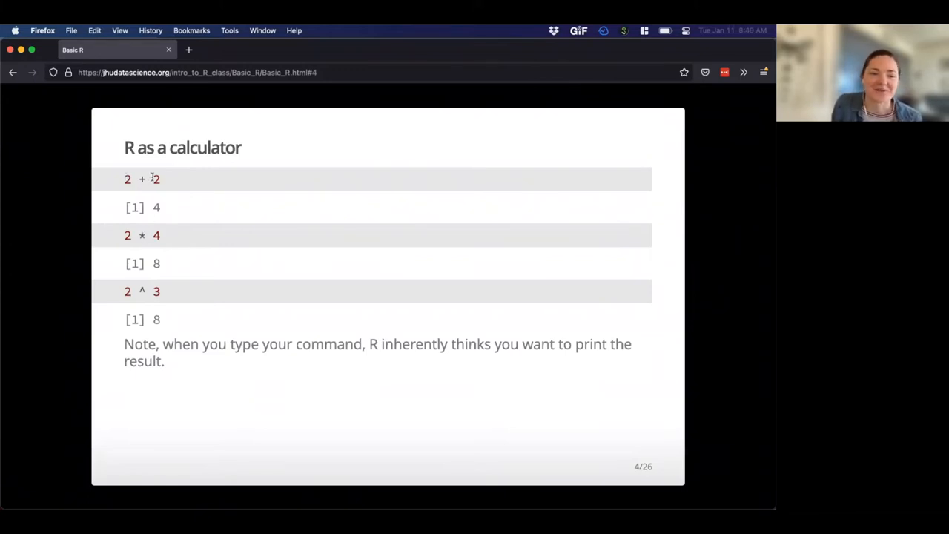
pyautogui.doubleClick(128, 178)
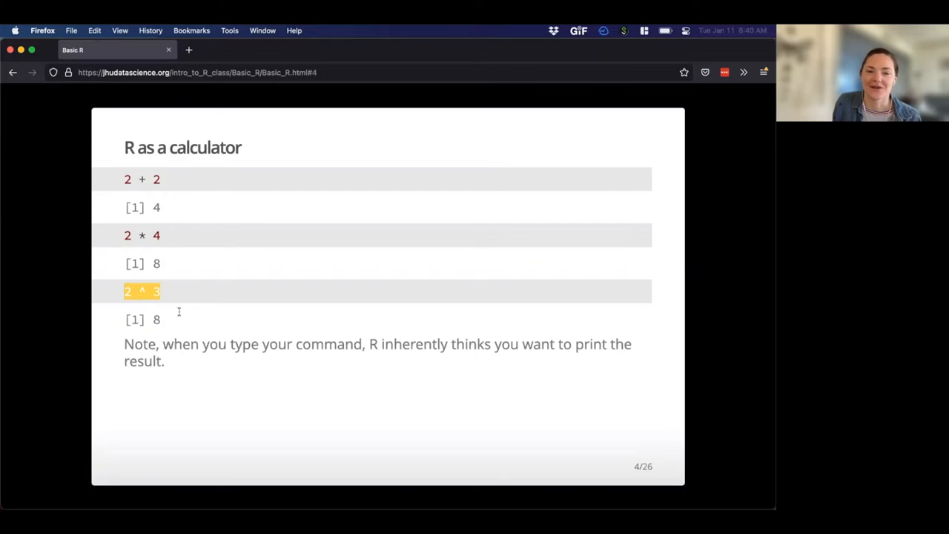
pyautogui.moveTo(147, 310)
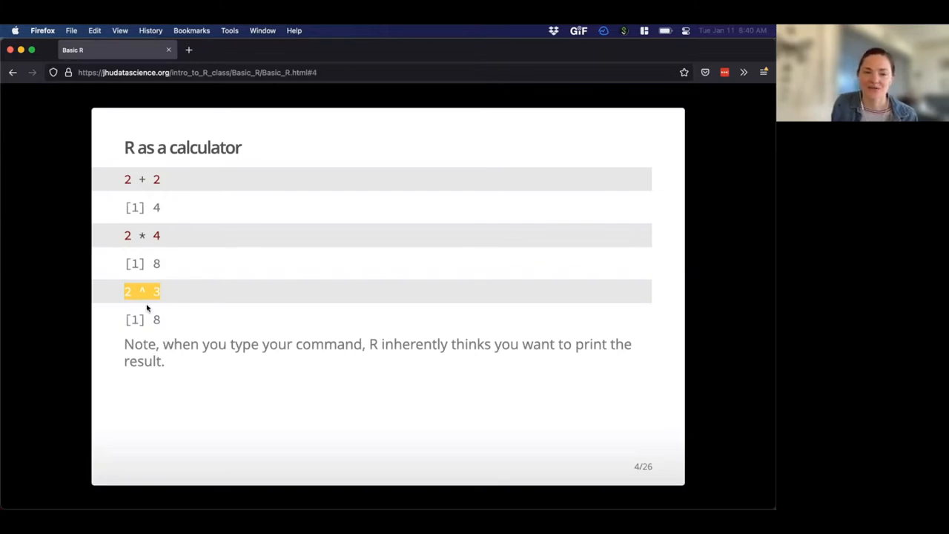
pyautogui.moveTo(270, 365)
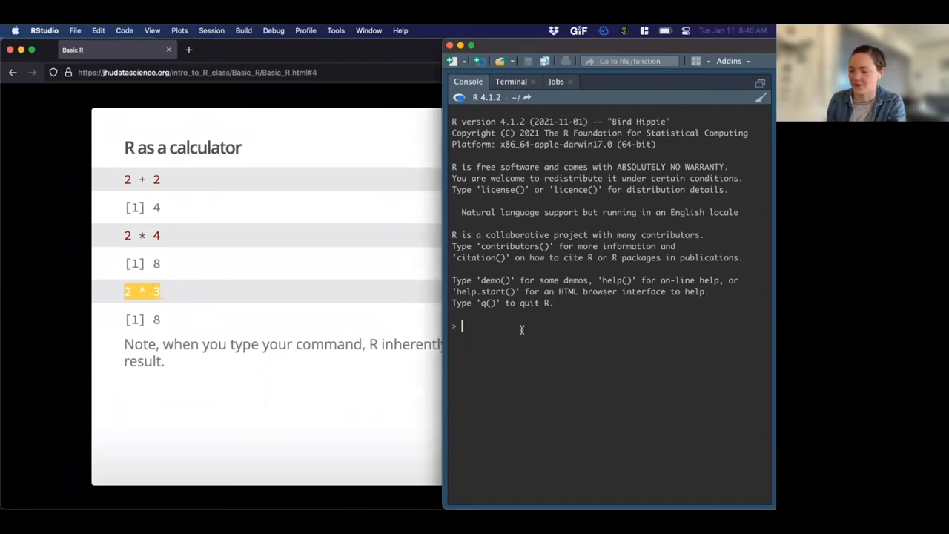
# Evaluate 2 + 2 in the console to get 4.
pyautogui.write('2 +')
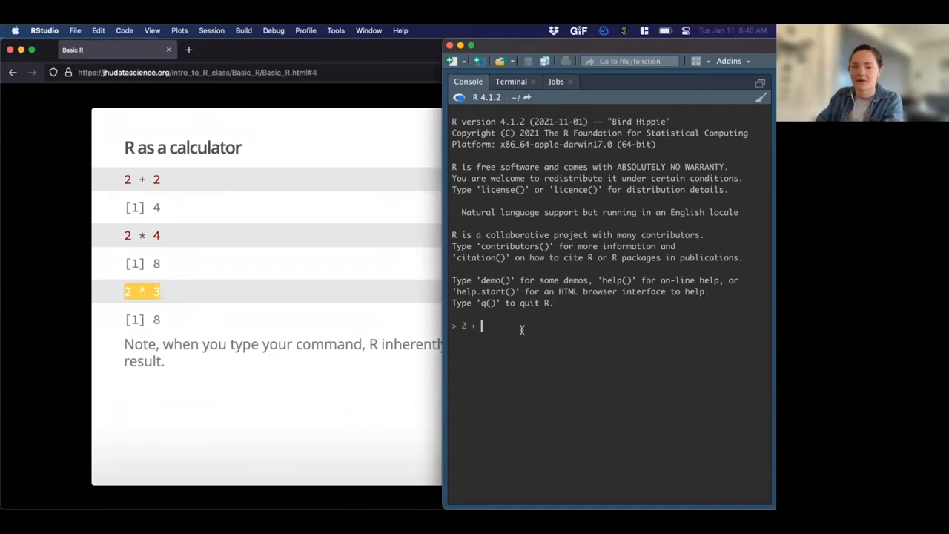
pyautogui.press('Return')
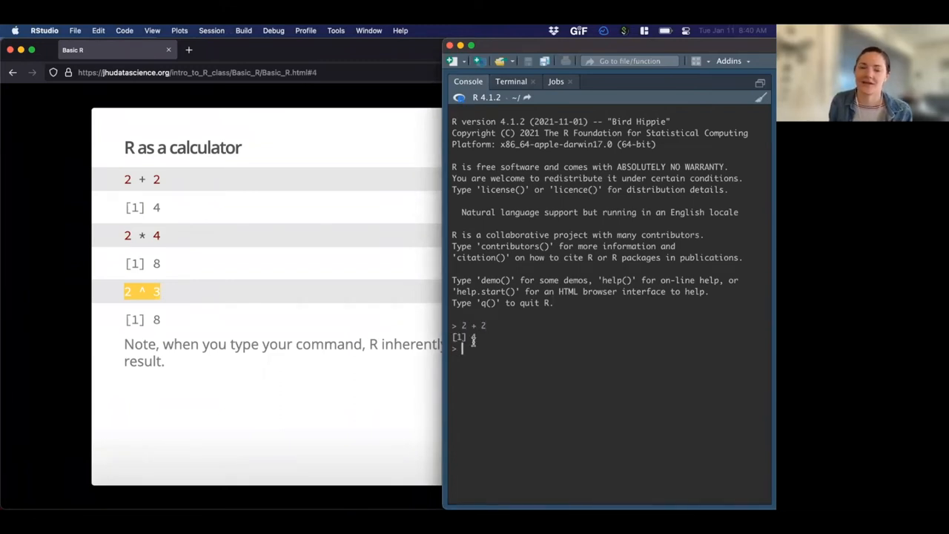
pyautogui.press('Return')
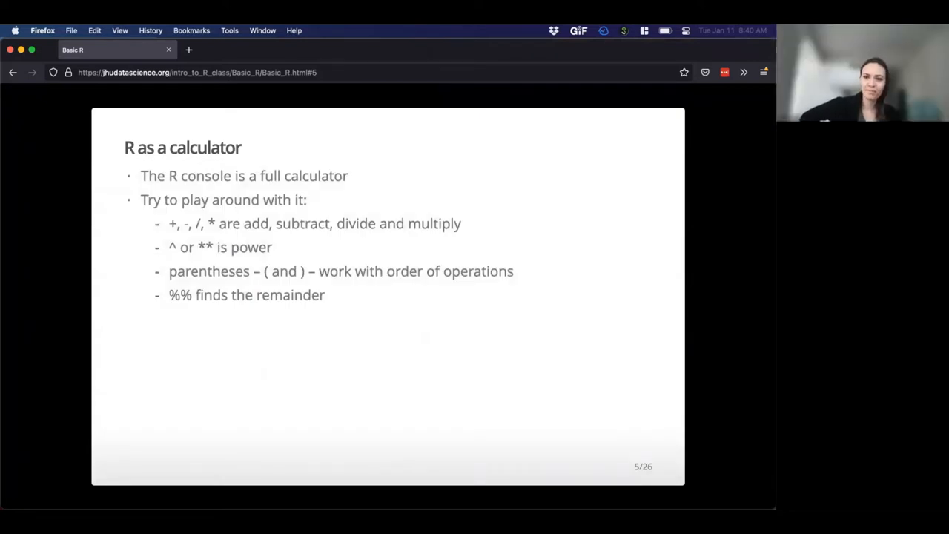
pyautogui.moveTo(454, 261)
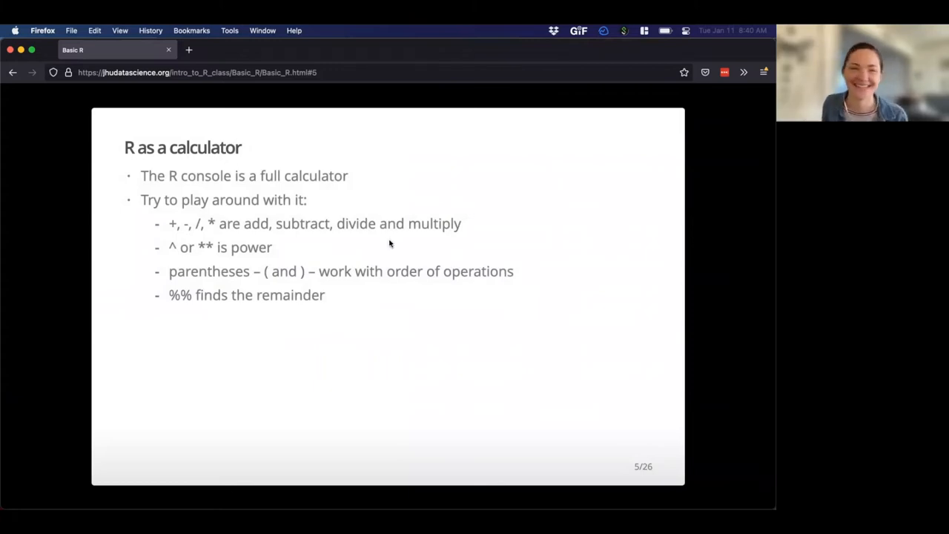
pyautogui.moveTo(151, 172)
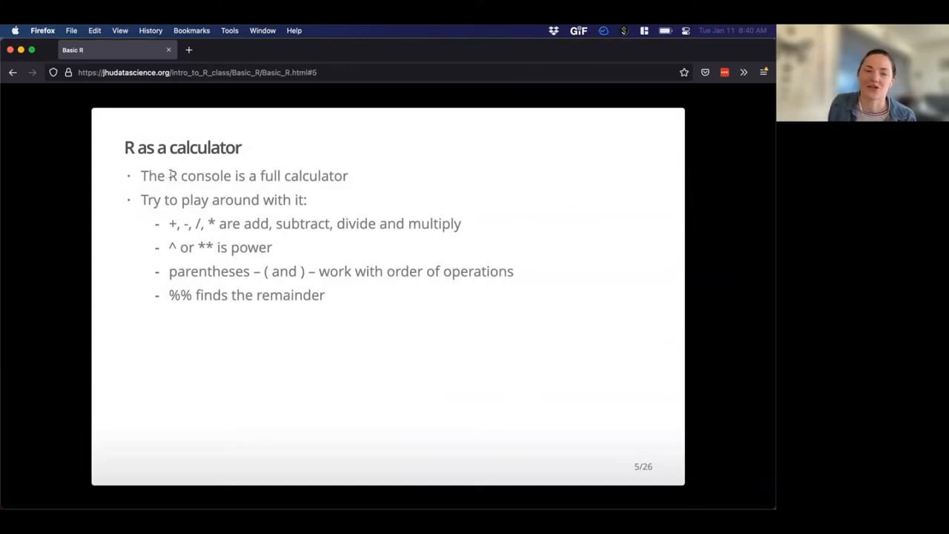
pyautogui.moveTo(169, 175); pyautogui.dragTo(348, 175)
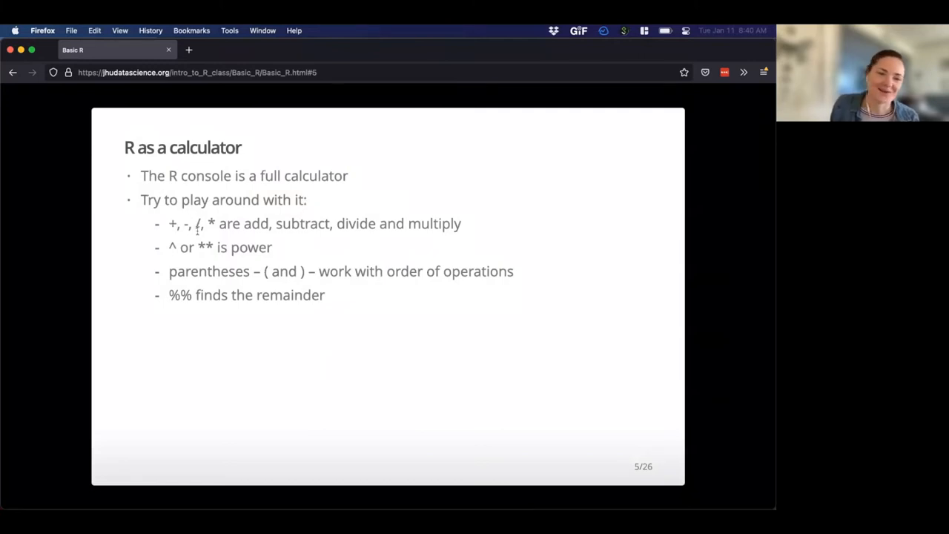
pyautogui.moveTo(164, 252)
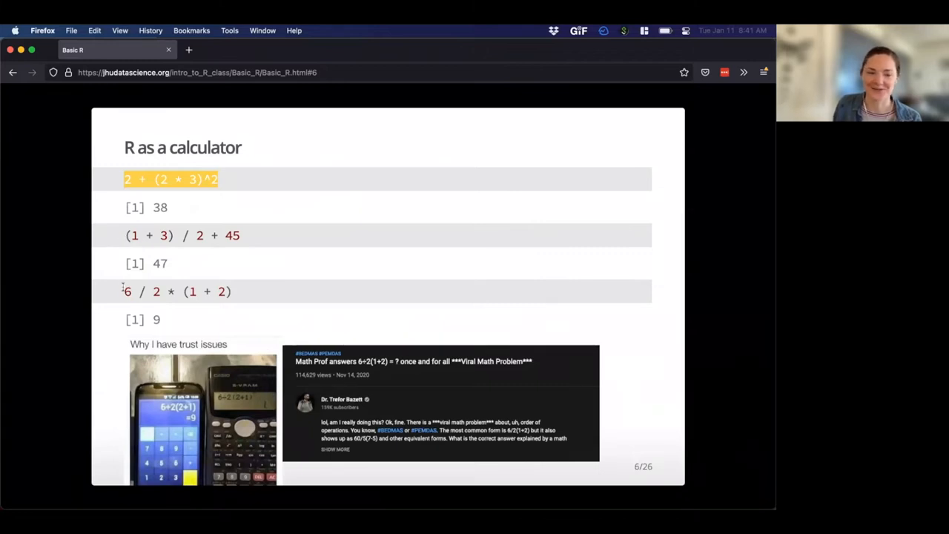
pyautogui.moveTo(125, 290)
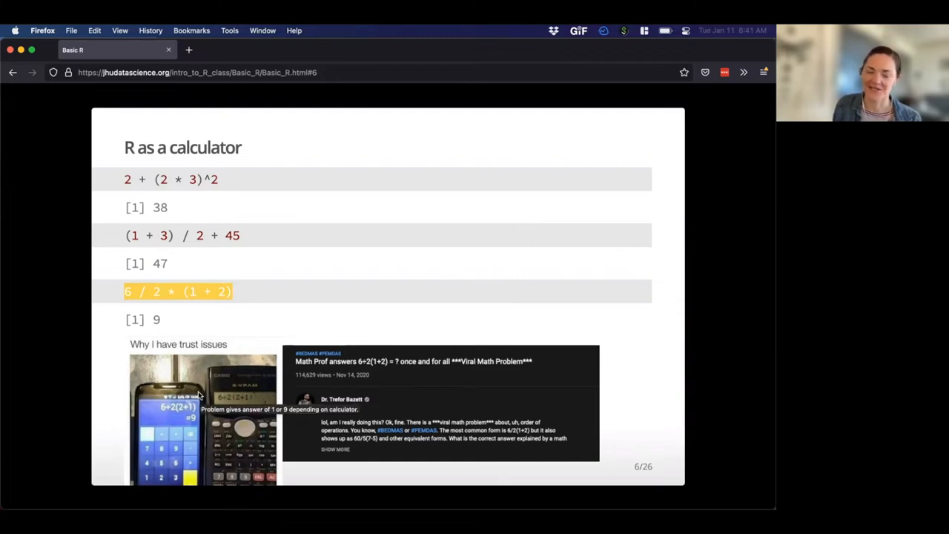
pyautogui.moveTo(433, 379)
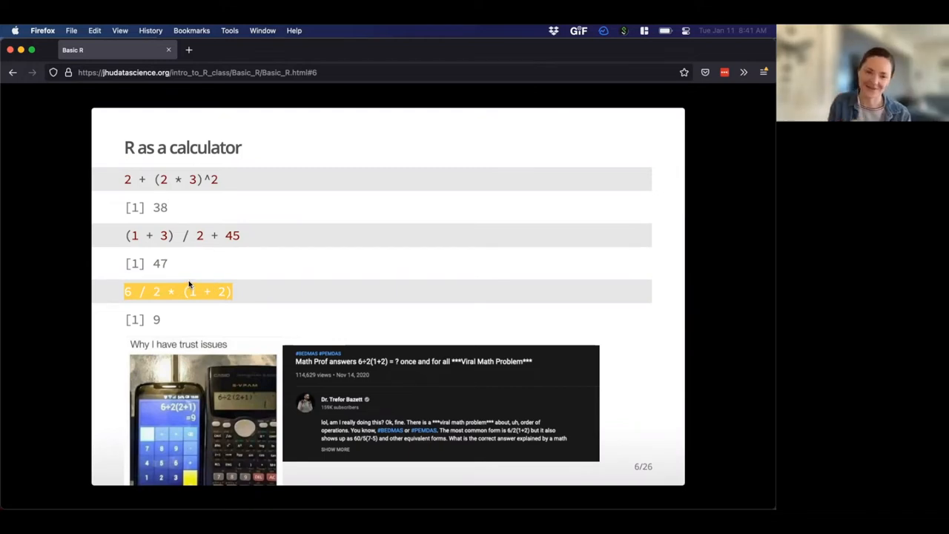
pyautogui.moveTo(214, 279)
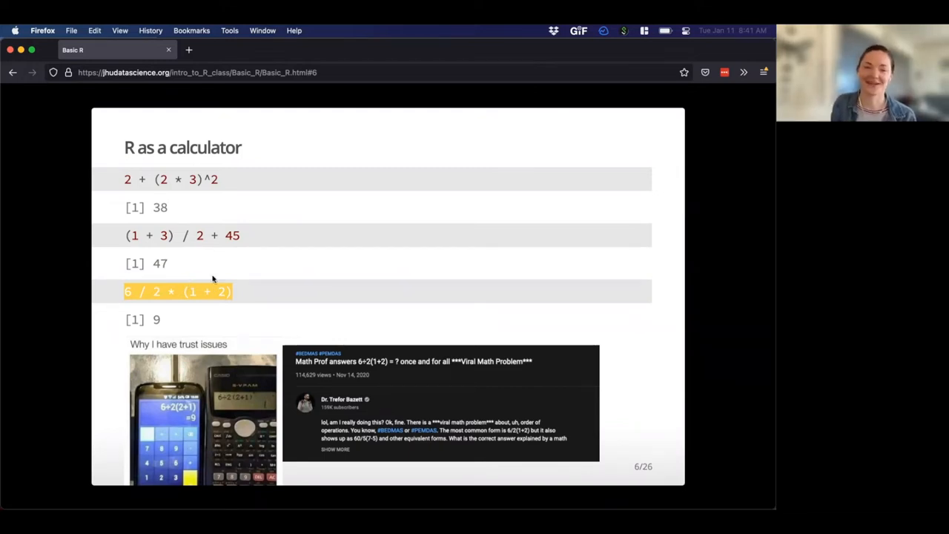
pyautogui.moveTo(267, 246)
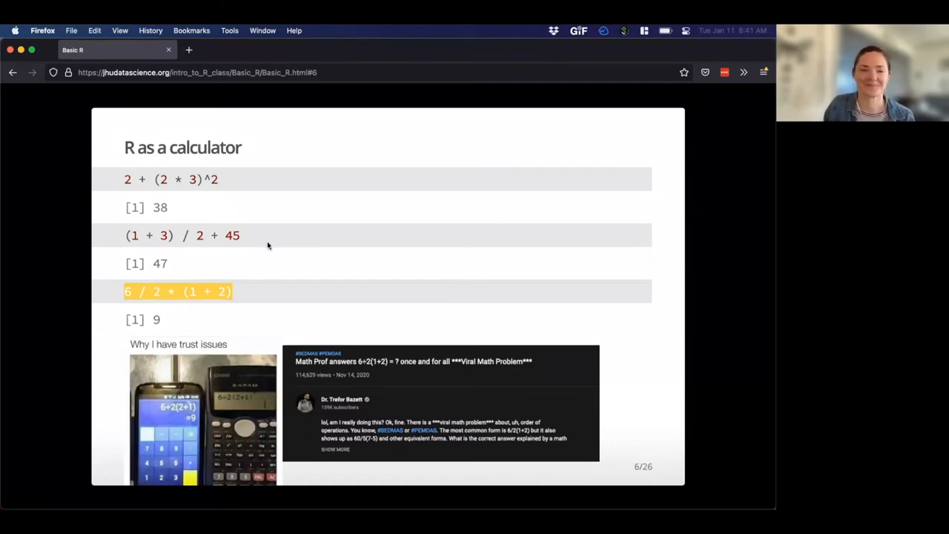
pyautogui.moveTo(273, 245)
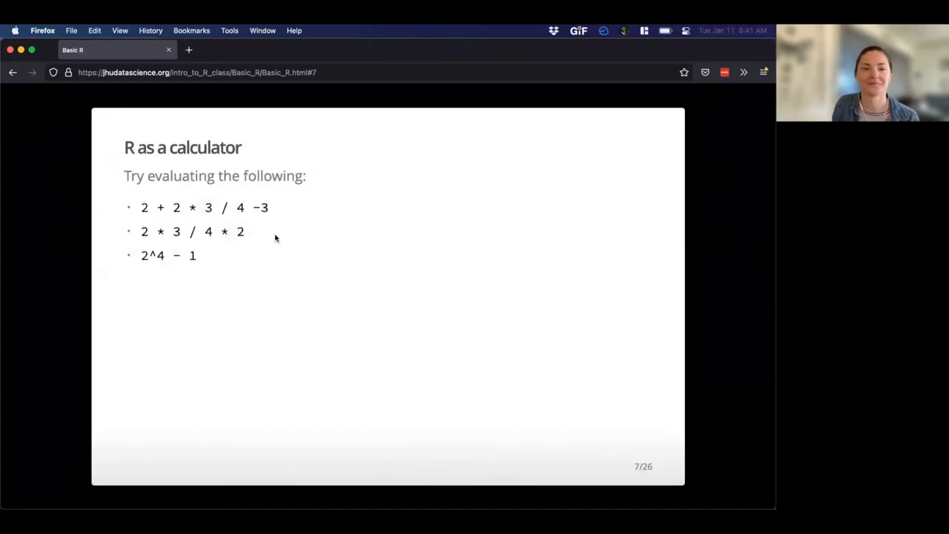
pyautogui.moveTo(211, 249)
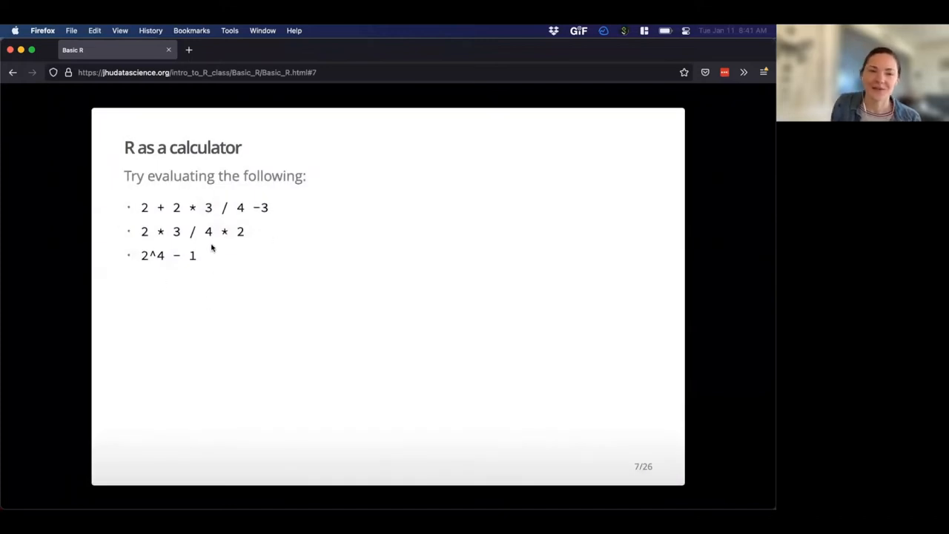
pyautogui.moveTo(142, 194)
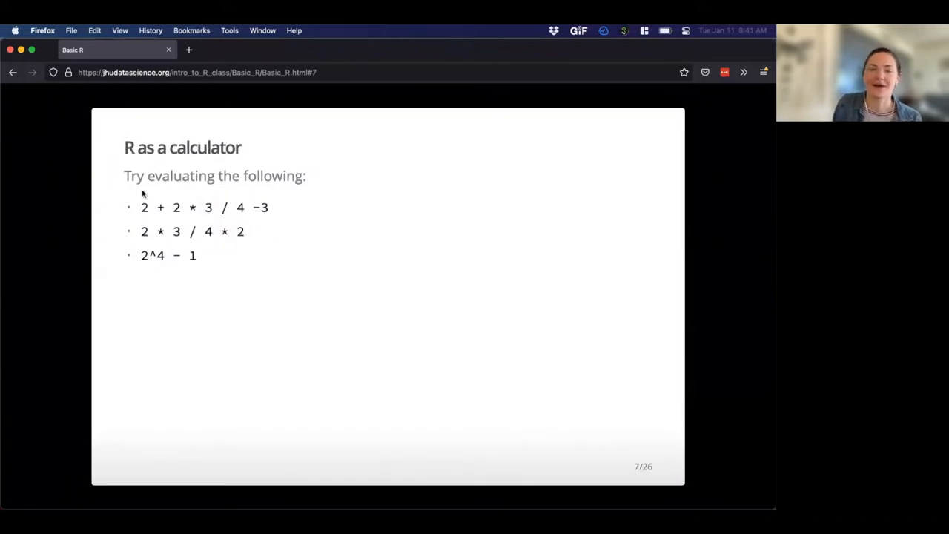
pyautogui.moveTo(268, 264)
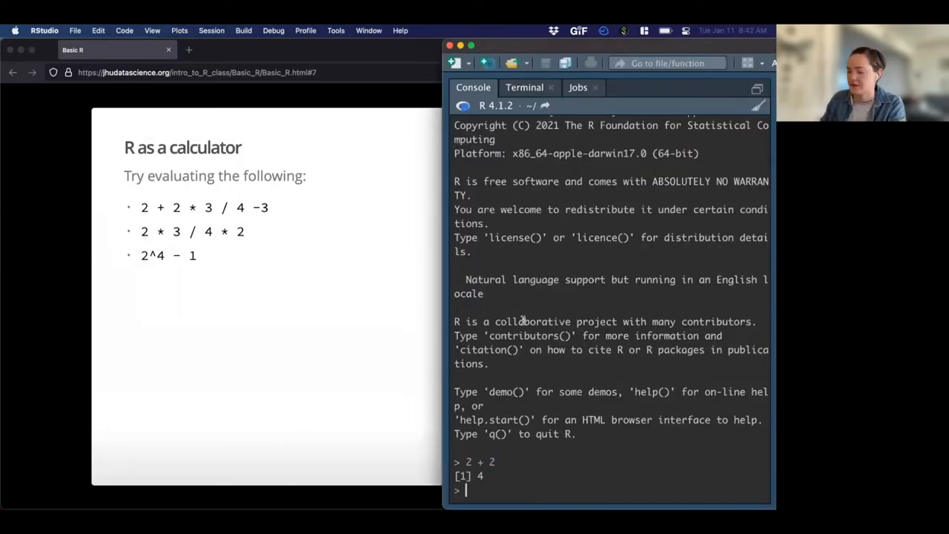
# Evaluate the exercise expression 2 + 2 * 3 / 4 - 3 in the console.
pyautogui.write('2 + 2 *')
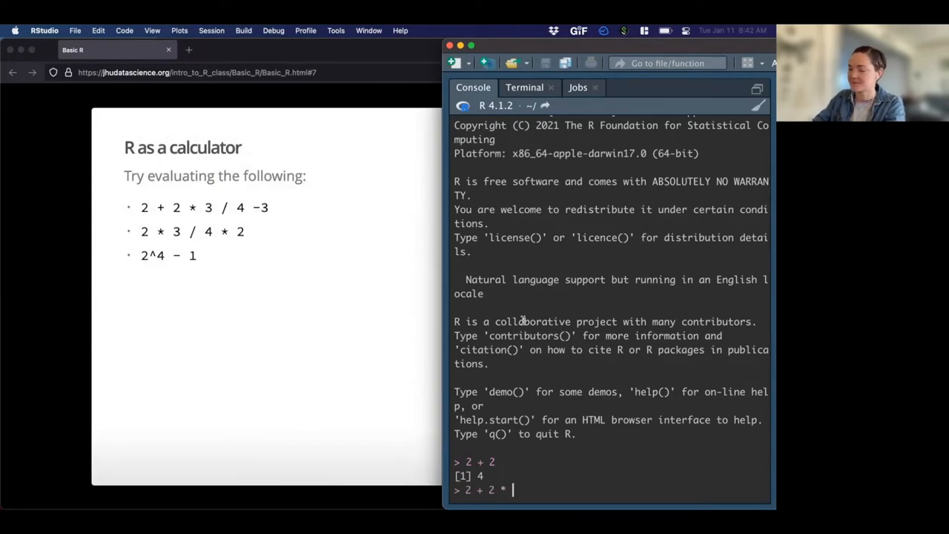
pyautogui.write('3 /')
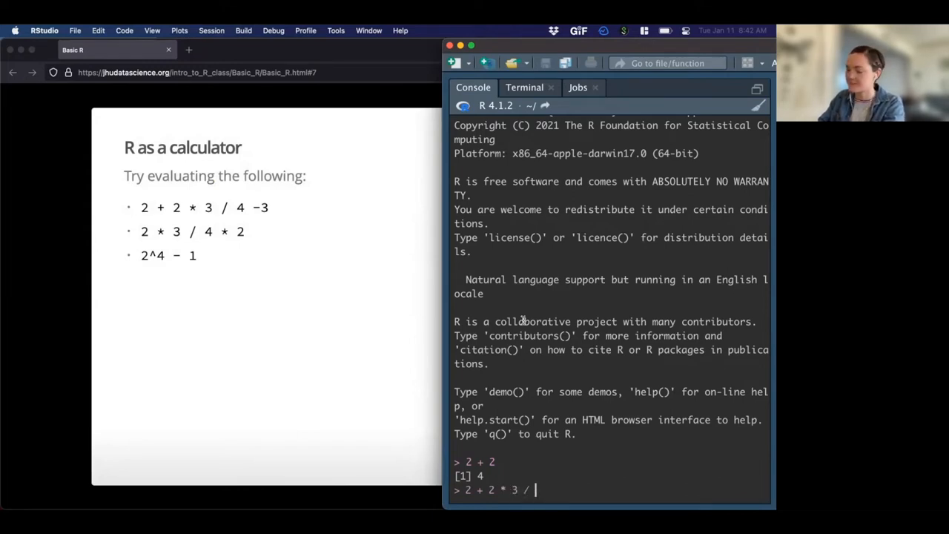
pyautogui.write('4')
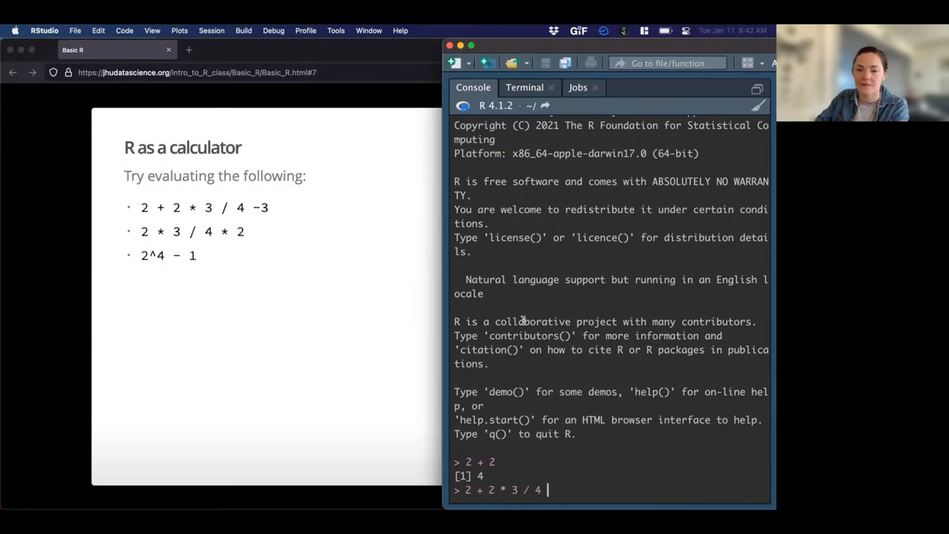
pyautogui.write('- 3')
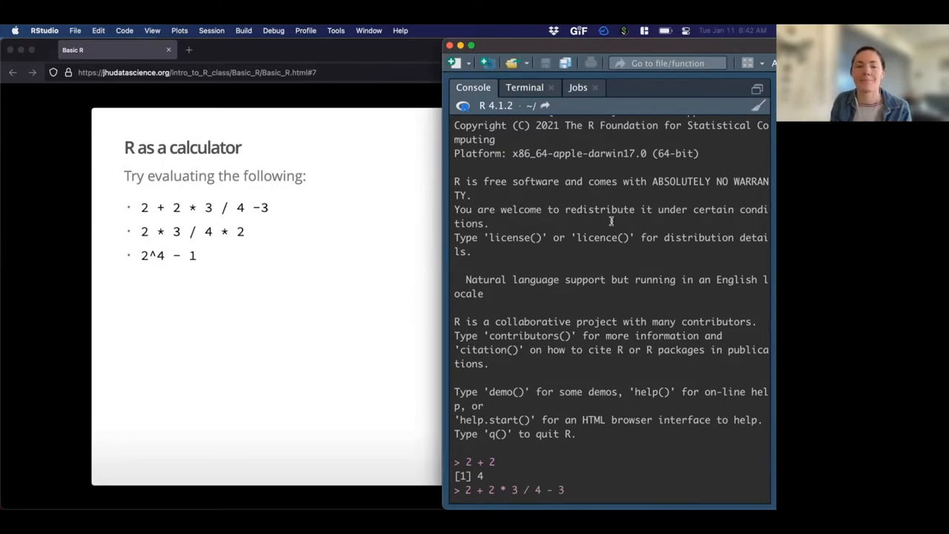
pyautogui.press('Return')
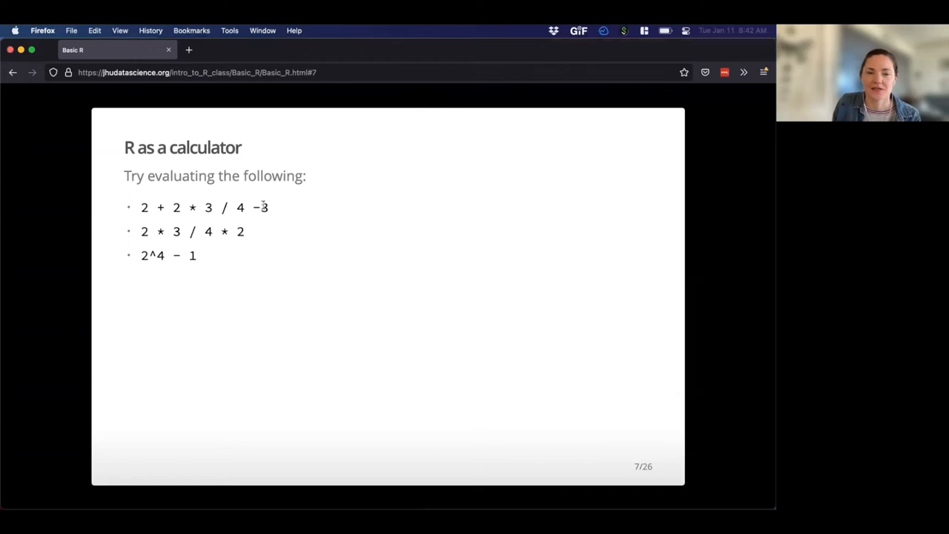
pyautogui.moveTo(255, 208)
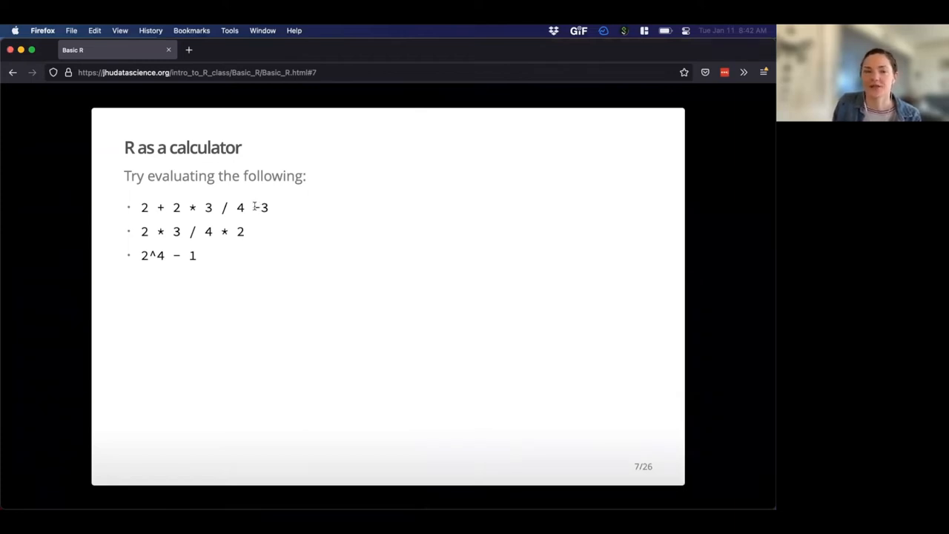
# Advance the Firefox deck to slide 8 on commenting in scripts.
pyautogui.doubleClick(261, 208)
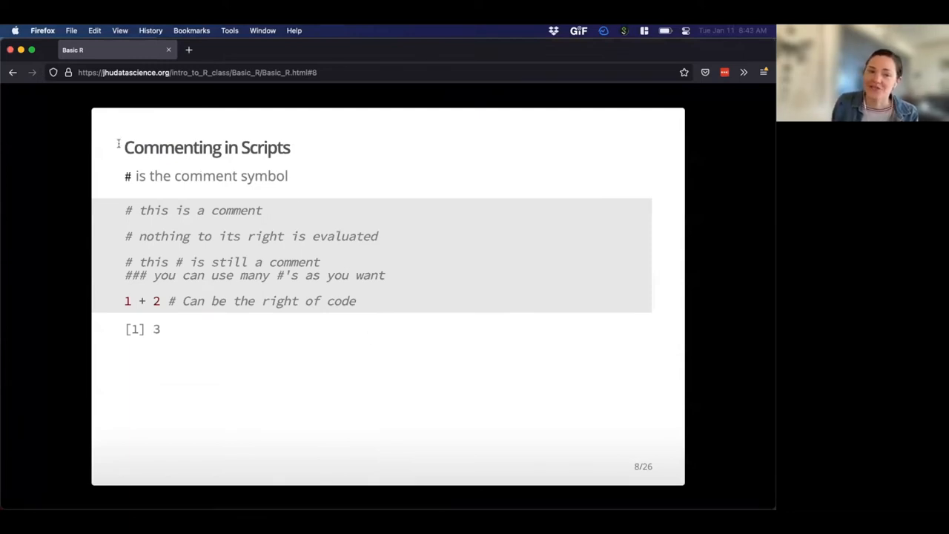
pyautogui.moveTo(125, 175)
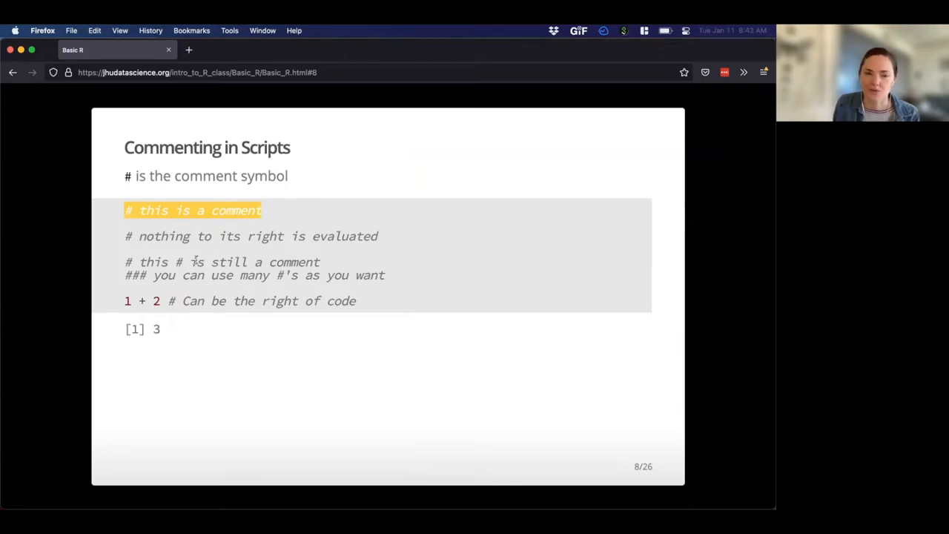
pyautogui.moveTo(201, 258)
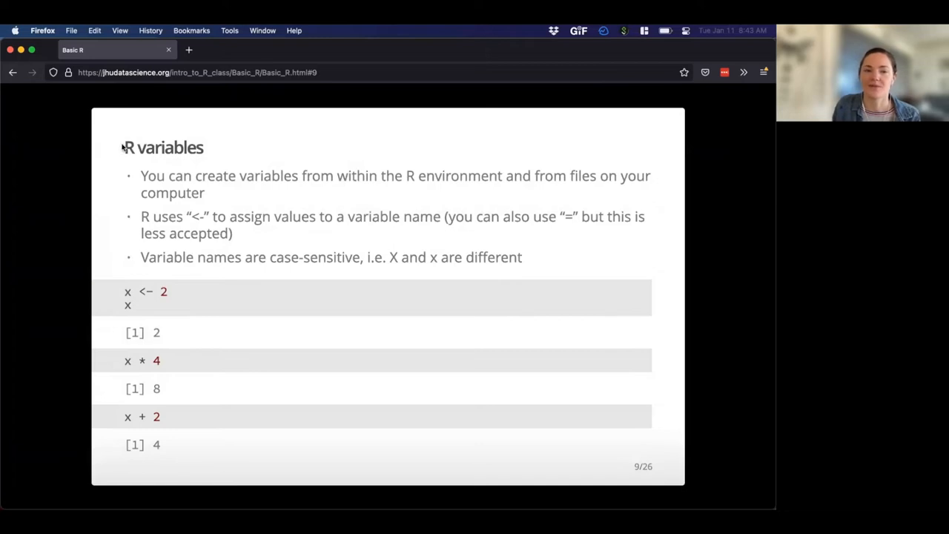
pyautogui.moveTo(199, 190)
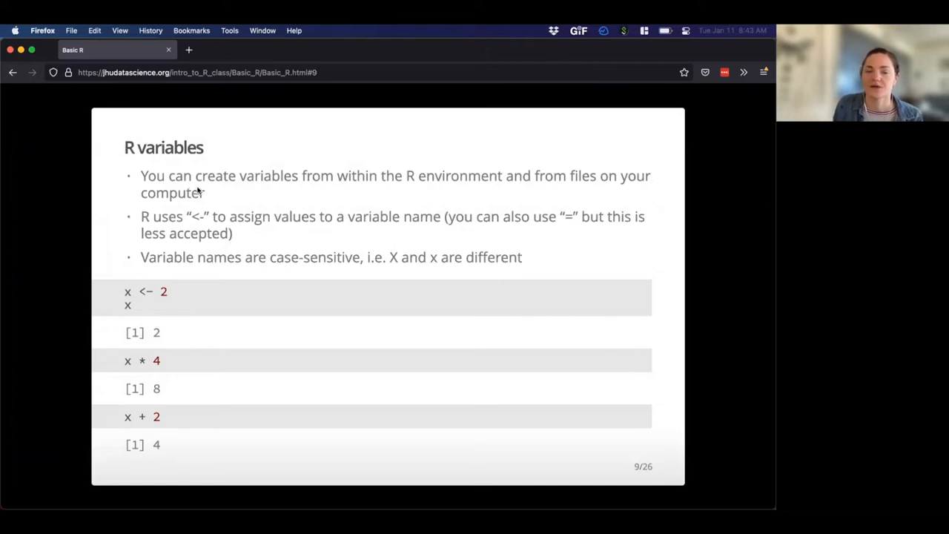
pyautogui.moveTo(214, 199)
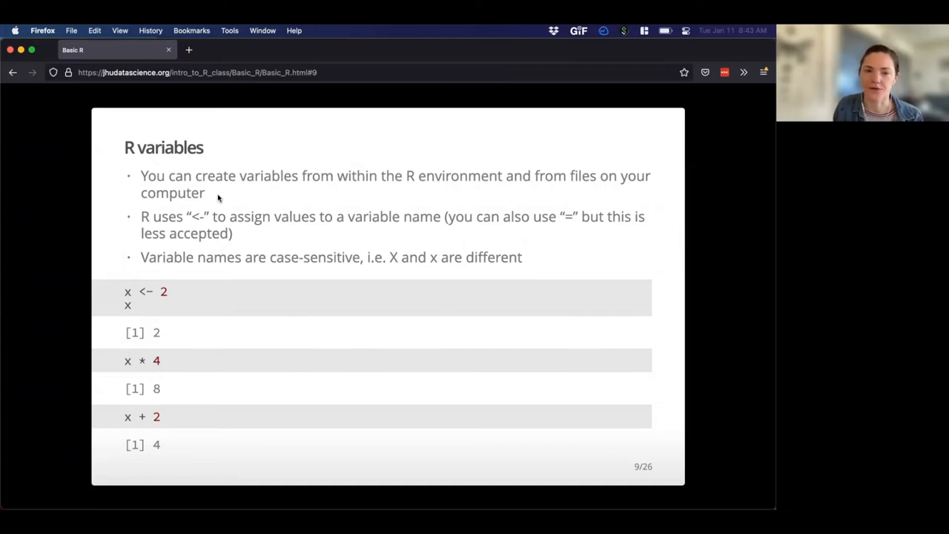
pyautogui.moveTo(128, 169)
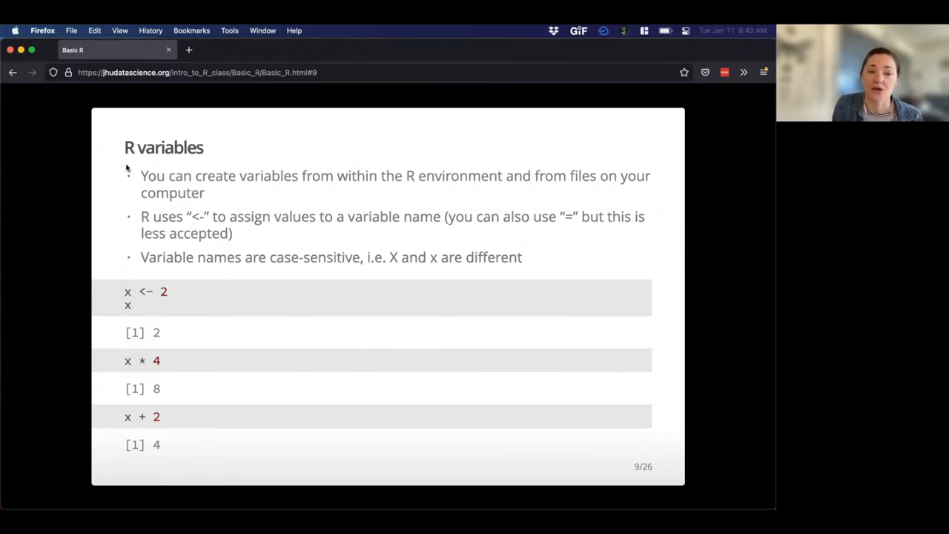
pyautogui.moveTo(248, 184)
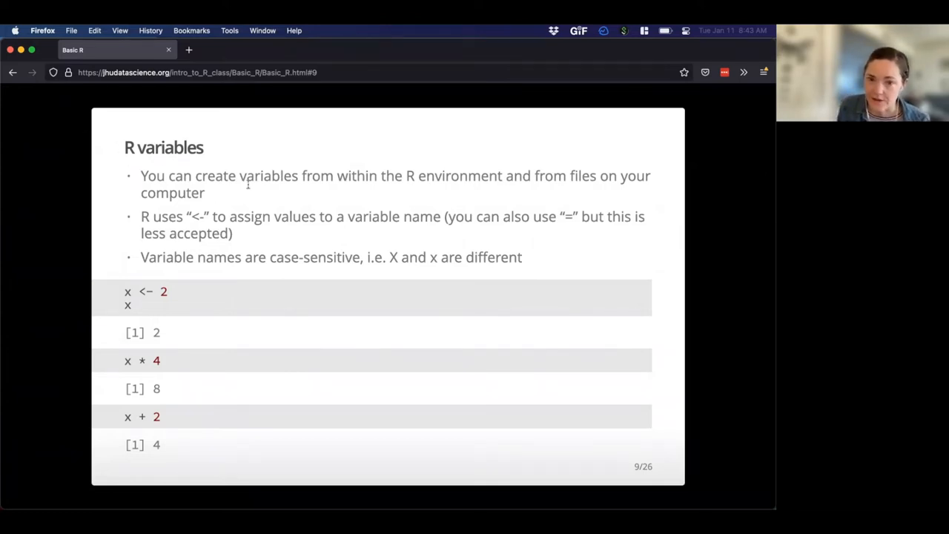
pyautogui.moveTo(240, 196)
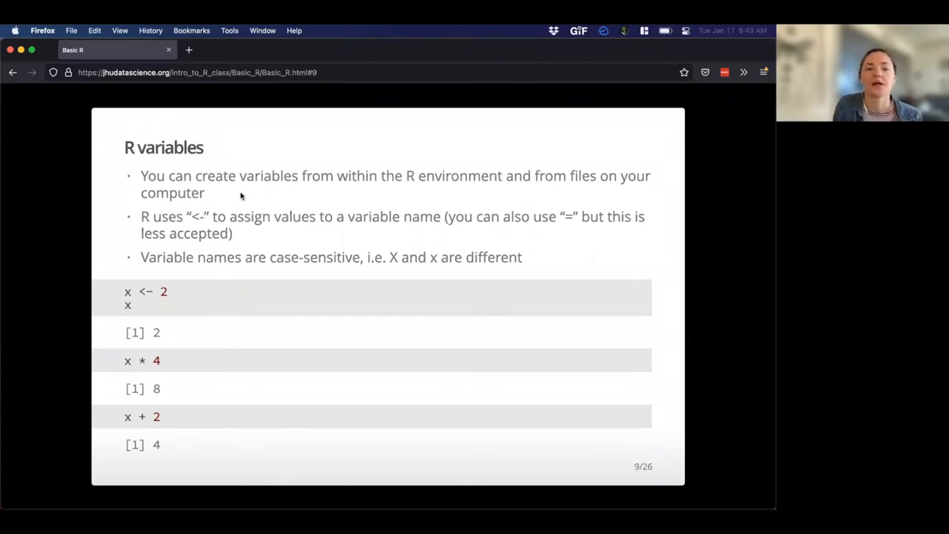
pyautogui.moveTo(193, 217)
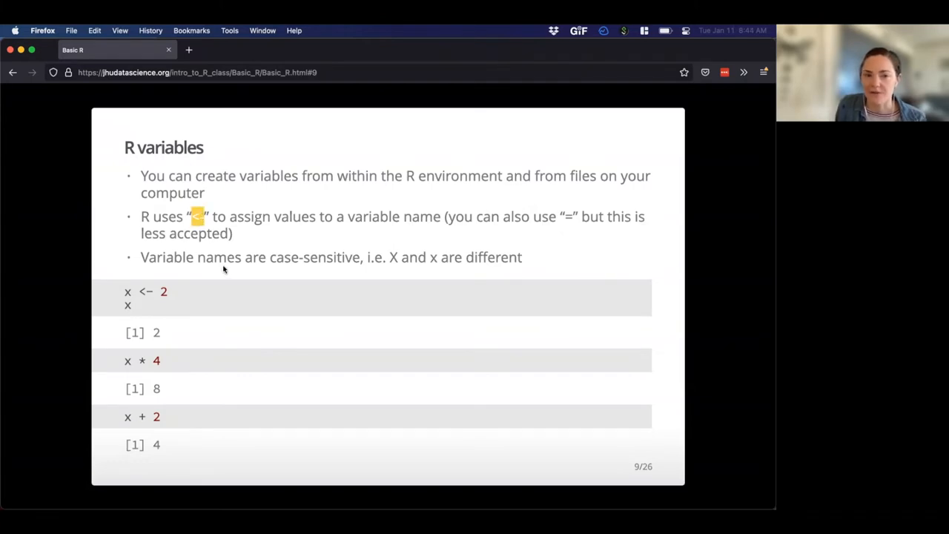
pyautogui.moveTo(199, 217)
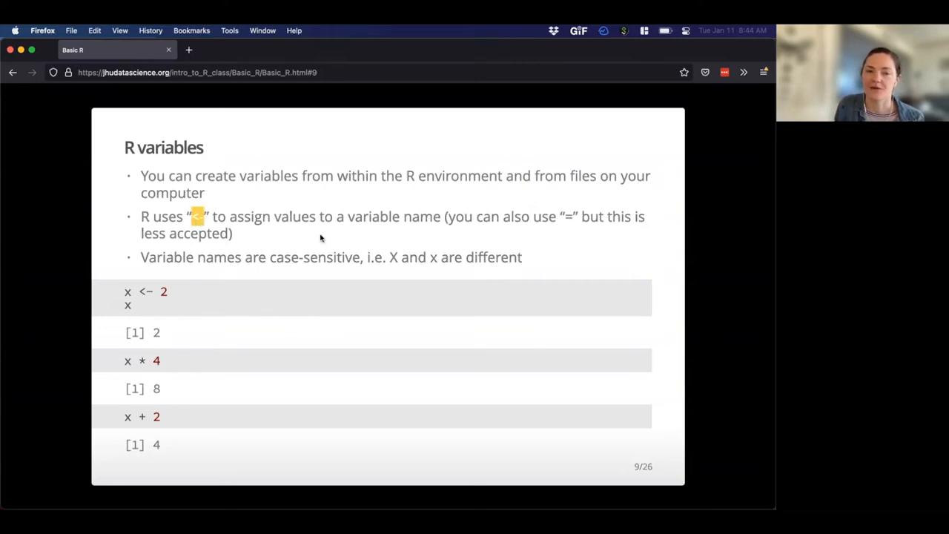
pyautogui.moveTo(569, 216)
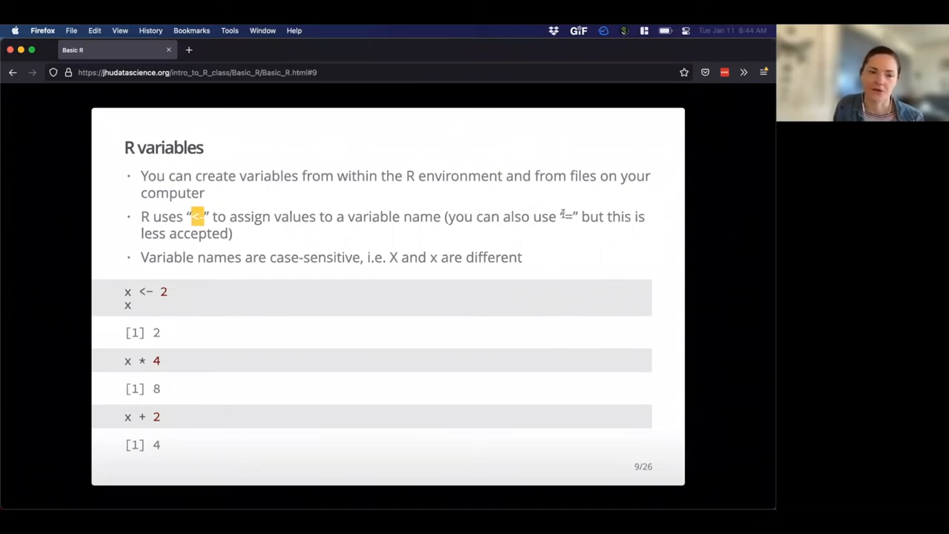
pyautogui.moveTo(393, 223)
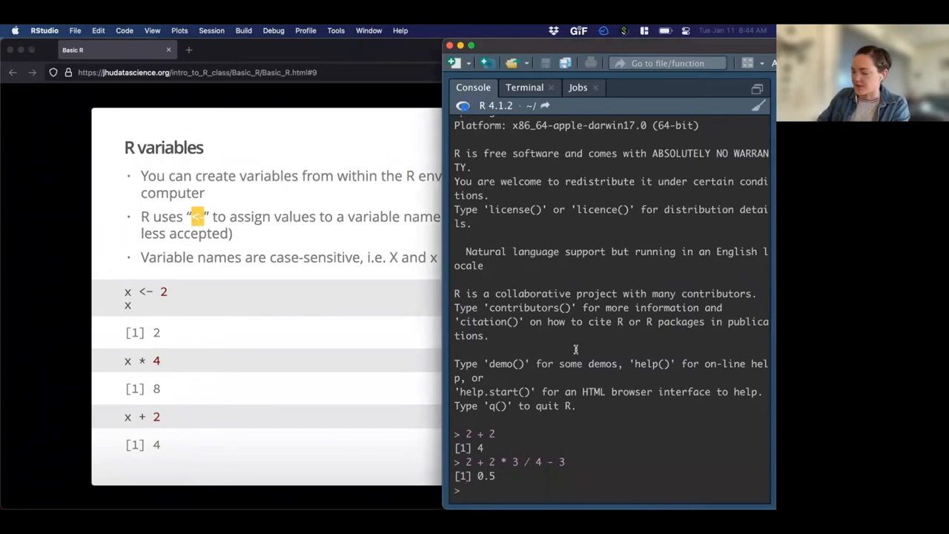
# Assign 2 to x in the console and print x.
pyautogui.write('x <- 2')
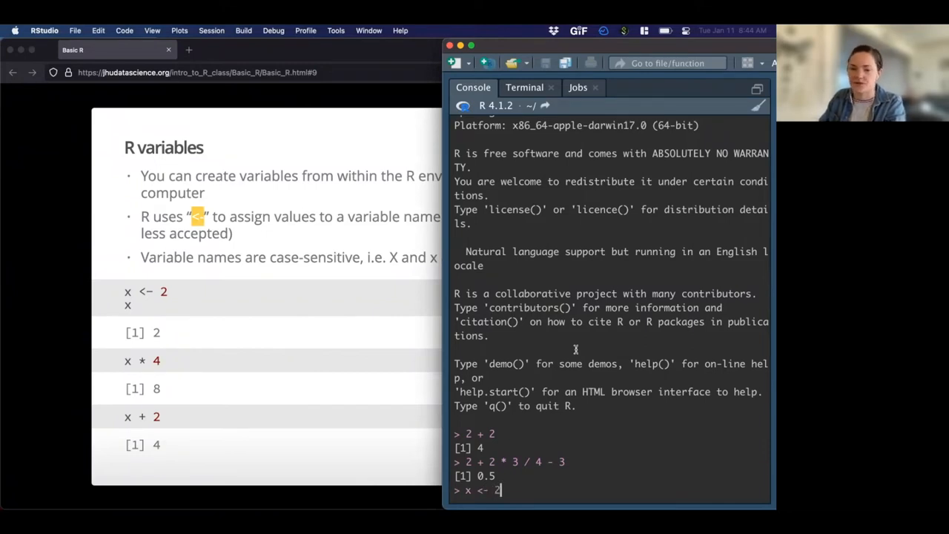
pyautogui.press('Return')
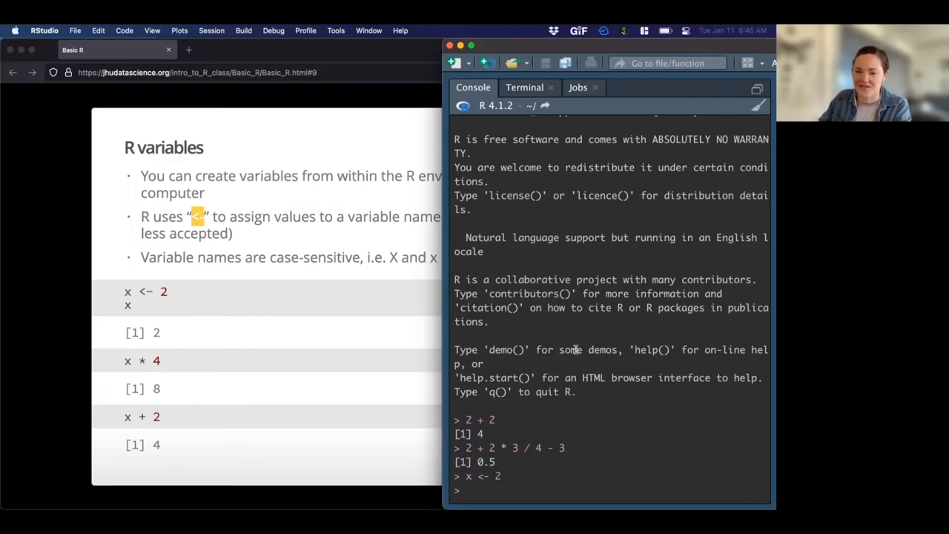
pyautogui.write('x')
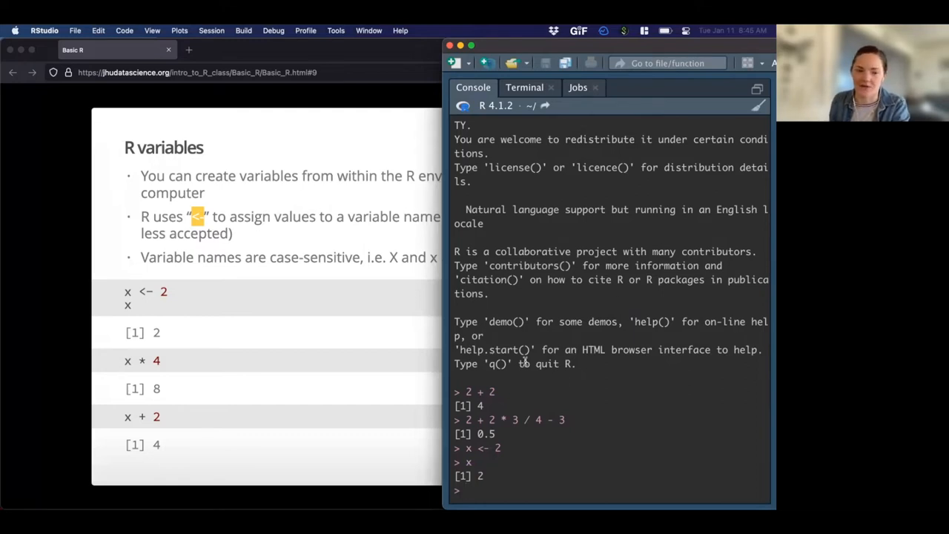
pyautogui.moveTo(552, 440)
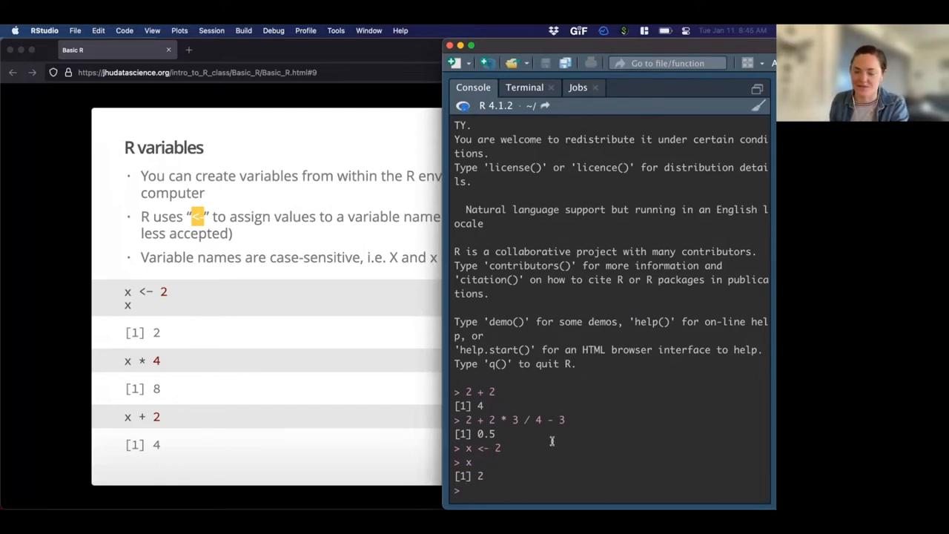
# Evaluate x + 2 in the console, returning 4.
pyautogui.write('x')
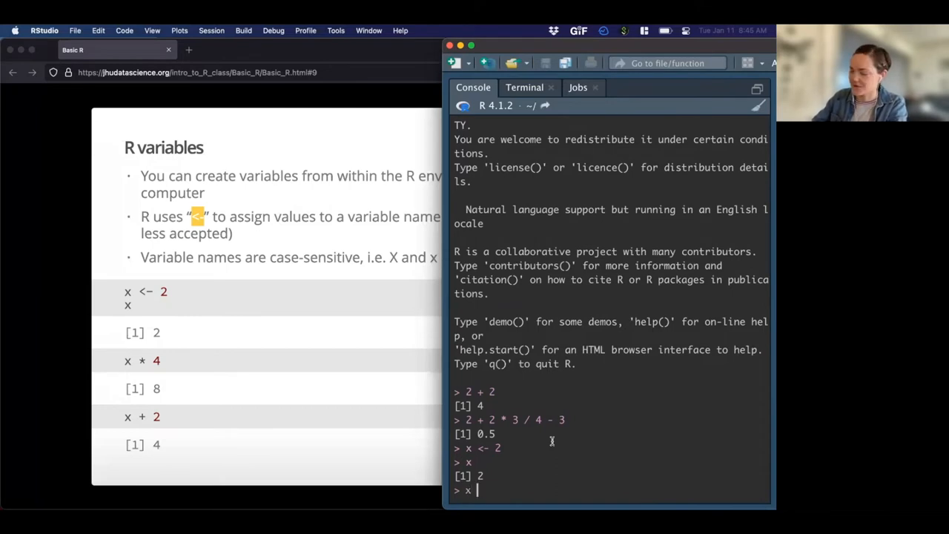
pyautogui.write('+')
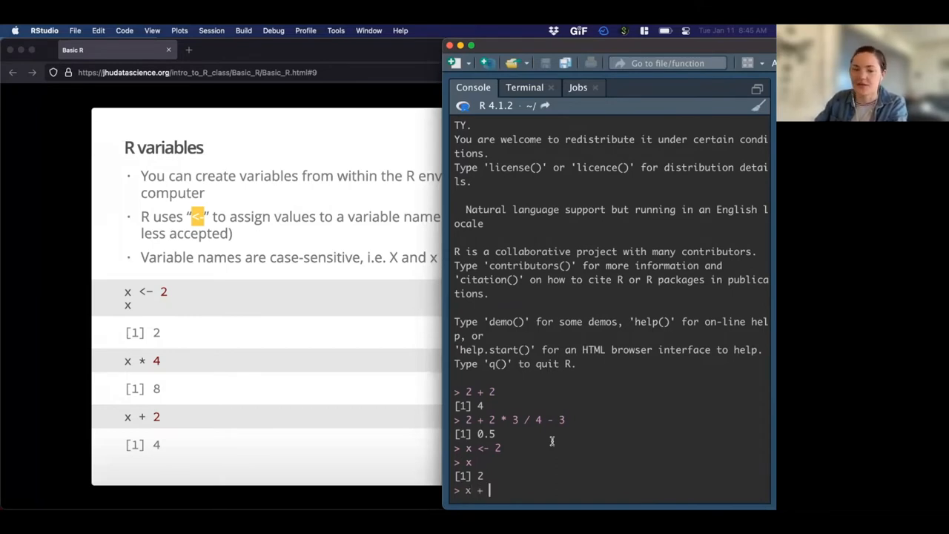
pyautogui.press('Return')
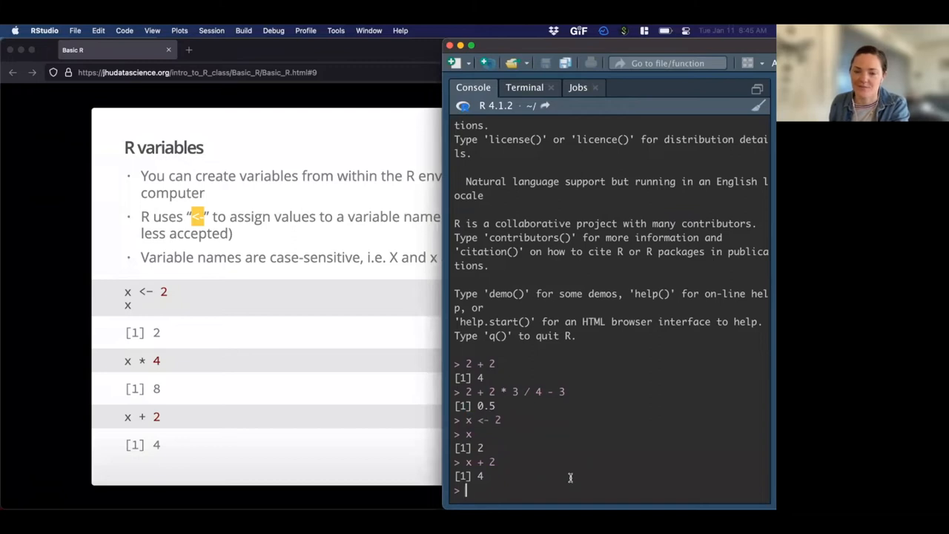
pyautogui.moveTo(540, 433)
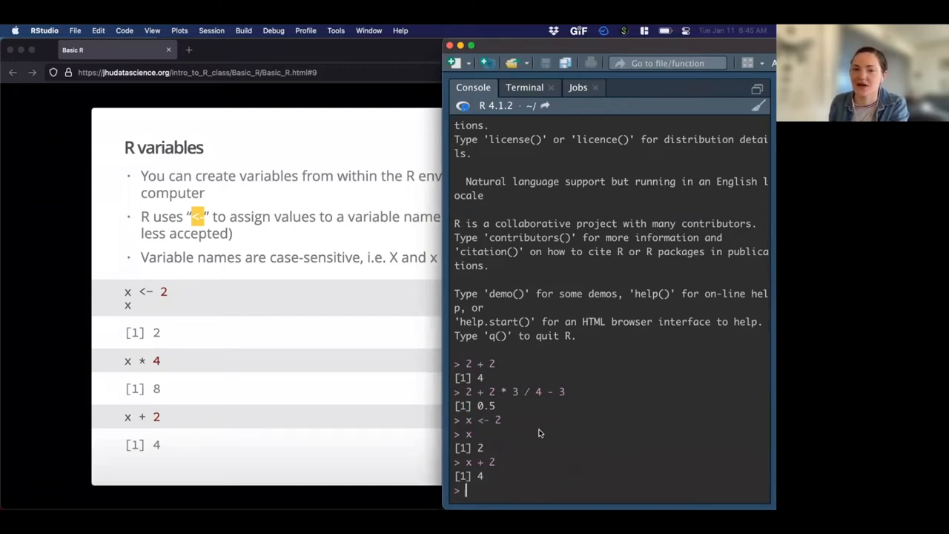
pyautogui.moveTo(605, 213)
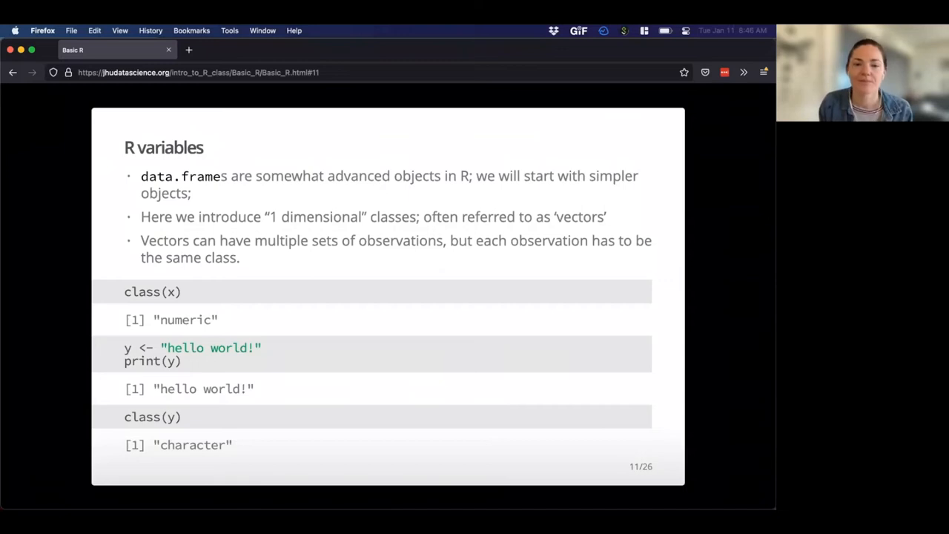
pyautogui.moveTo(175, 286)
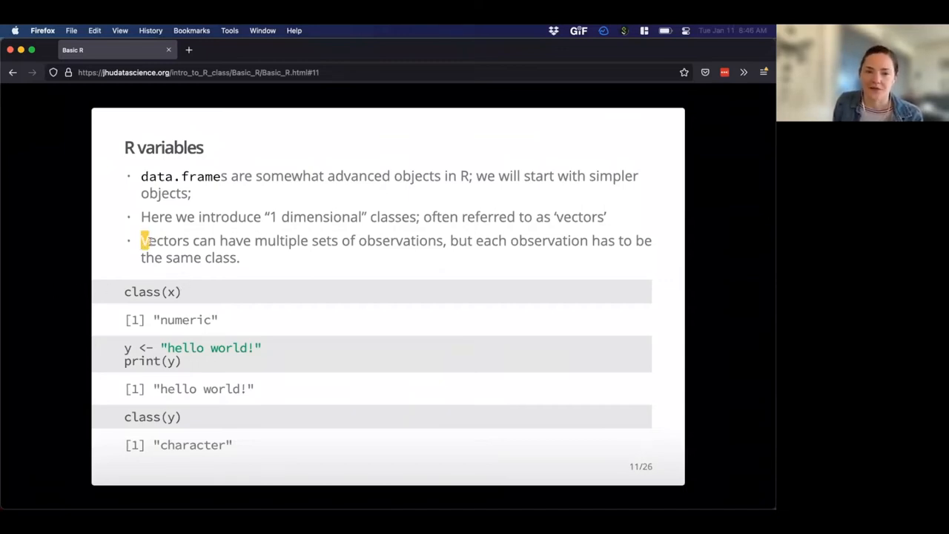
# Mark the sentence about vectors having multiple observations on slide 11.
pyautogui.moveTo(140, 240); pyautogui.dragTo(448, 241)
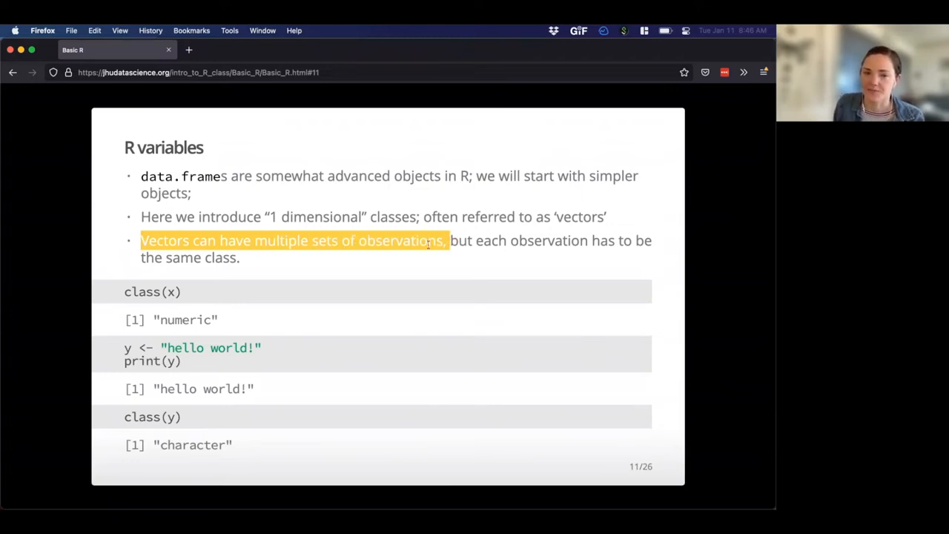
pyautogui.moveTo(274, 264)
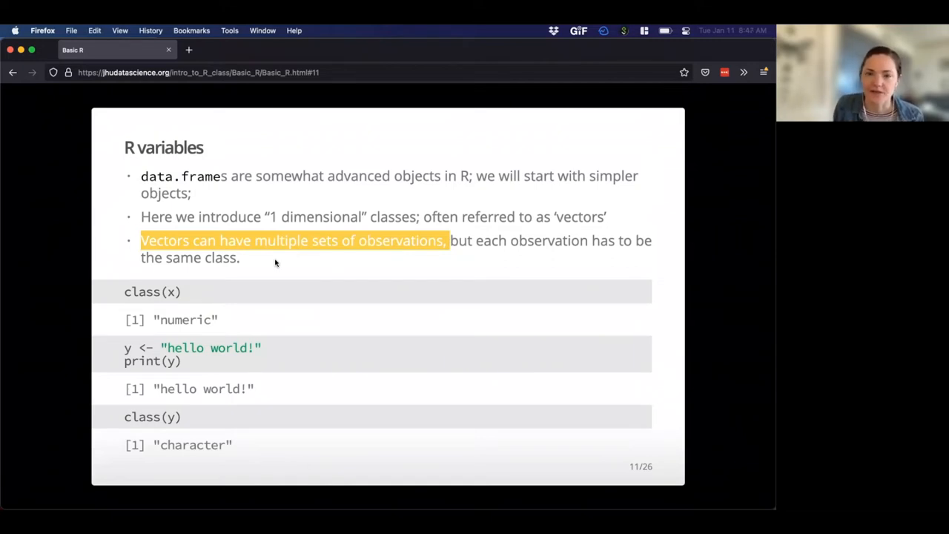
pyautogui.moveTo(252, 237)
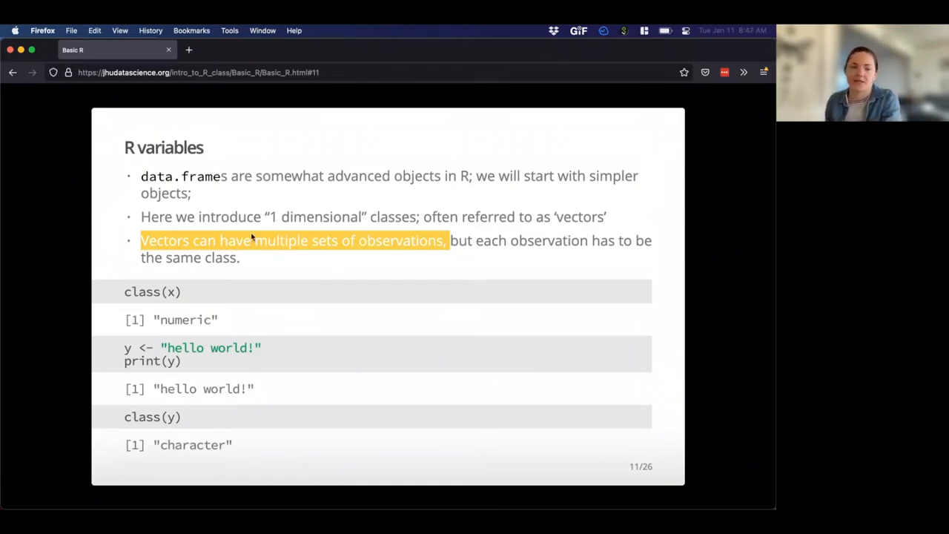
pyautogui.moveTo(178, 296)
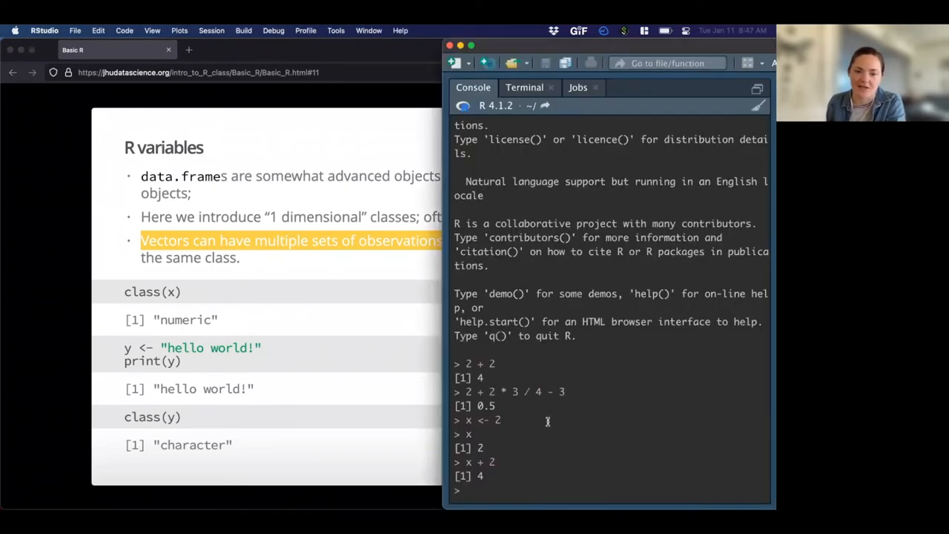
pyautogui.moveTo(199, 304)
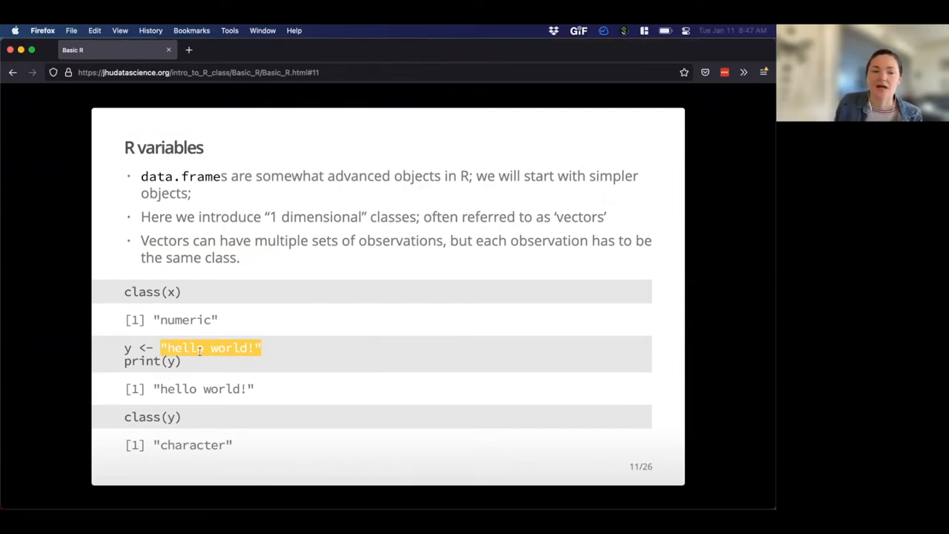
pyautogui.moveTo(196, 418)
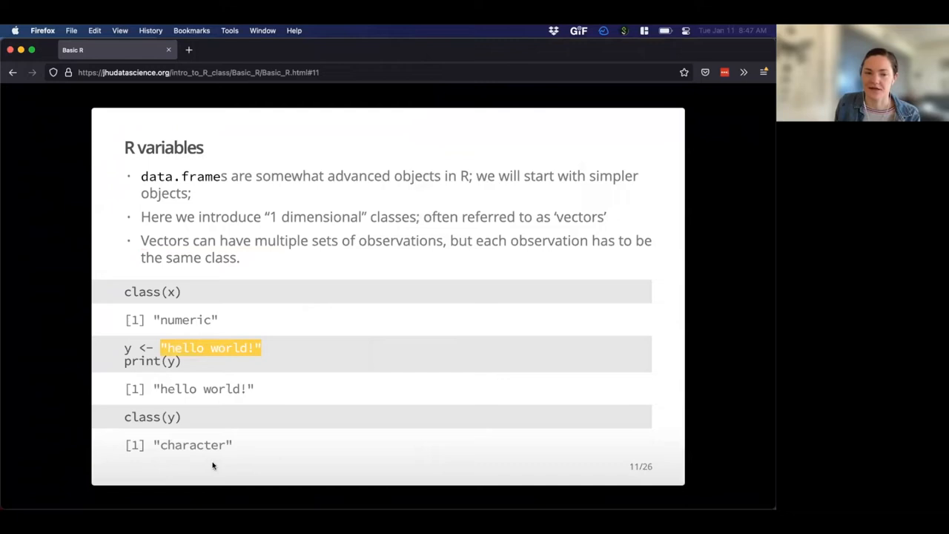
pyautogui.moveTo(180, 312)
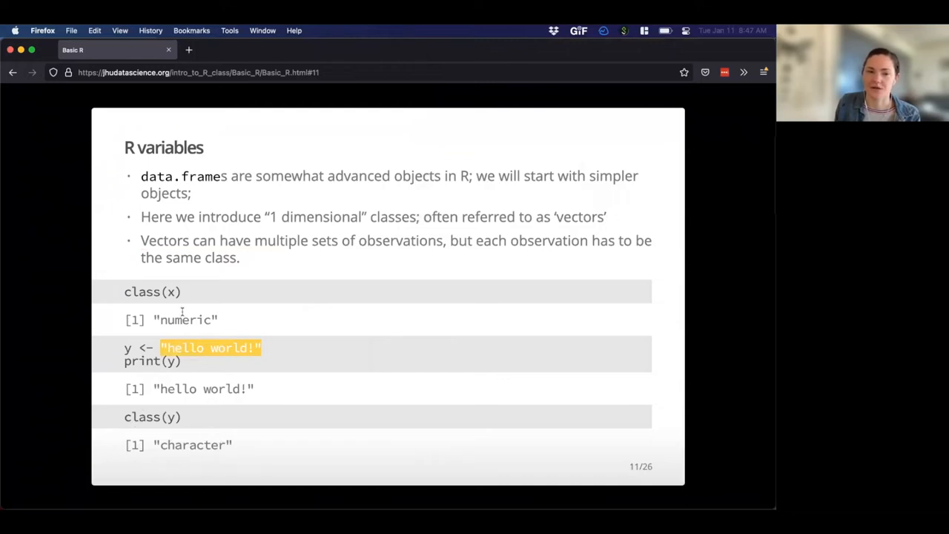
pyautogui.moveTo(214, 401)
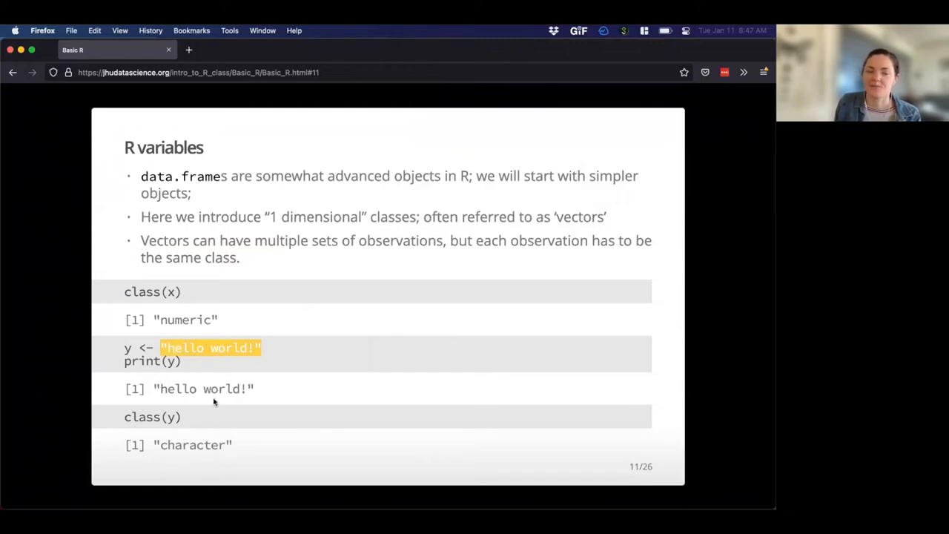
pyautogui.moveTo(229, 380)
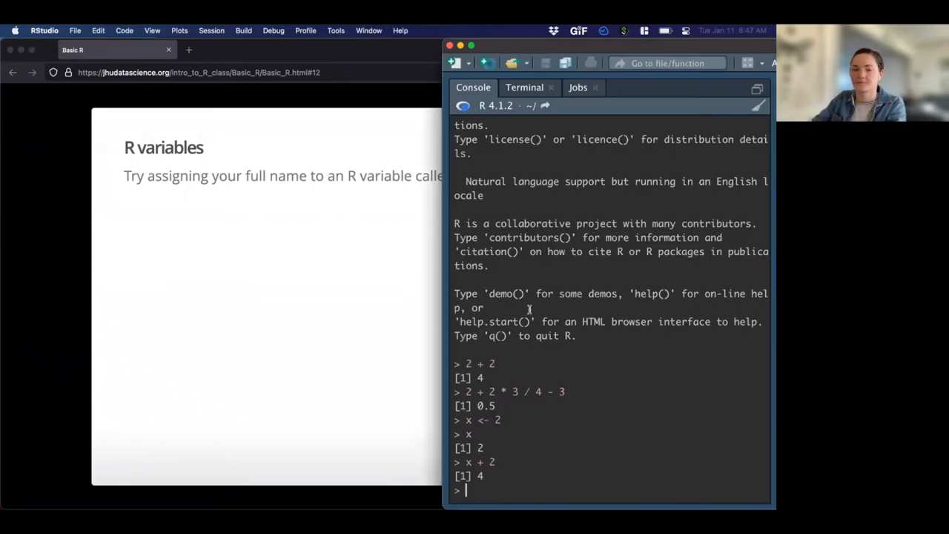
# Assign the full name "Ava Hoff..." as a string to the variable name.
pyautogui.write('name')
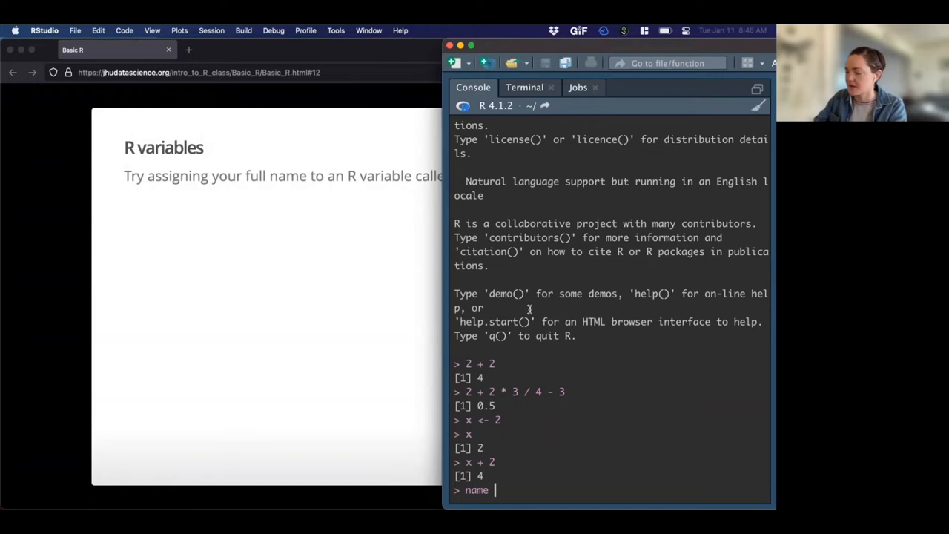
pyautogui.write('<-')
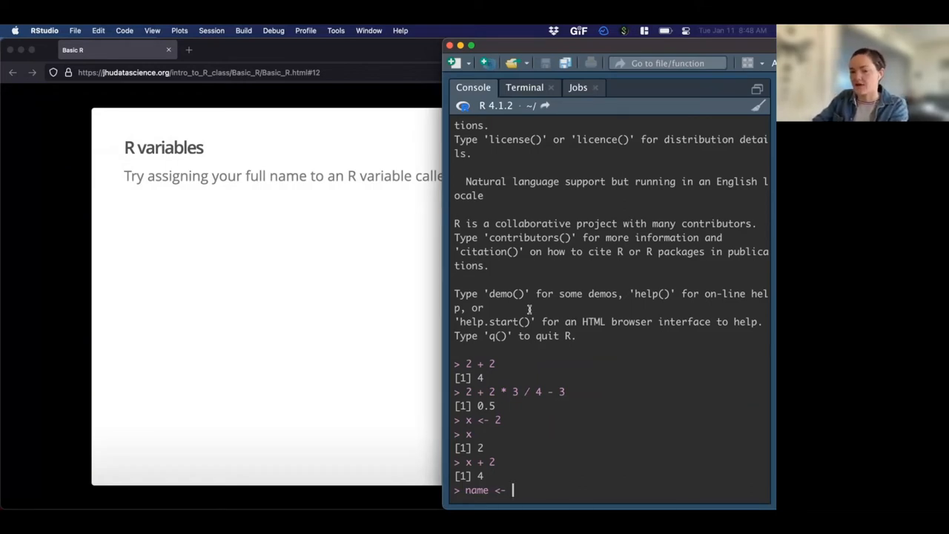
pyautogui.write('"')
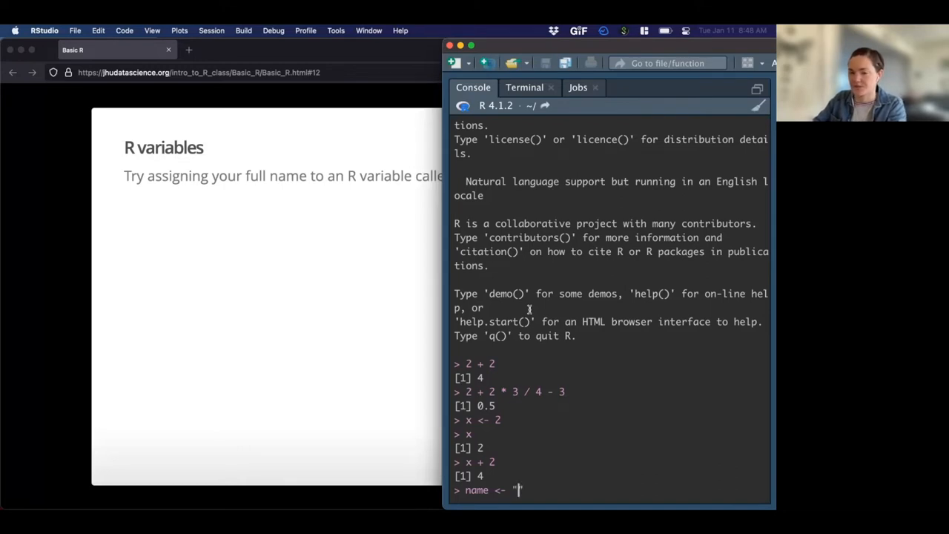
pyautogui.write('A')
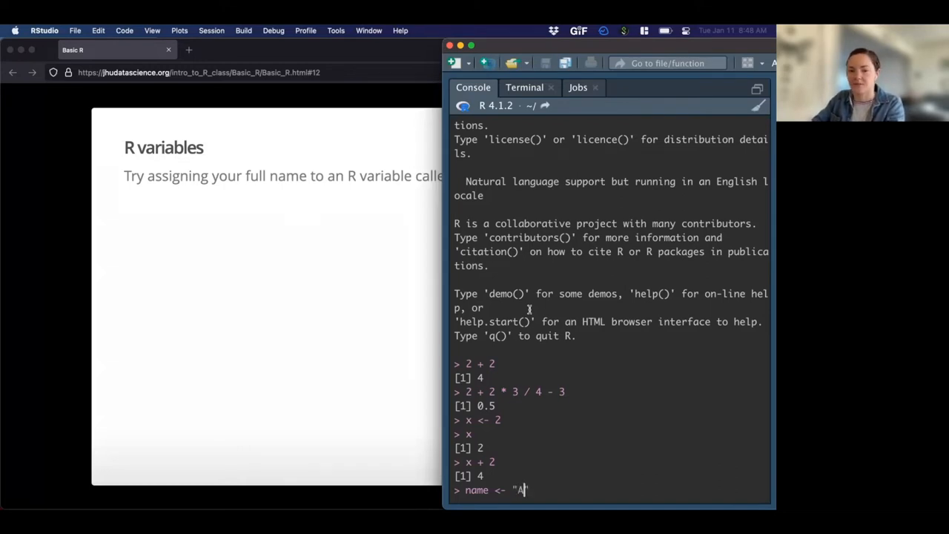
pyautogui.write('va Hoff')
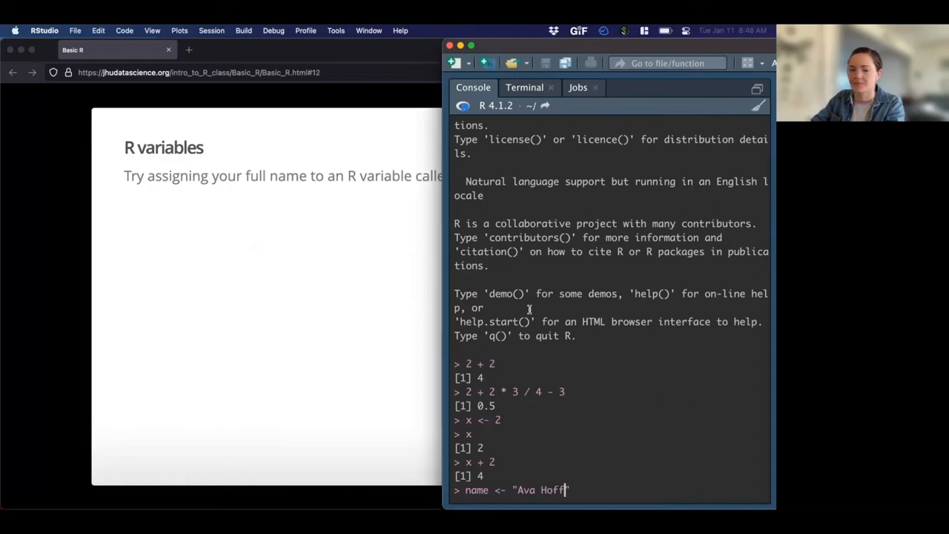
pyautogui.press('Return')
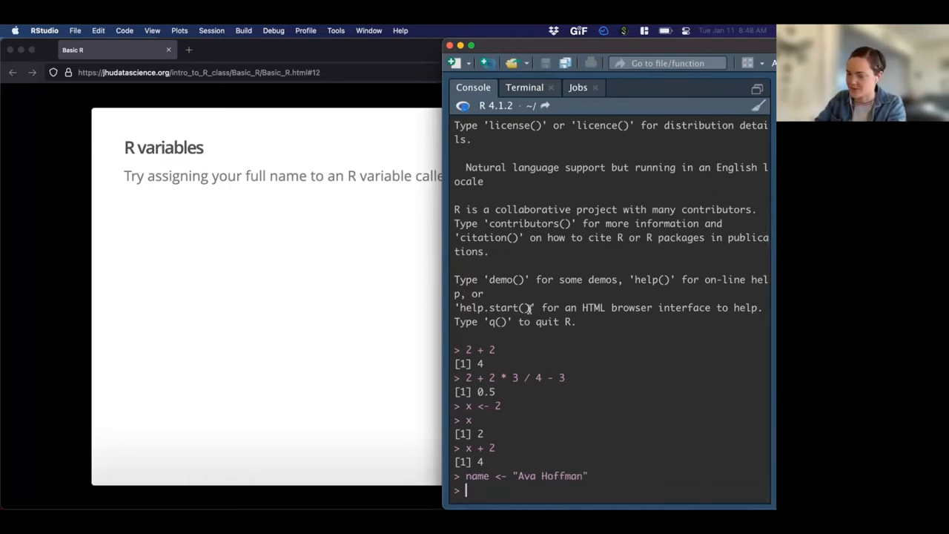
# Print the contents of the name variable.
pyautogui.write('name')
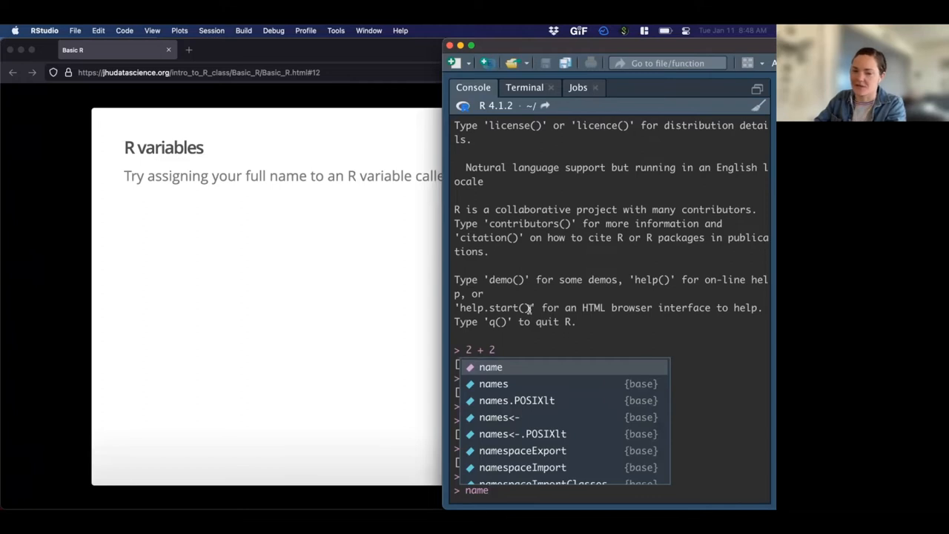
pyautogui.press('Return')
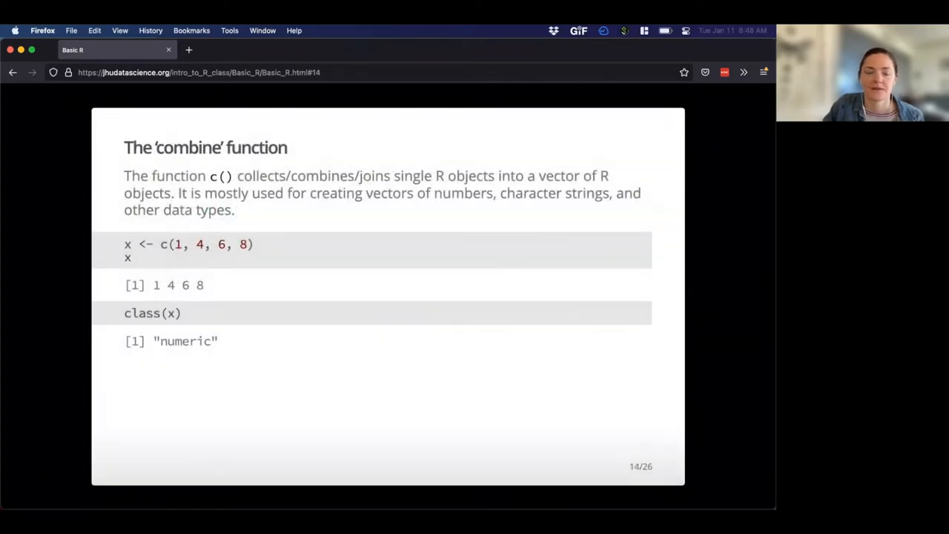
pyautogui.moveTo(379, 116)
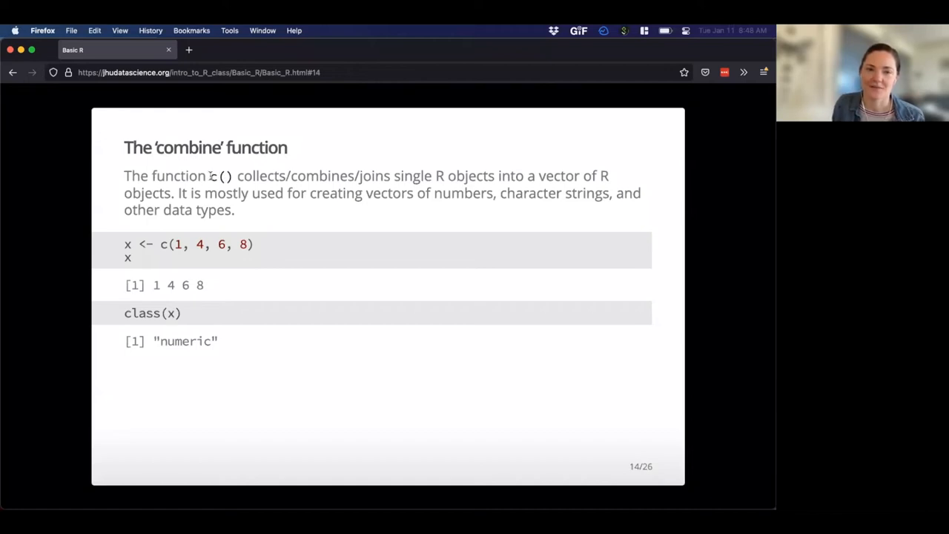
# Advance the Firefox deck past the combine-function slide with x <- c(1, 4, 6, 8).
pyautogui.doubleClick(221, 175)
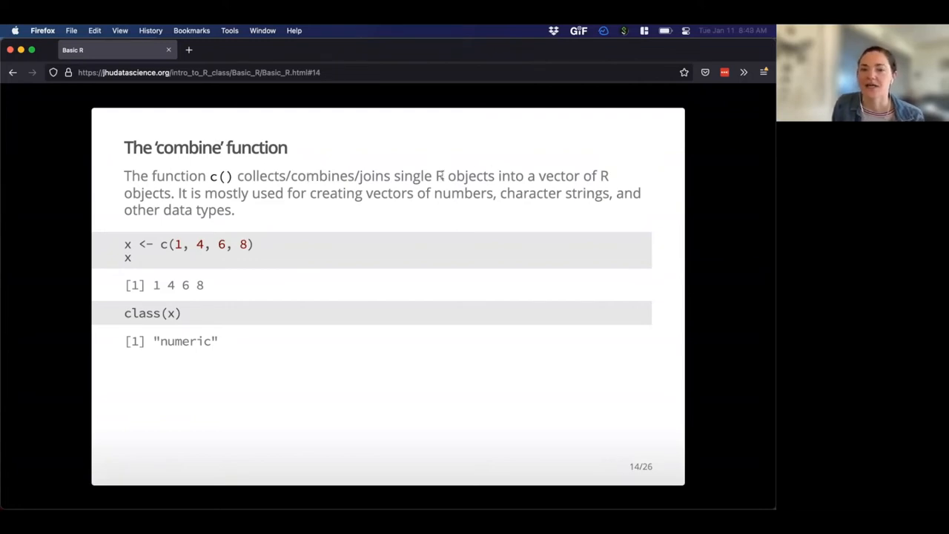
pyautogui.moveTo(474, 184)
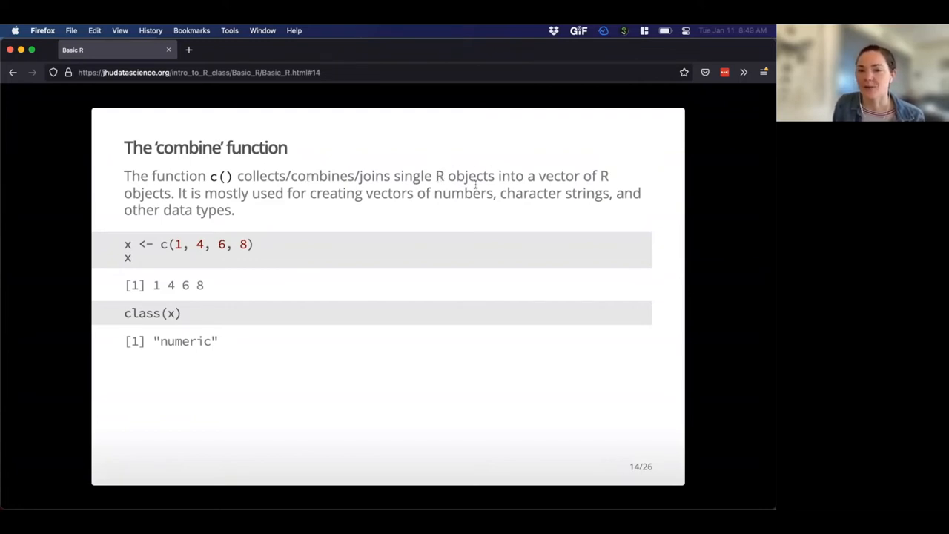
pyautogui.moveTo(384, 231)
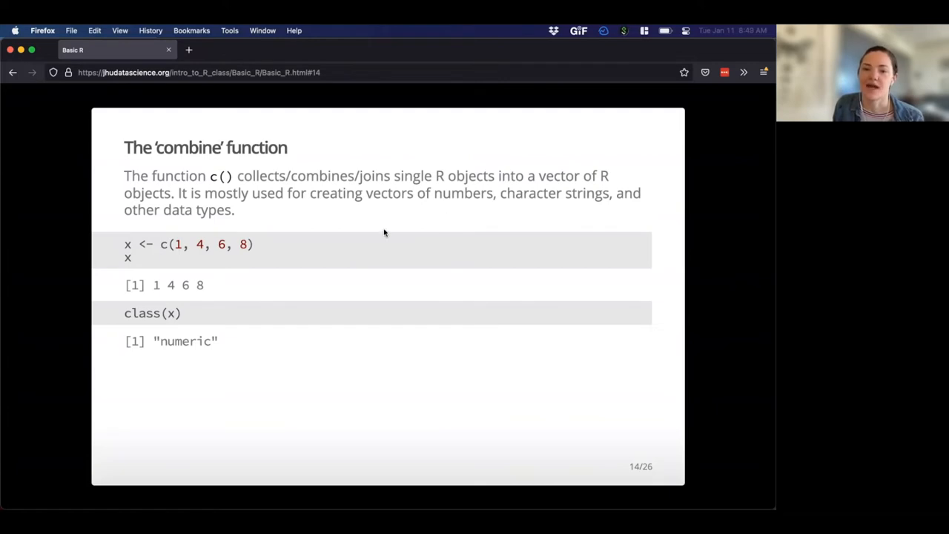
pyautogui.moveTo(172, 196)
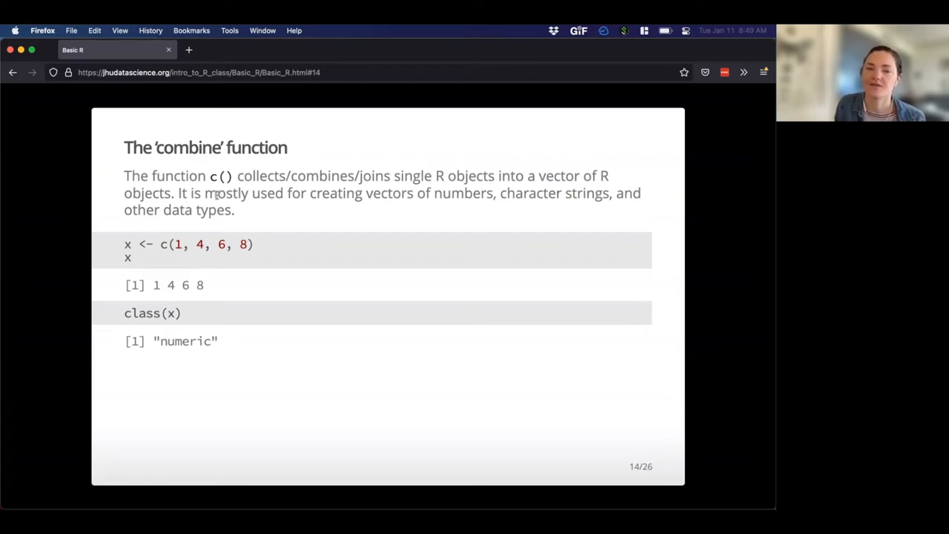
pyautogui.moveTo(245, 211)
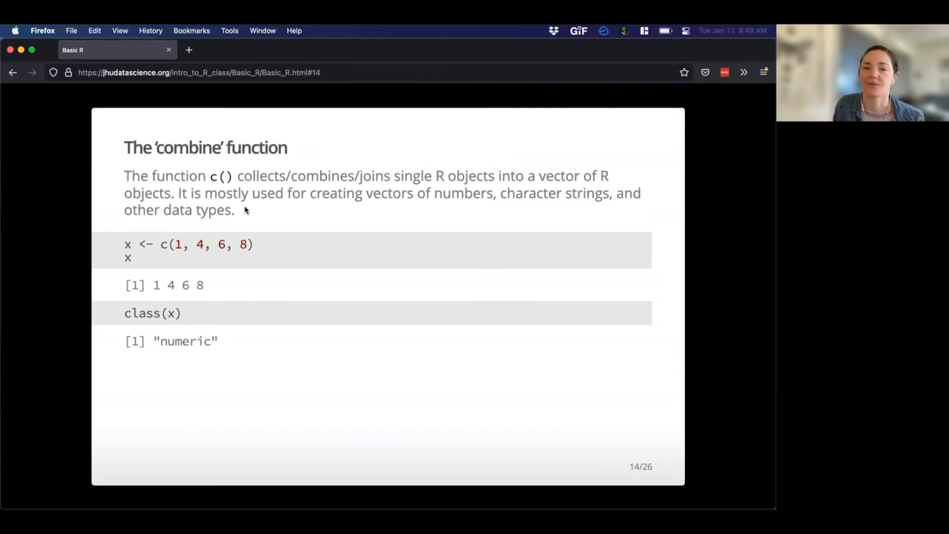
pyautogui.moveTo(237, 202)
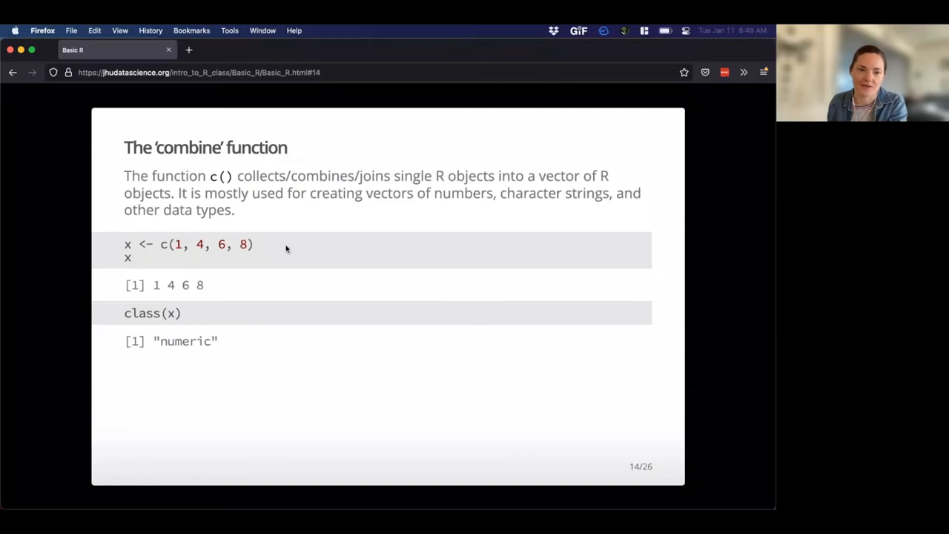
pyautogui.moveTo(122, 243)
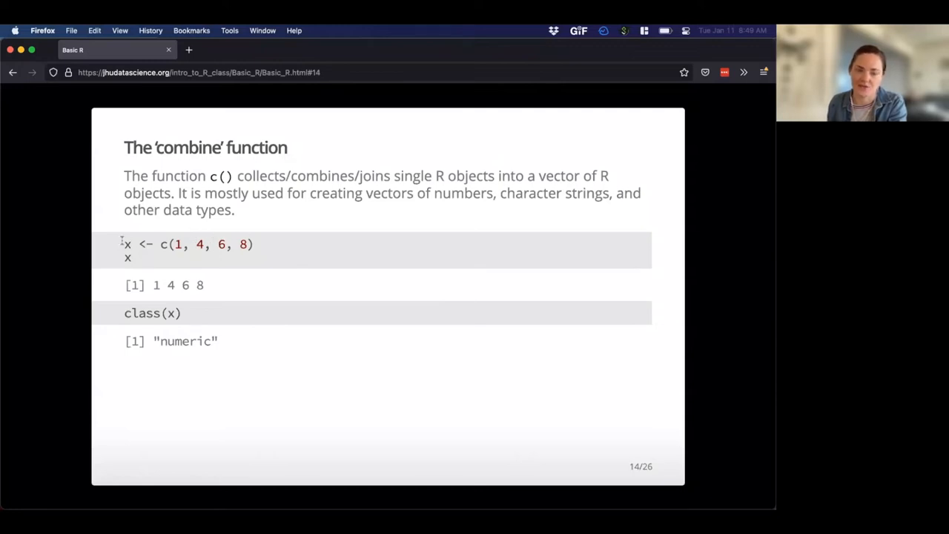
pyautogui.moveTo(199, 330)
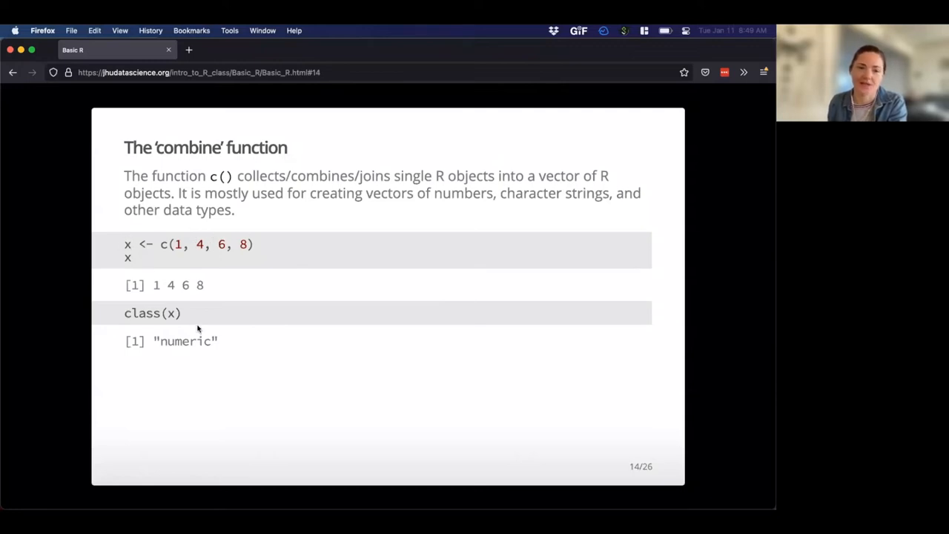
pyautogui.moveTo(196, 313)
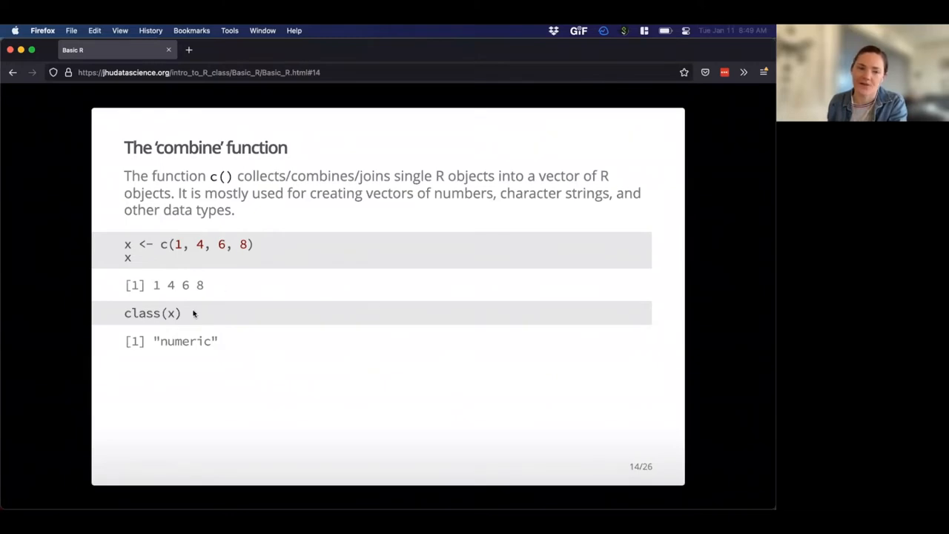
pyautogui.doubleClick(151, 311)
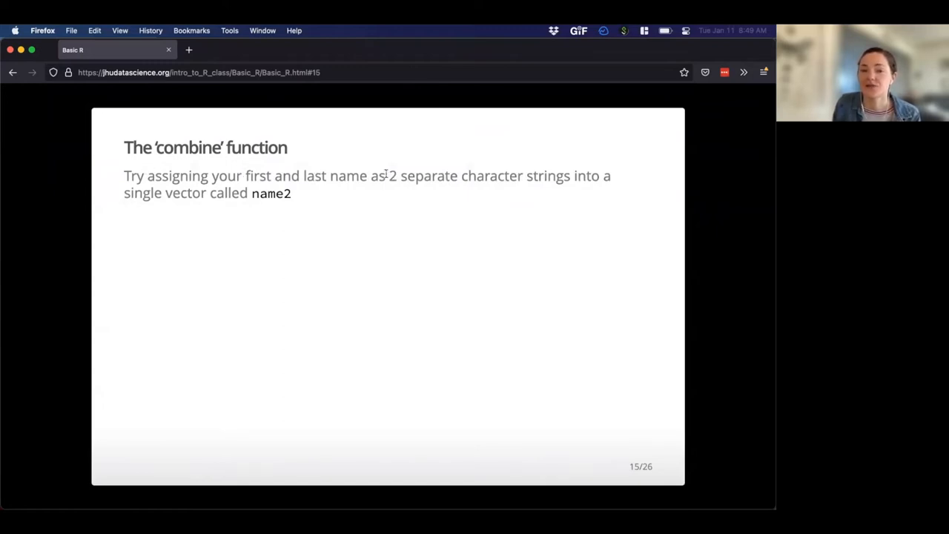
# Select the phrase '2 separate character strings' on the name2 exercise slide.
pyautogui.moveTo(389, 175); pyautogui.dragTo(570, 175)
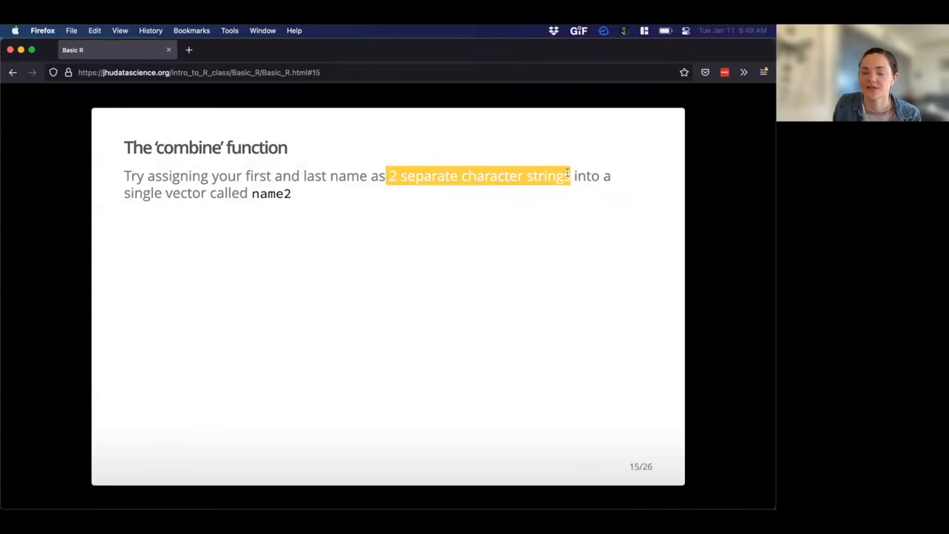
pyautogui.moveTo(448, 199)
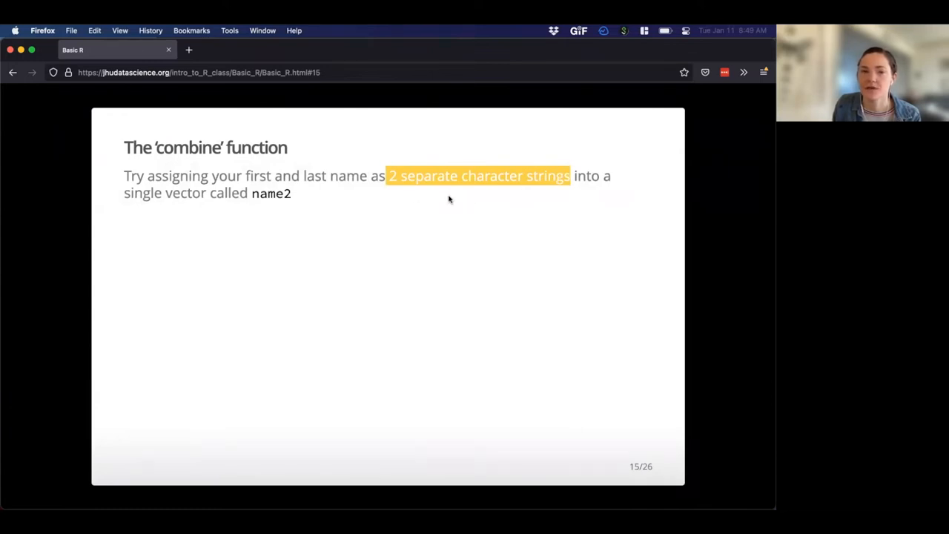
pyautogui.moveTo(364, 199)
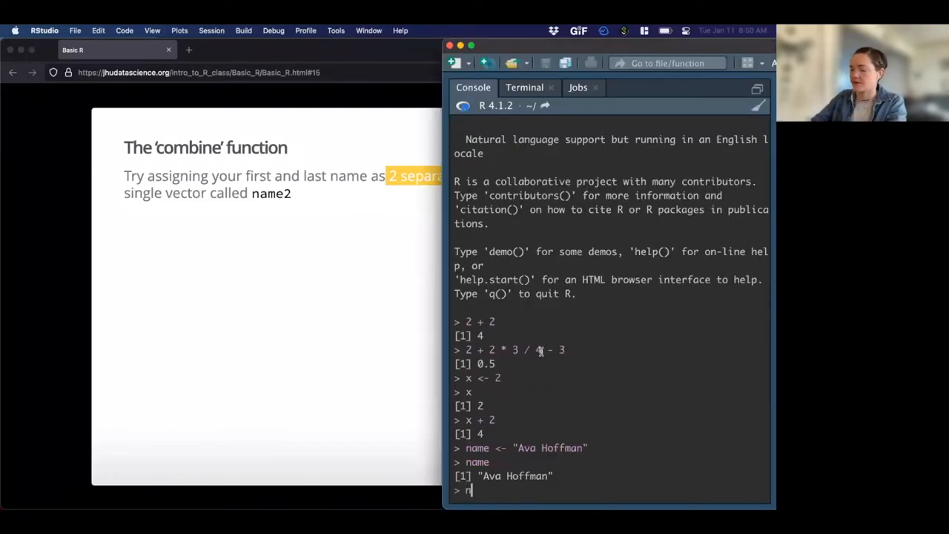
# Assign name2 <- c("Ava", "Hoffman") as a two-element character vector.
pyautogui.write('name2')
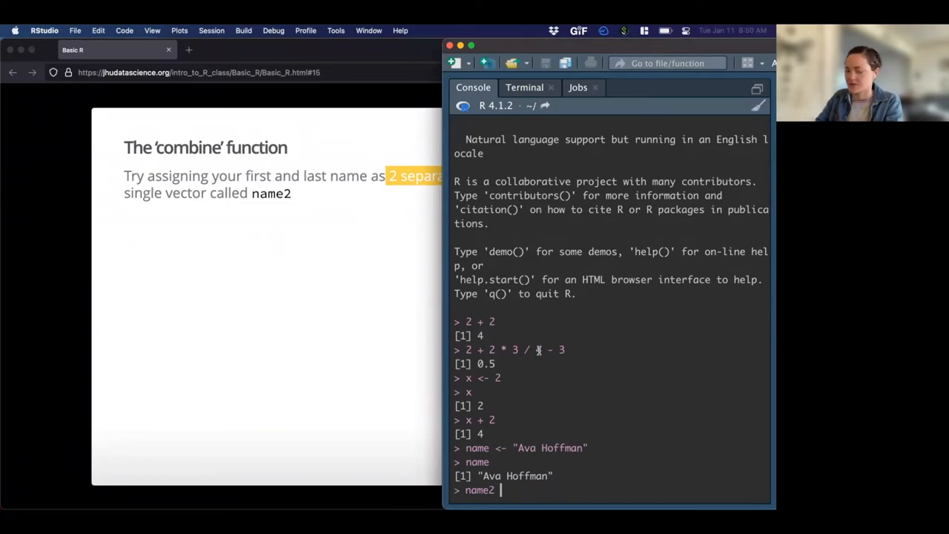
pyautogui.write('<-')
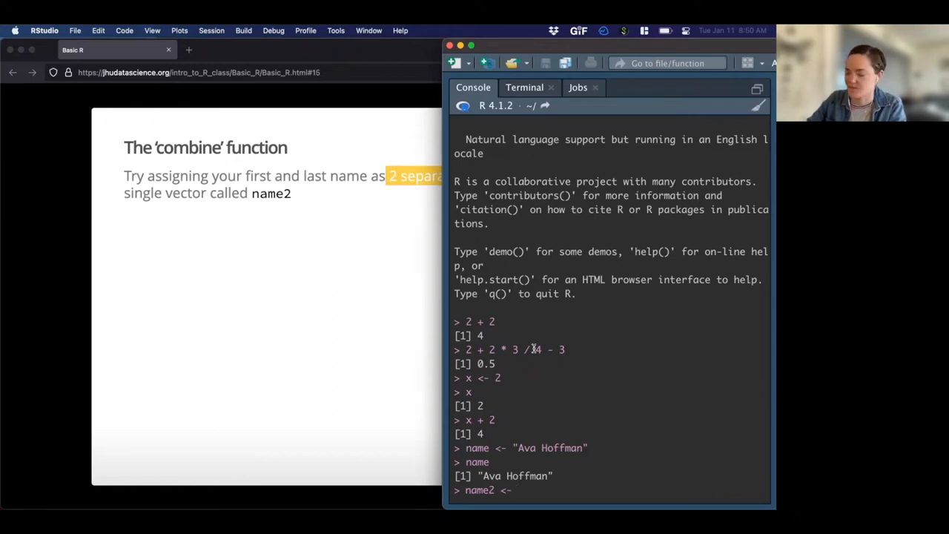
pyautogui.write('c')
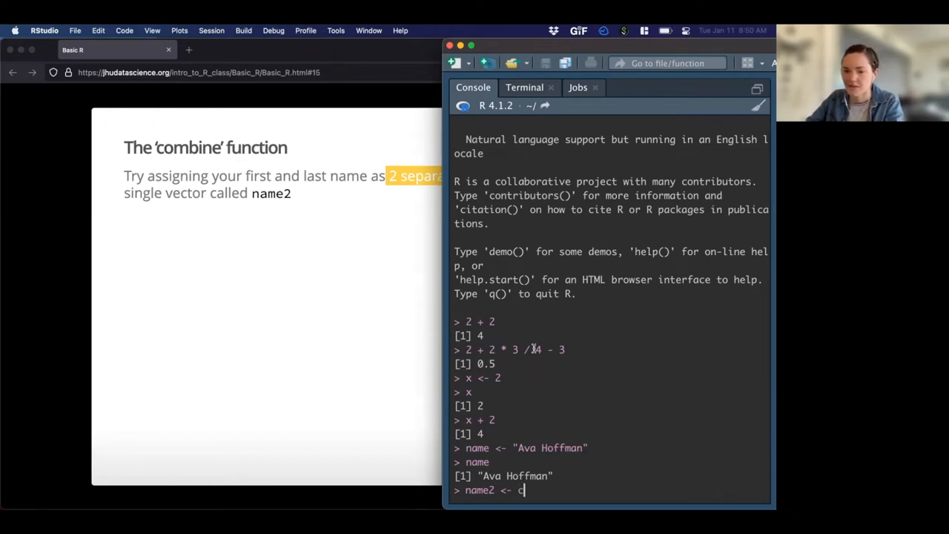
pyautogui.write('()')
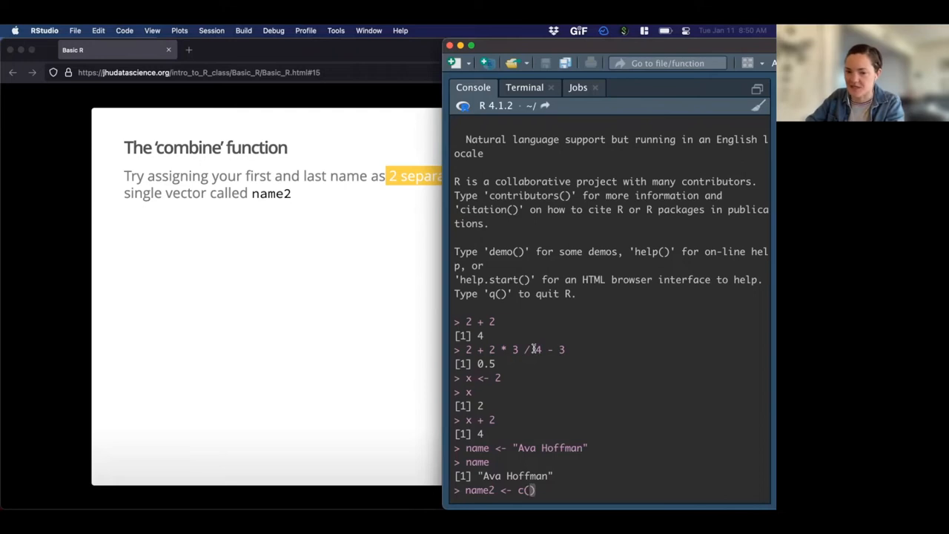
pyautogui.write('""')
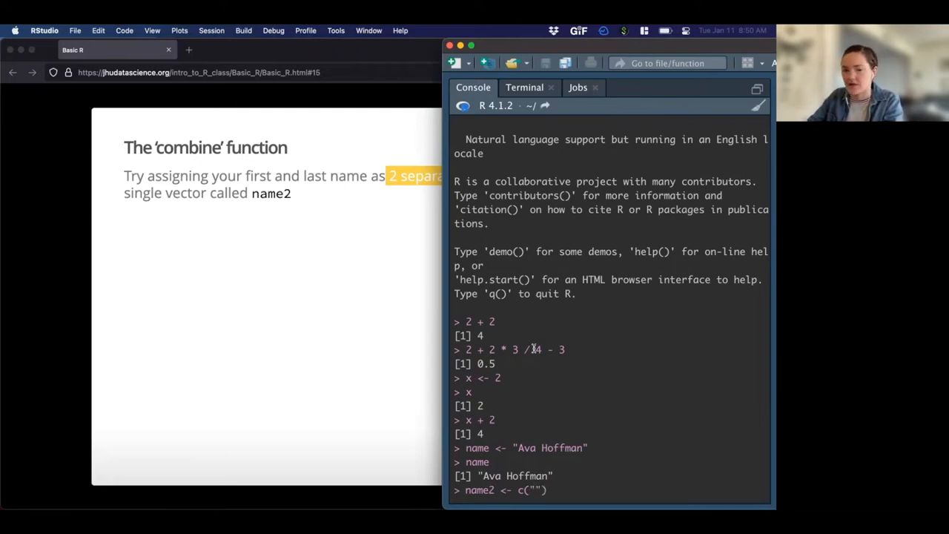
pyautogui.write('Ava')
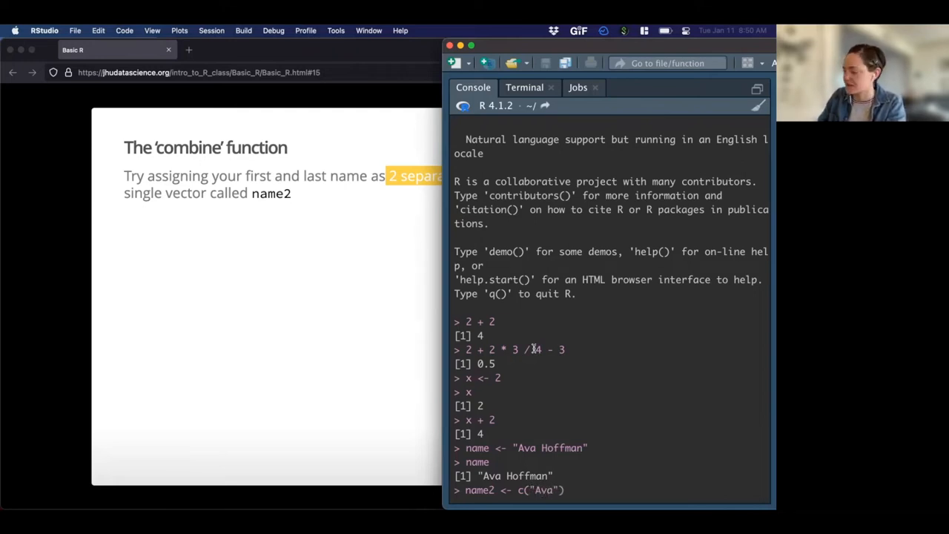
pyautogui.write(')')
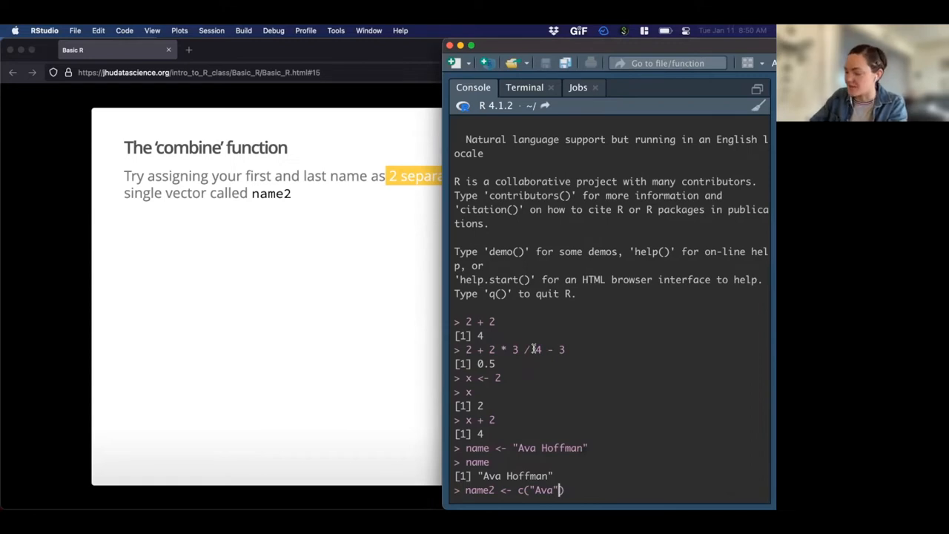
pyautogui.write(',')
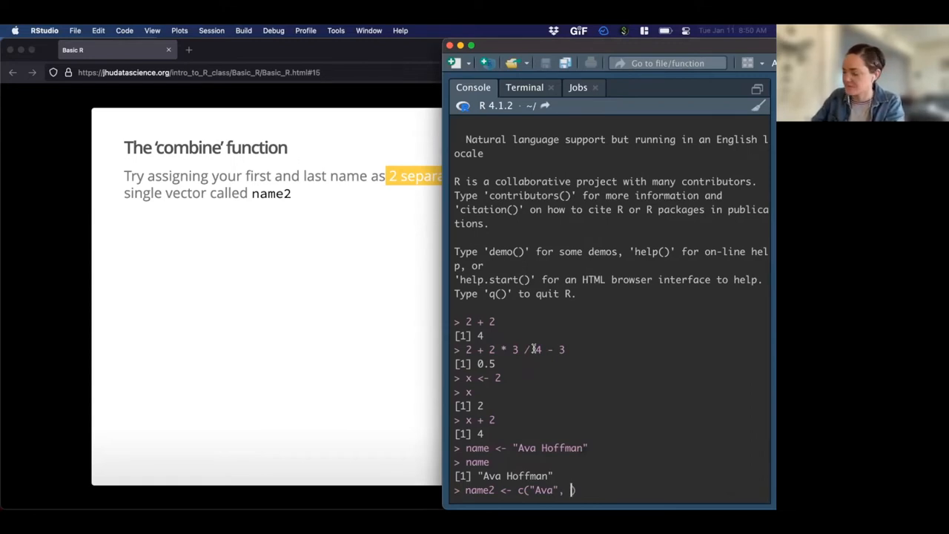
pyautogui.write('"Hoffman"')
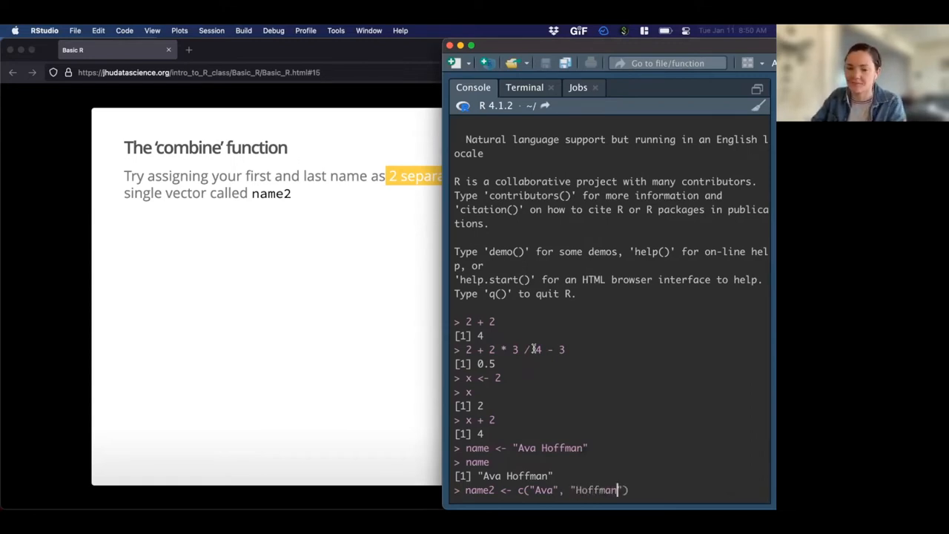
pyautogui.write(',')
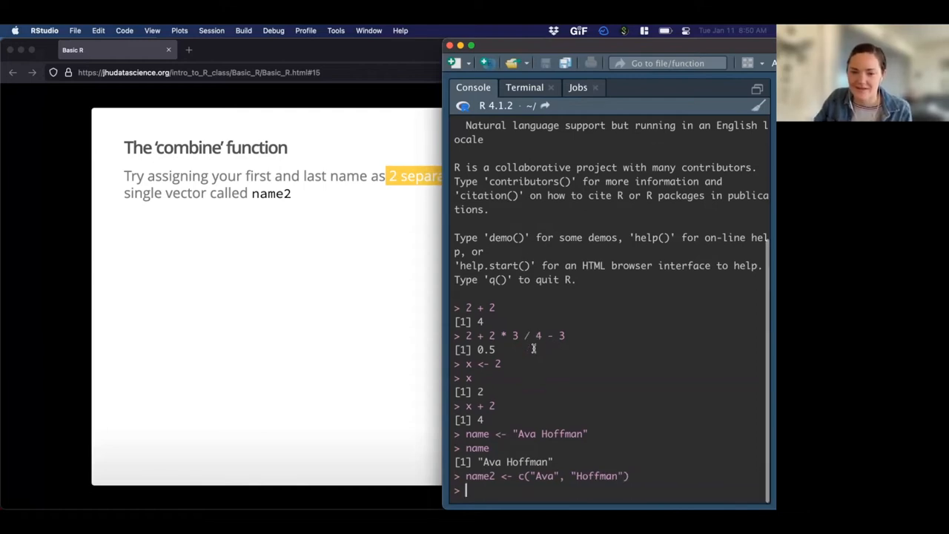
# Display the contents of name2 in the console.
pyautogui.write('name2')
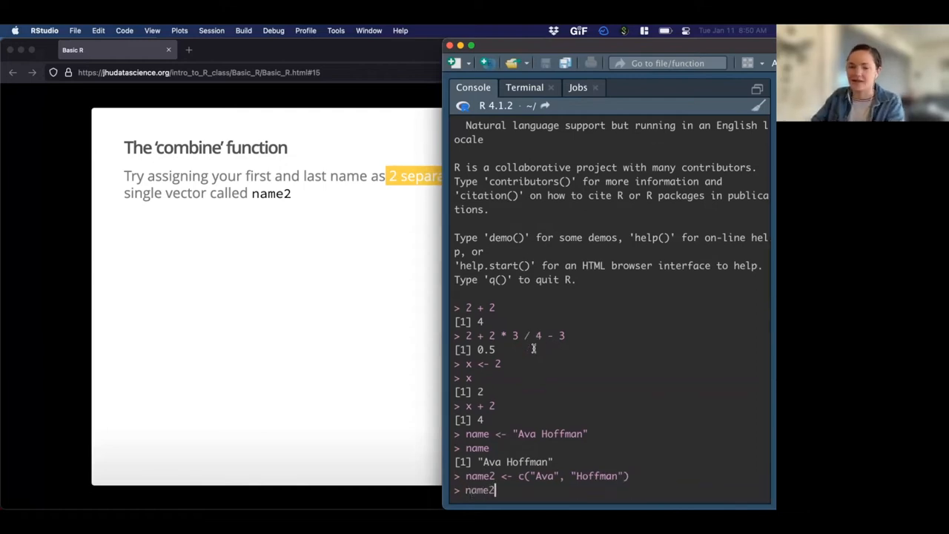
pyautogui.press('Return')
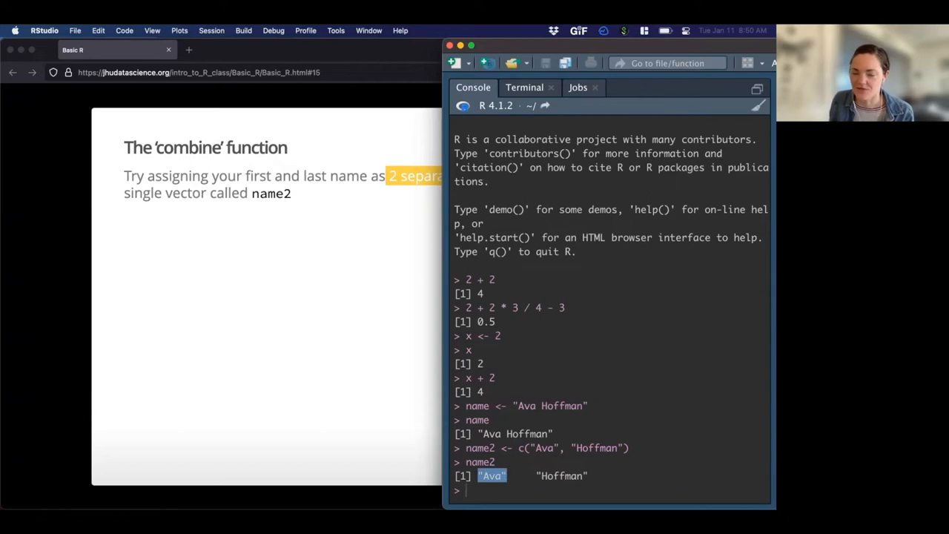
pyautogui.moveTo(533, 475)
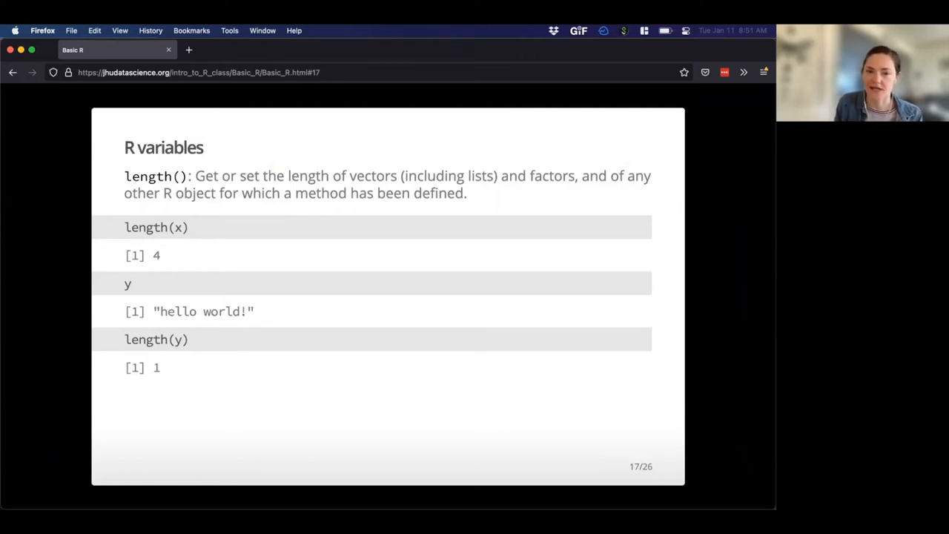
pyautogui.moveTo(378, 161)
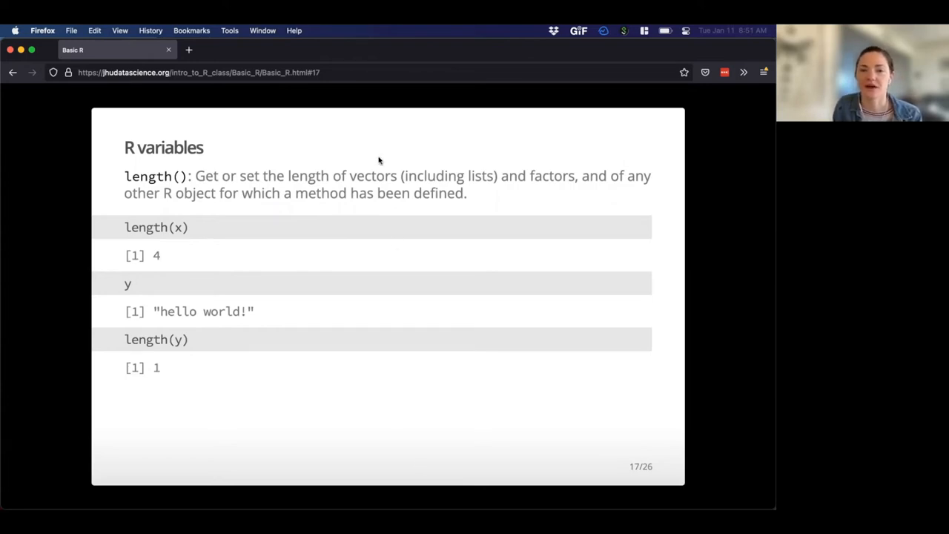
pyautogui.moveTo(350, 172)
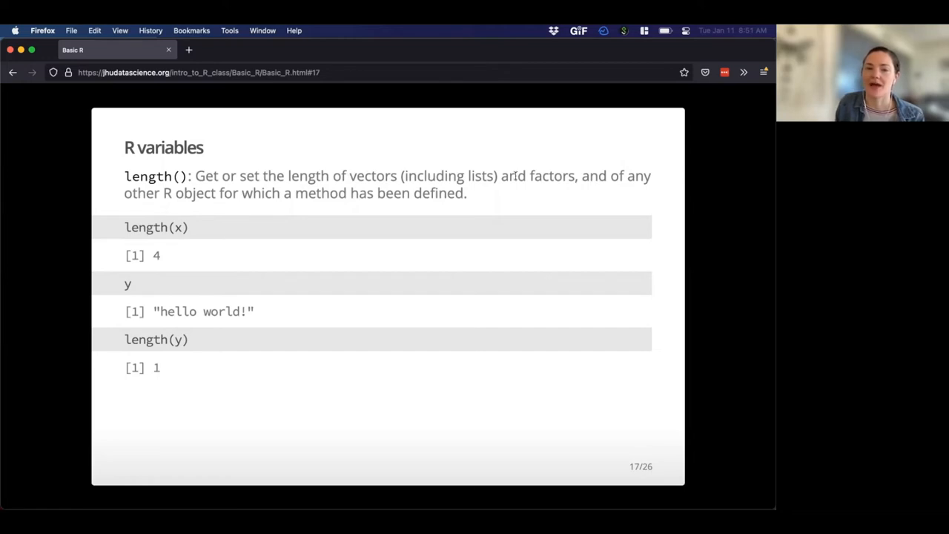
pyautogui.moveTo(527, 175)
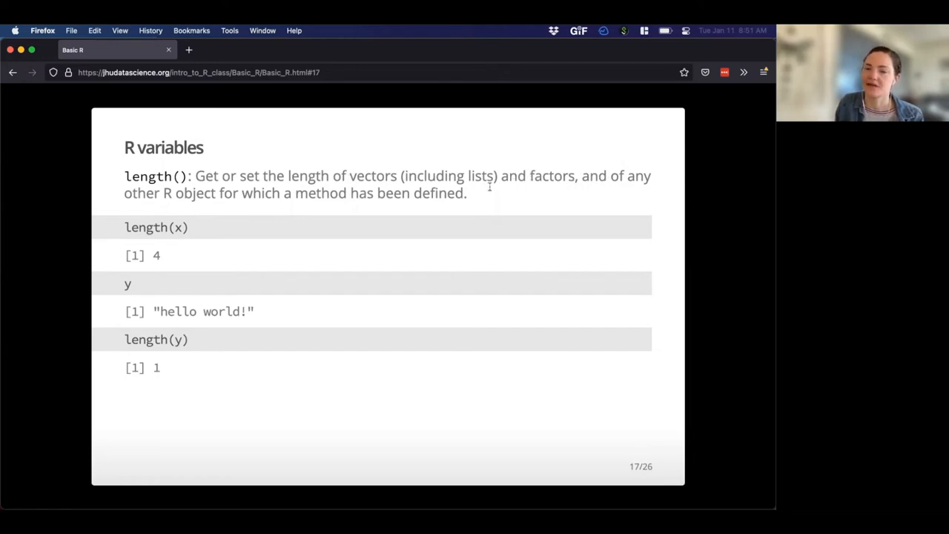
pyautogui.moveTo(570, 199)
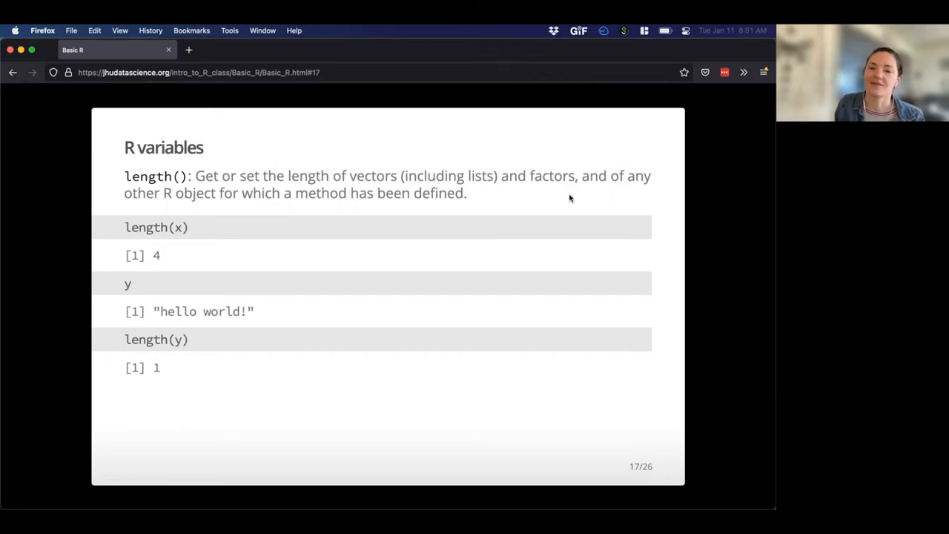
pyautogui.moveTo(528, 165)
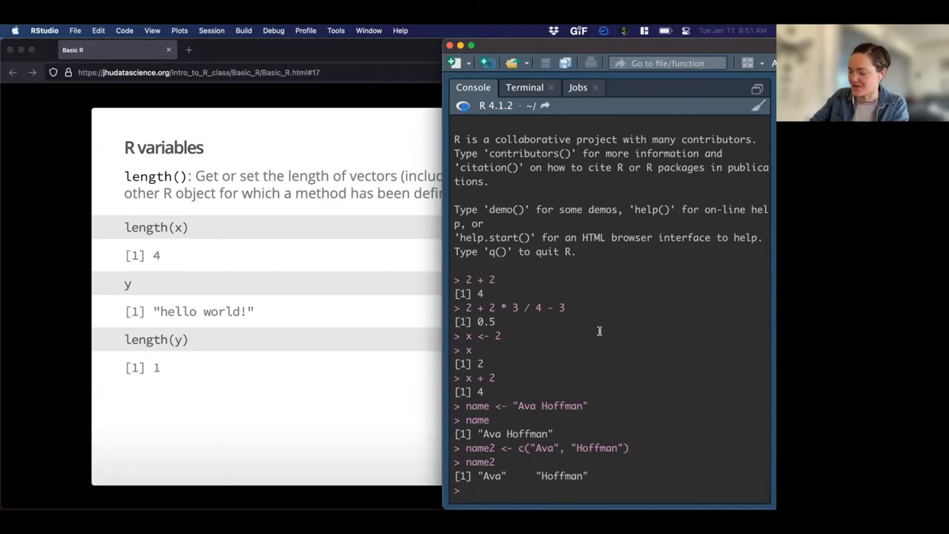
# Evaluate length(name2) in the console, which returns 2.
pyautogui.write('length(')
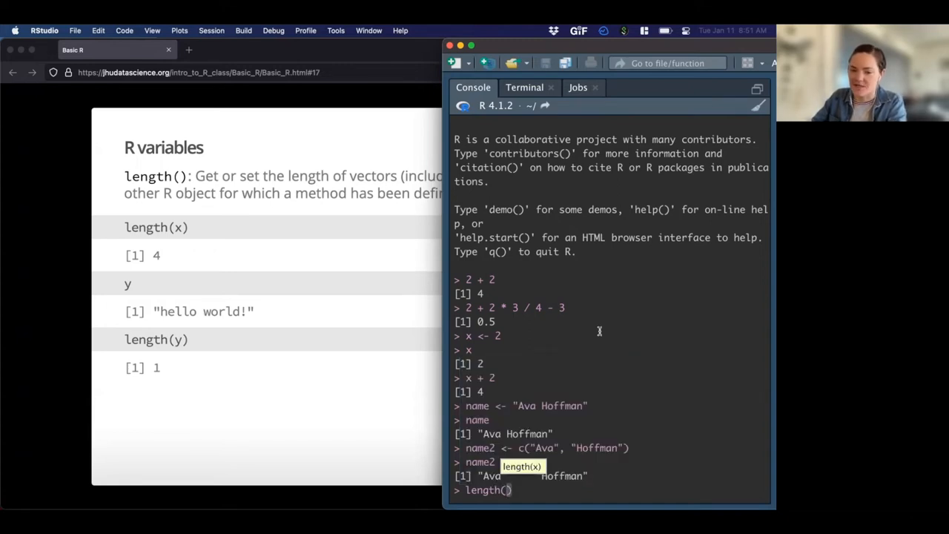
pyautogui.write('name2')
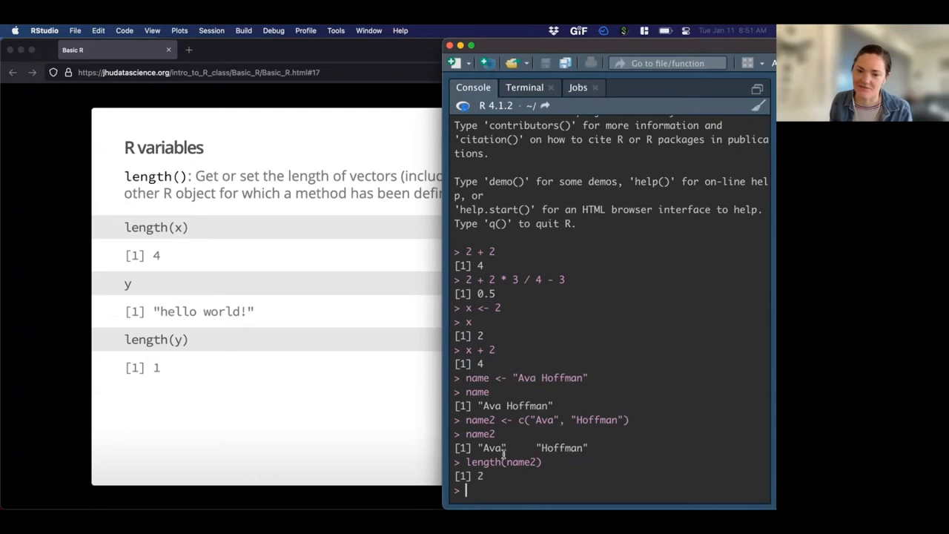
pyautogui.moveTo(353, 403)
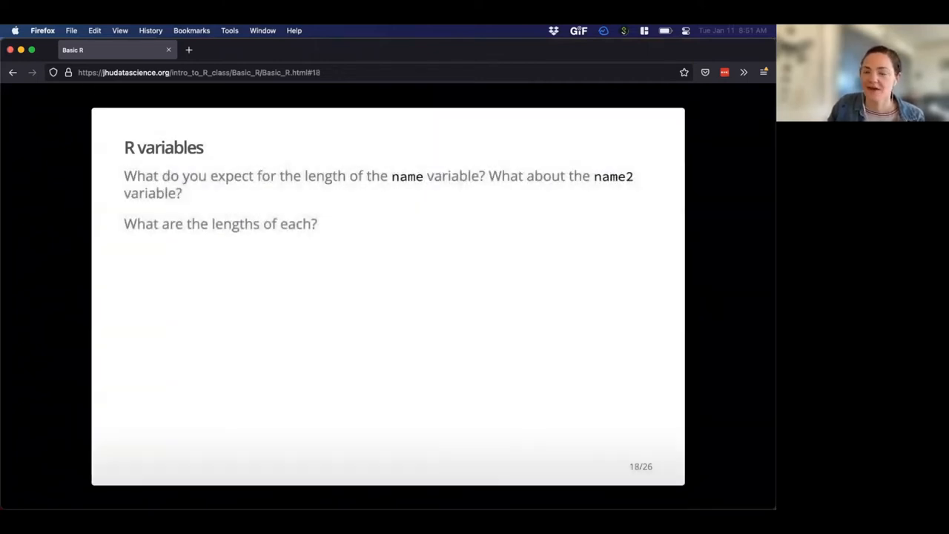
pyautogui.moveTo(359, 299)
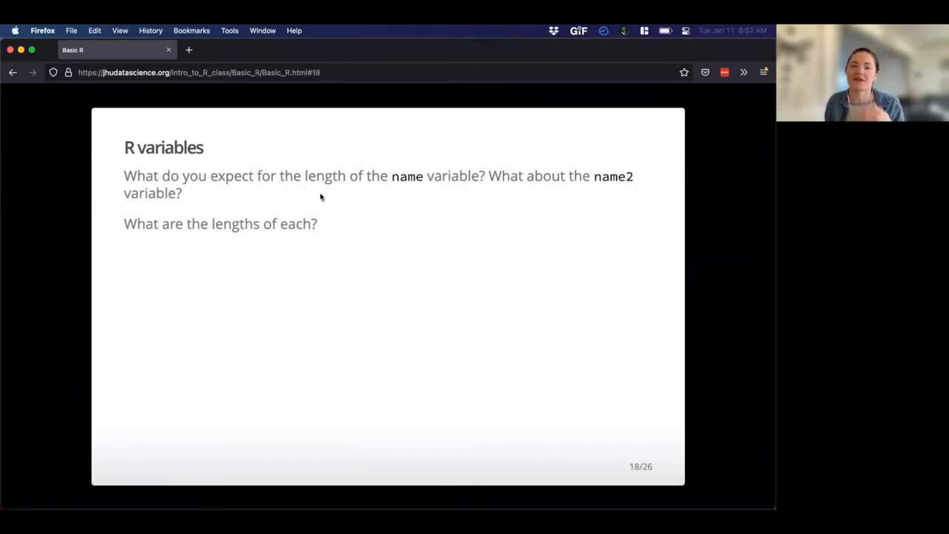
# Highlight the word name in the slide 18 exercise question.
pyautogui.doubleClick(407, 175)
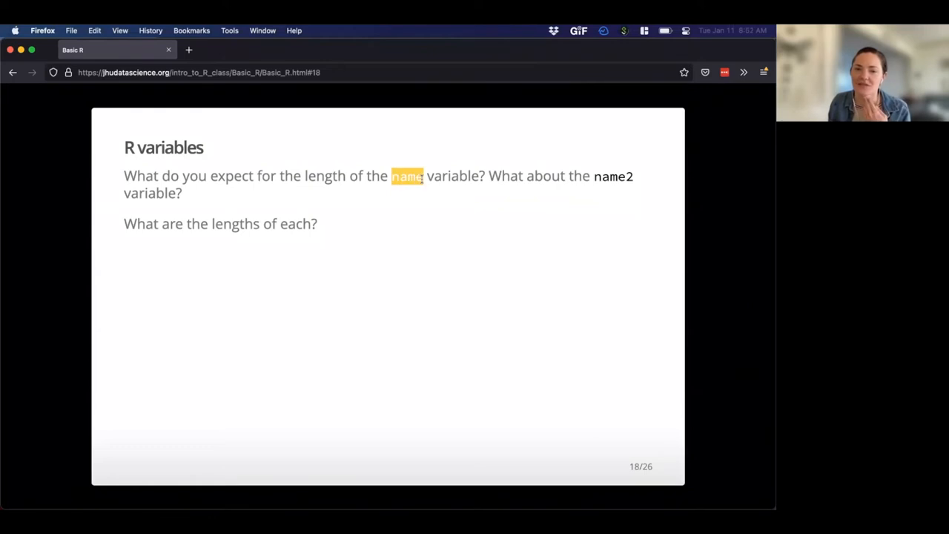
pyautogui.moveTo(426, 255)
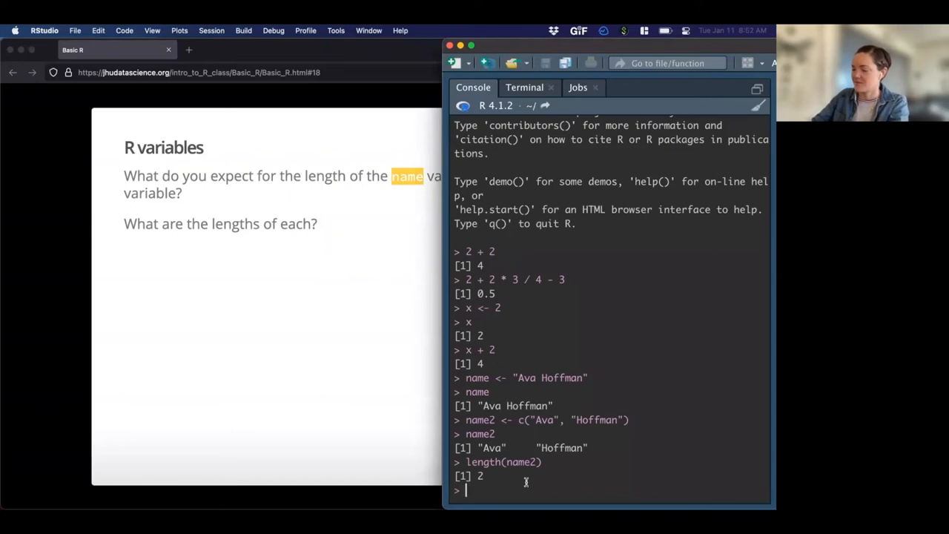
# Evaluate length(name) in the console, which returns 1.
pyautogui.write('length(')
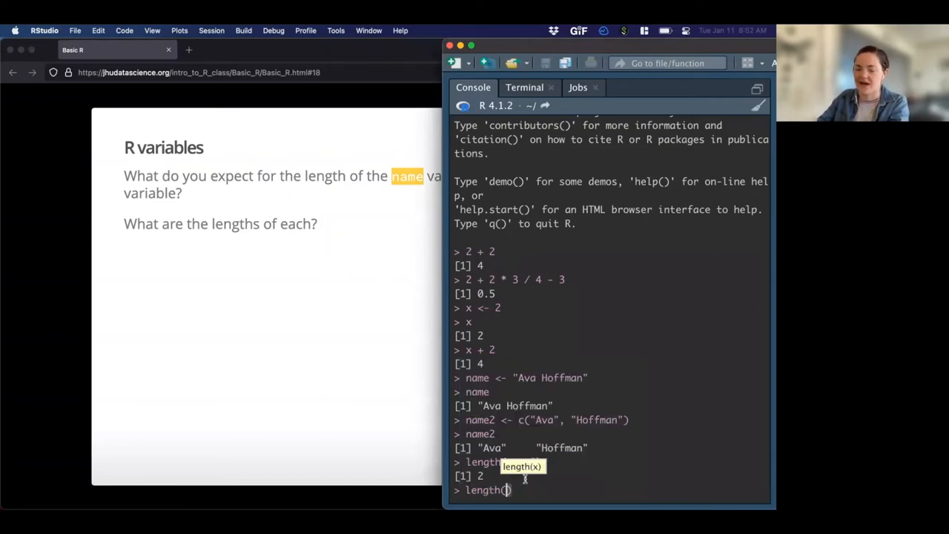
pyautogui.write('name')
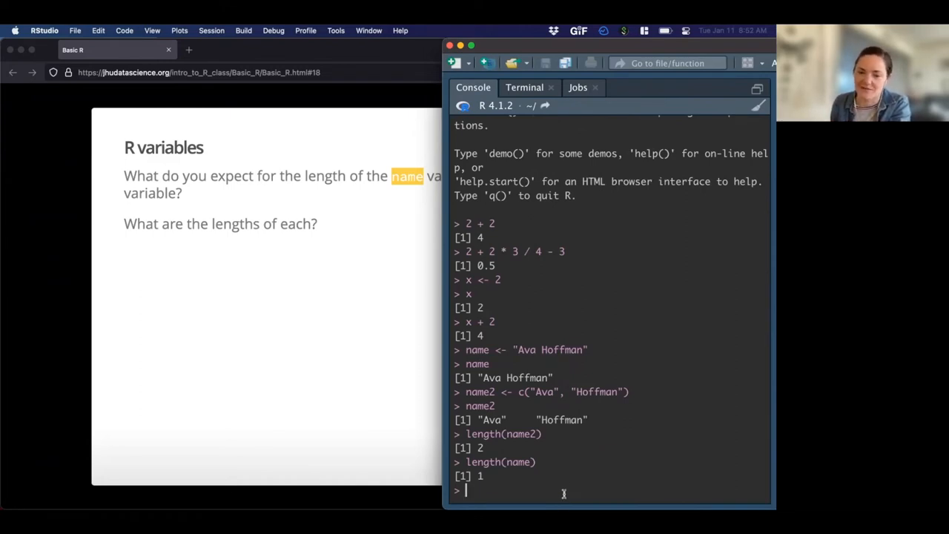
pyautogui.moveTo(274, 344)
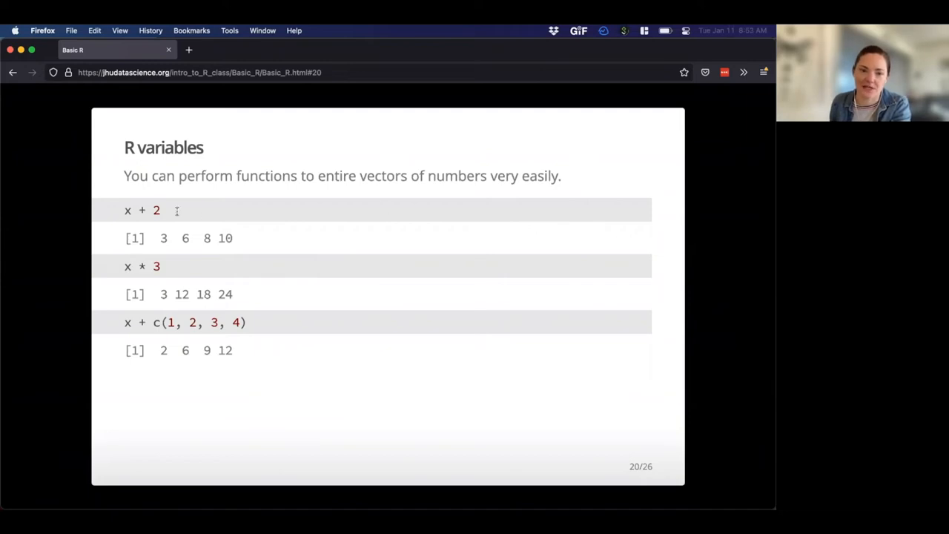
# Highlight the x + 2 line on the vector arithmetic slide to point it out.
pyautogui.doubleClick(143, 210)
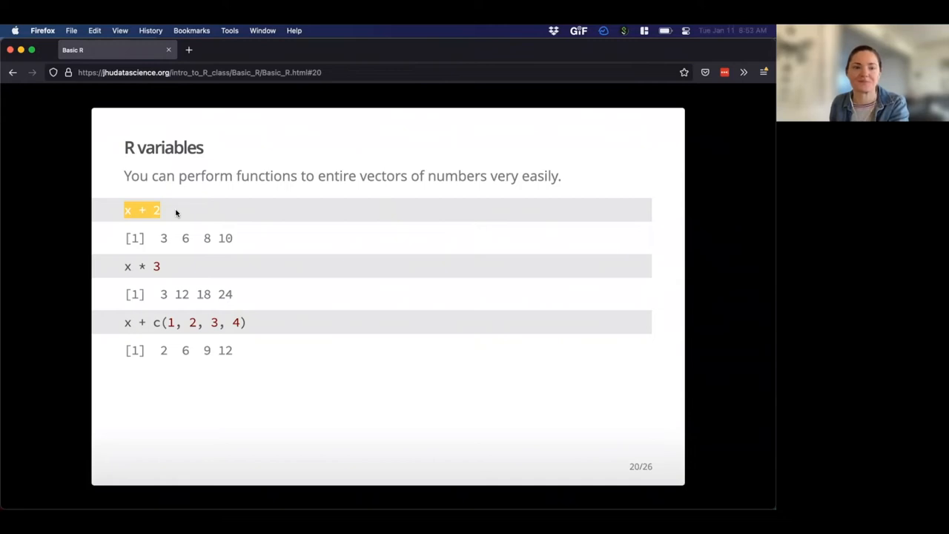
pyautogui.moveTo(166, 230)
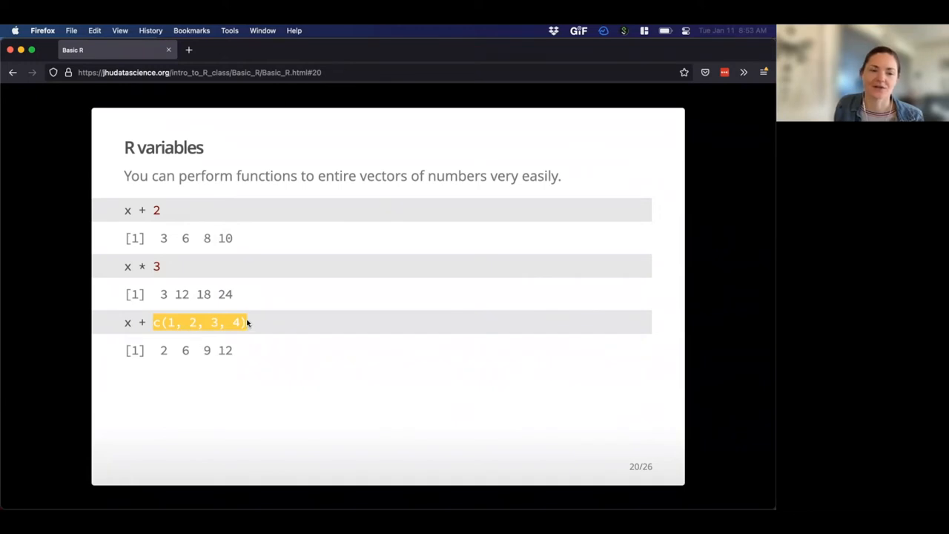
pyautogui.moveTo(250, 300)
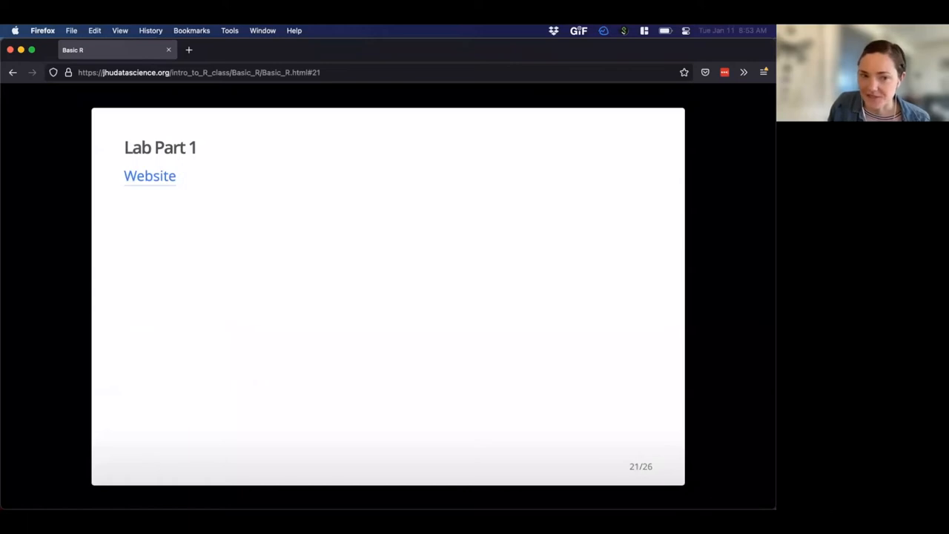
pyautogui.moveTo(239, 214)
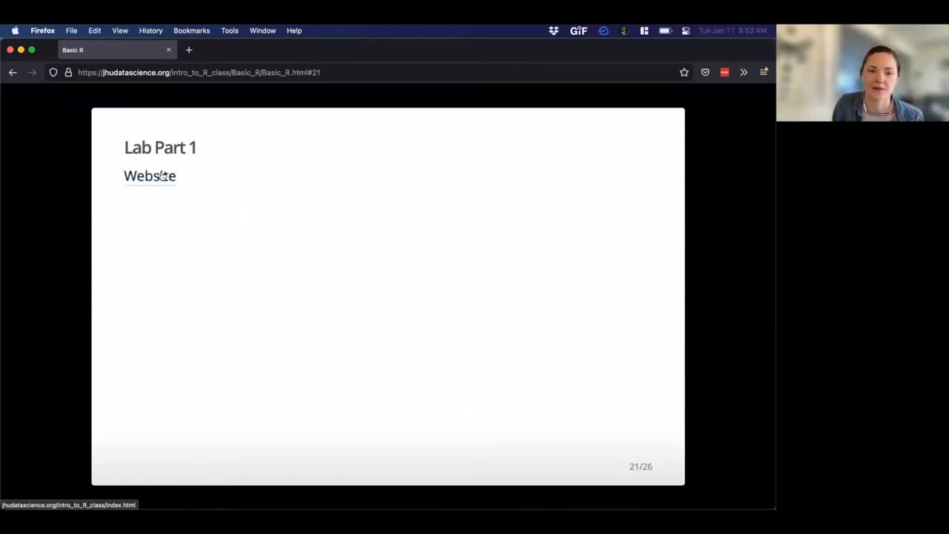
pyautogui.click(149, 175)
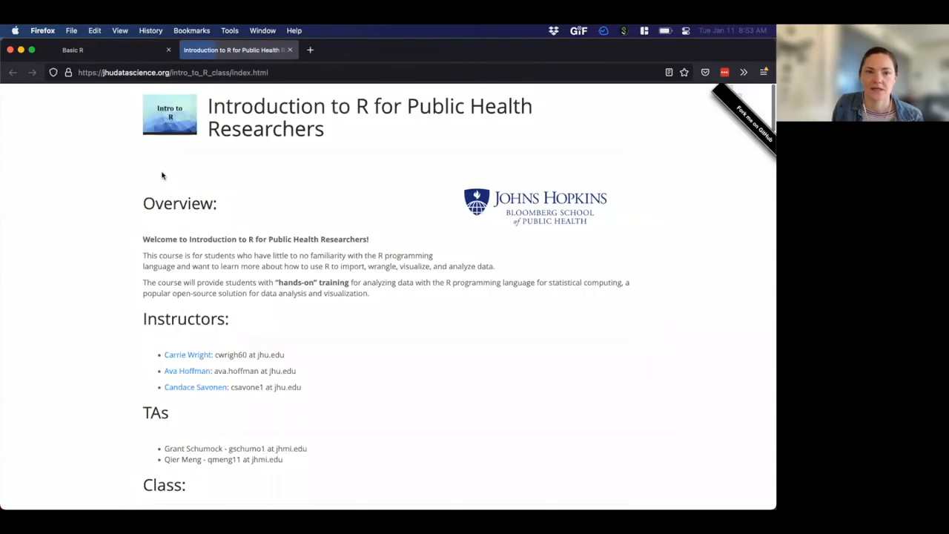
pyautogui.scroll(-3)
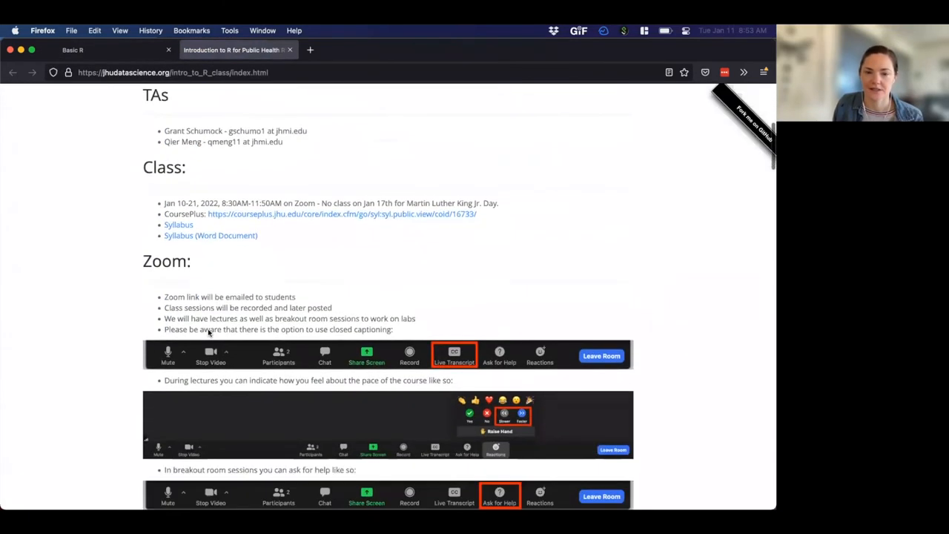
pyautogui.scroll(-3)
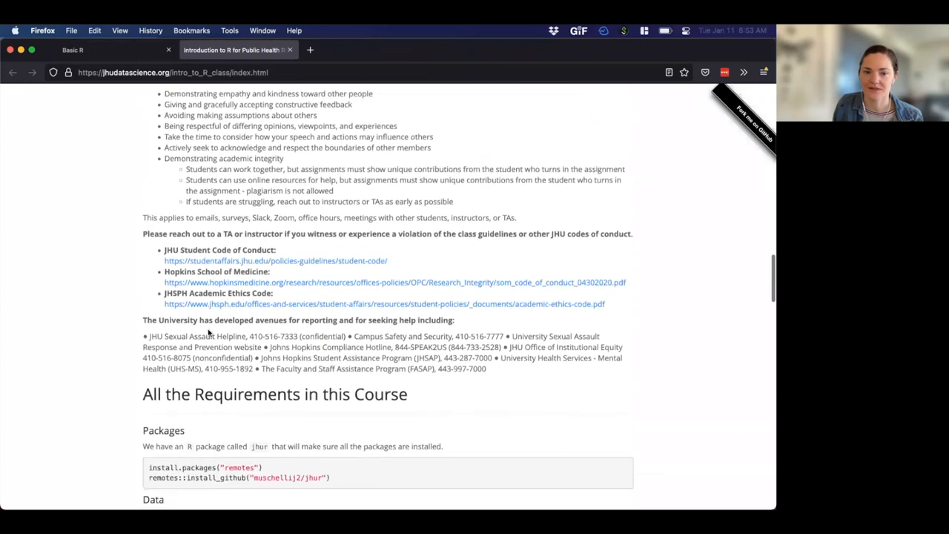
pyautogui.scroll(-3)
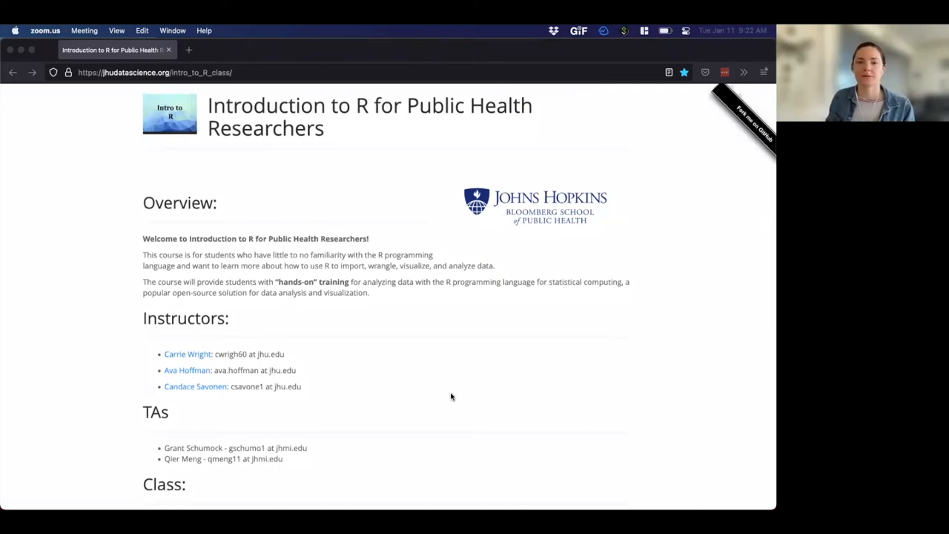
pyautogui.scroll(-3)
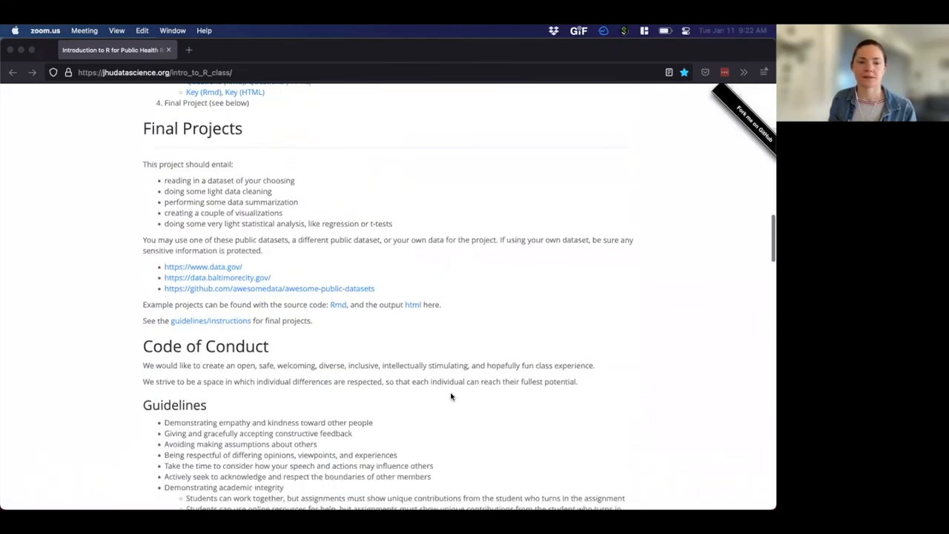
pyautogui.scroll(3)
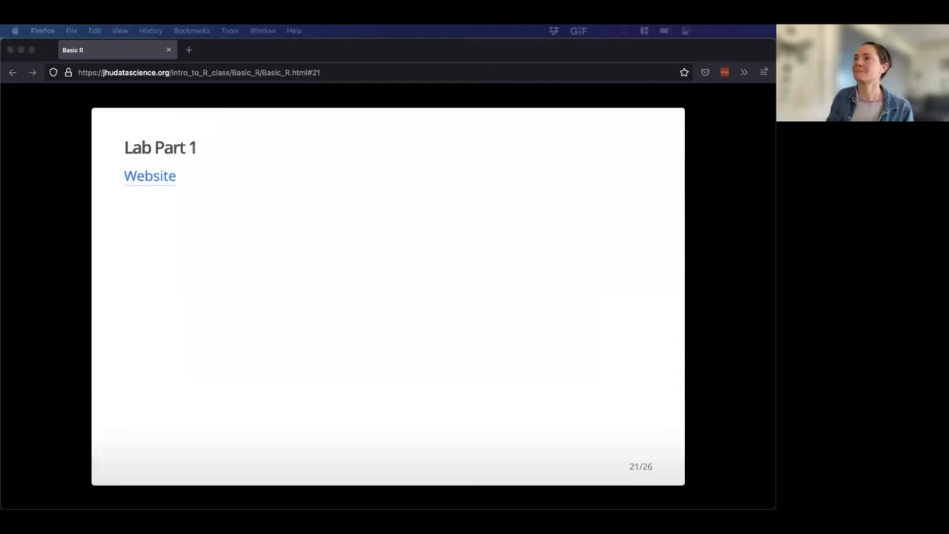
pyautogui.moveTo(345, 261)
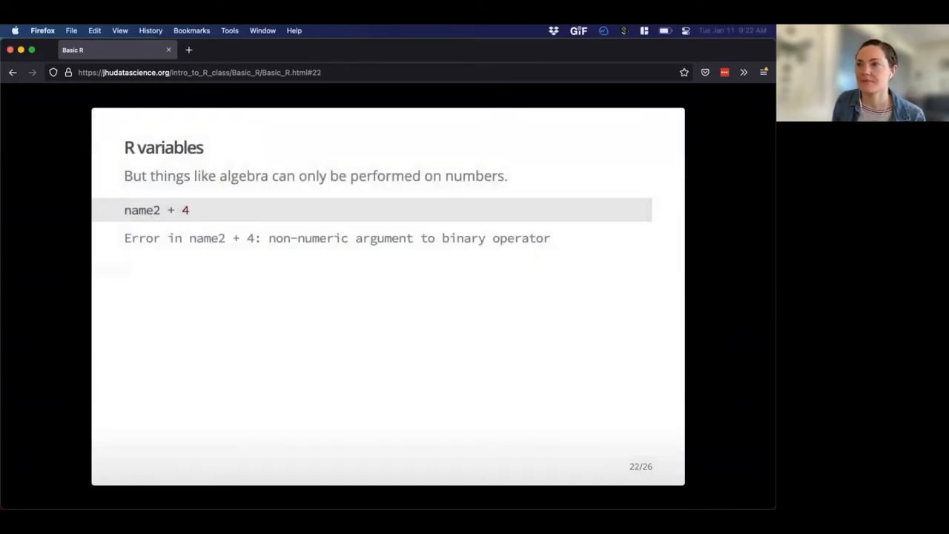
pyautogui.moveTo(340, 371)
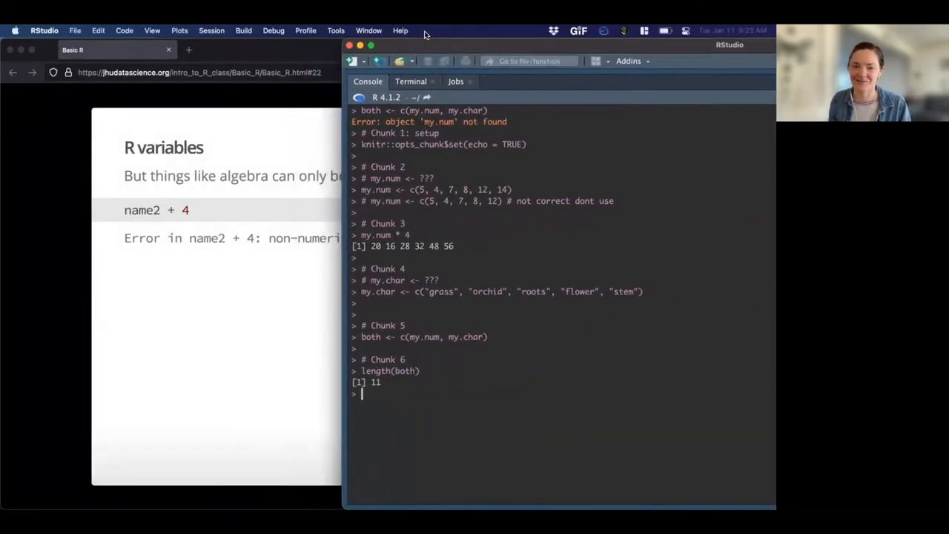
# Run my.char * 3 to show the non-numeric argument error, then print my.char's five words.
pyautogui.write('my')
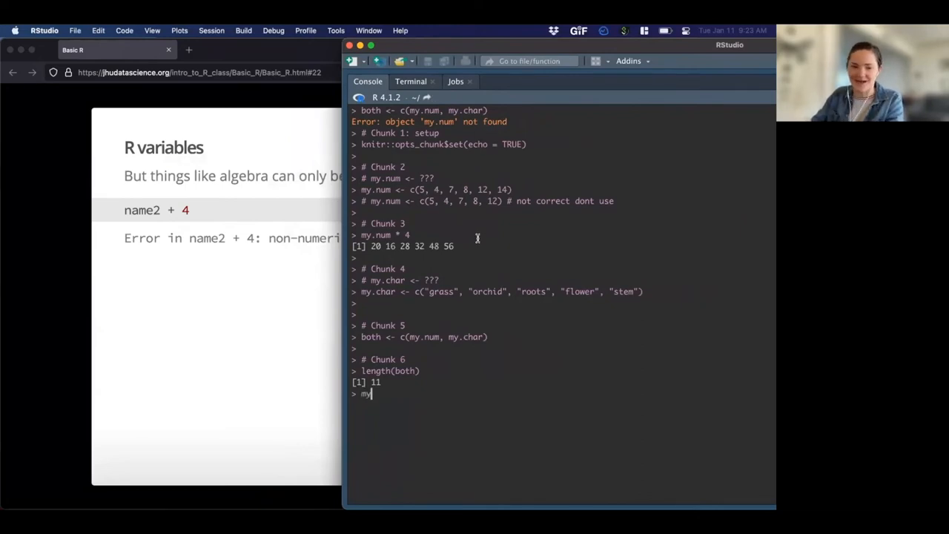
pyautogui.write('.cha')
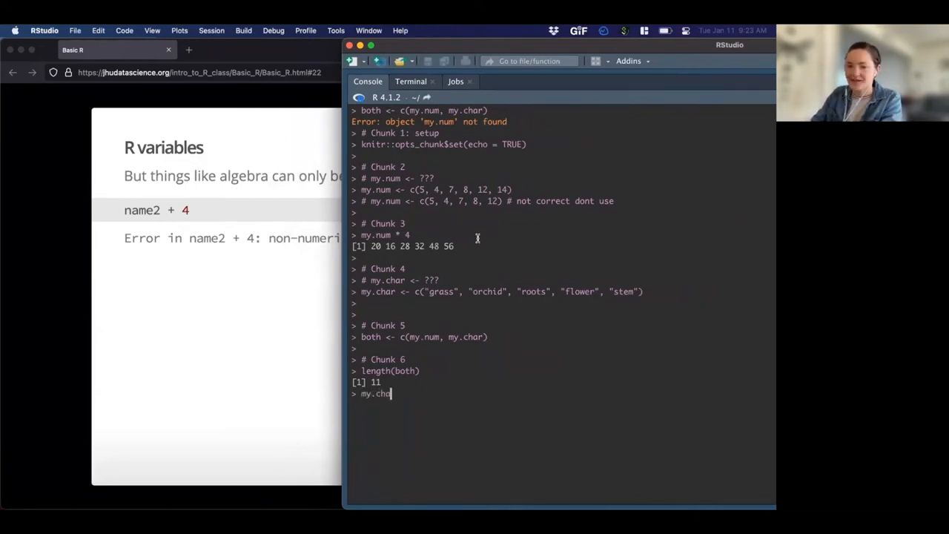
pyautogui.write('r * 3')
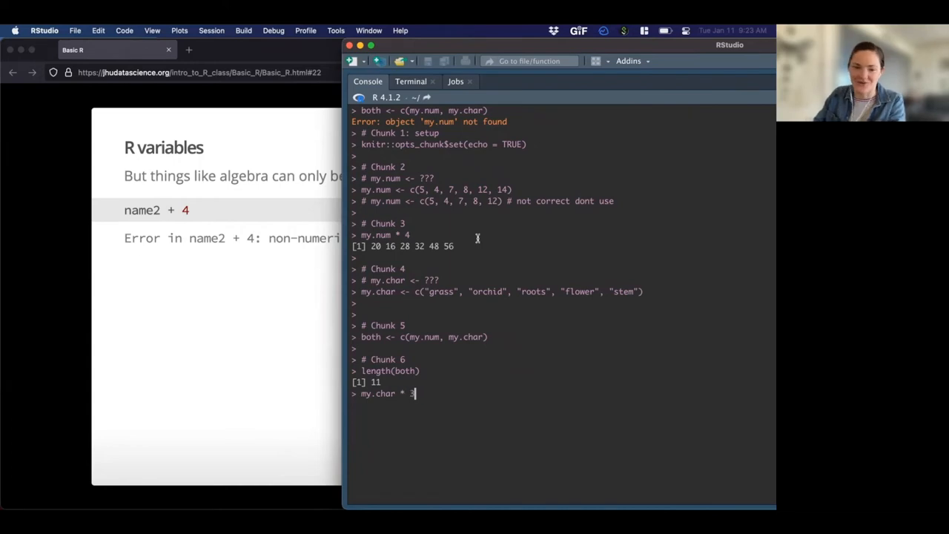
pyautogui.press('Return')
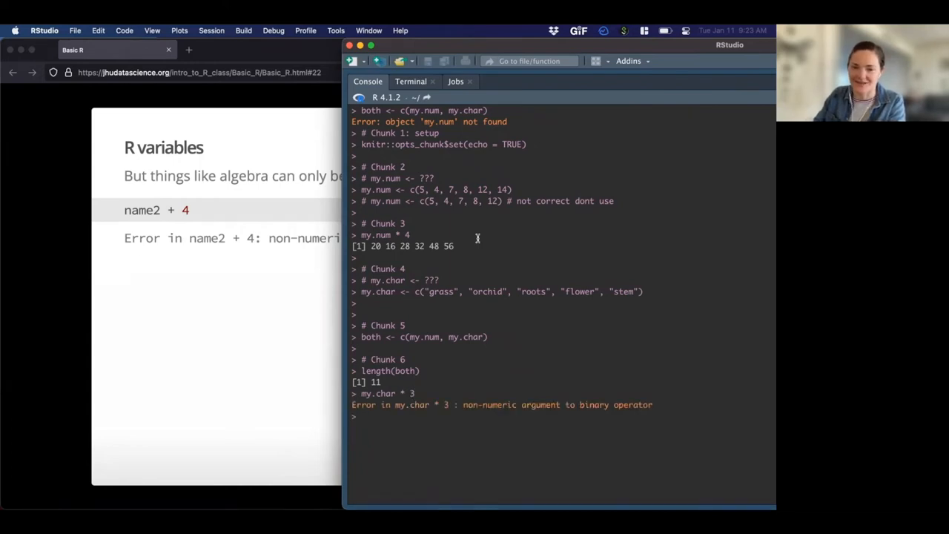
pyautogui.moveTo(318, 297)
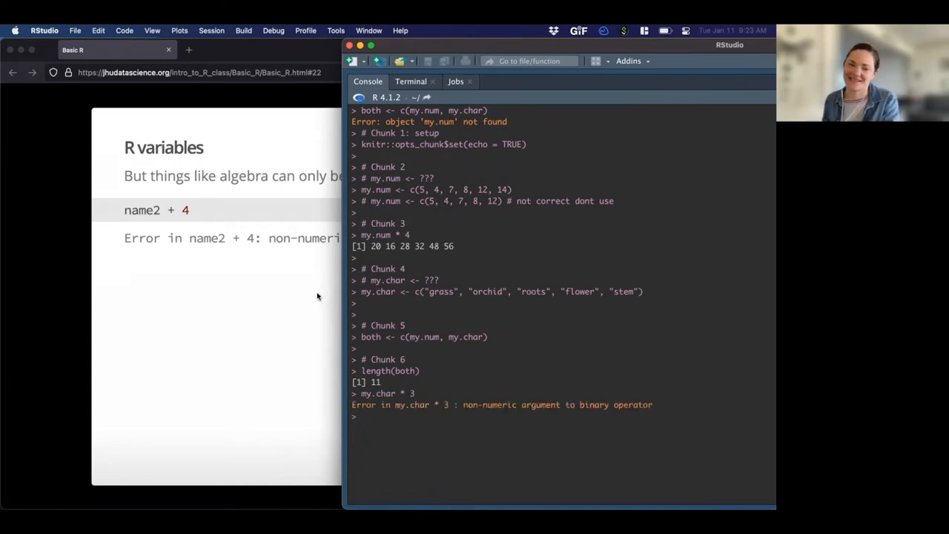
pyautogui.write('my.char')
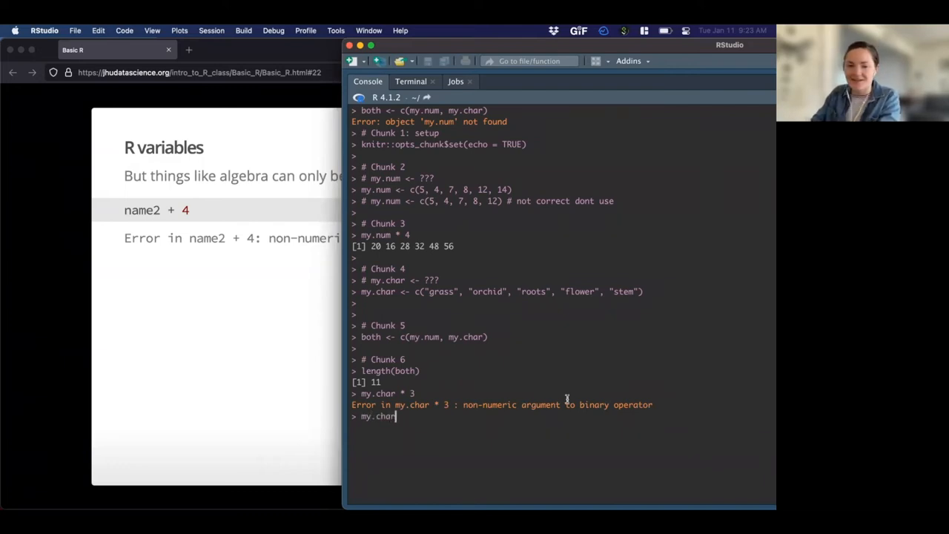
pyautogui.press('Return')
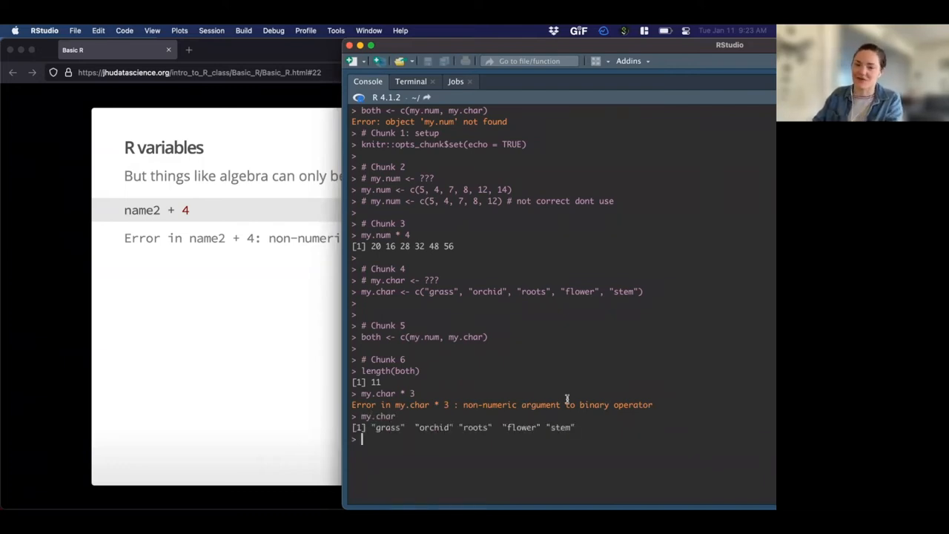
pyautogui.moveTo(170, 374)
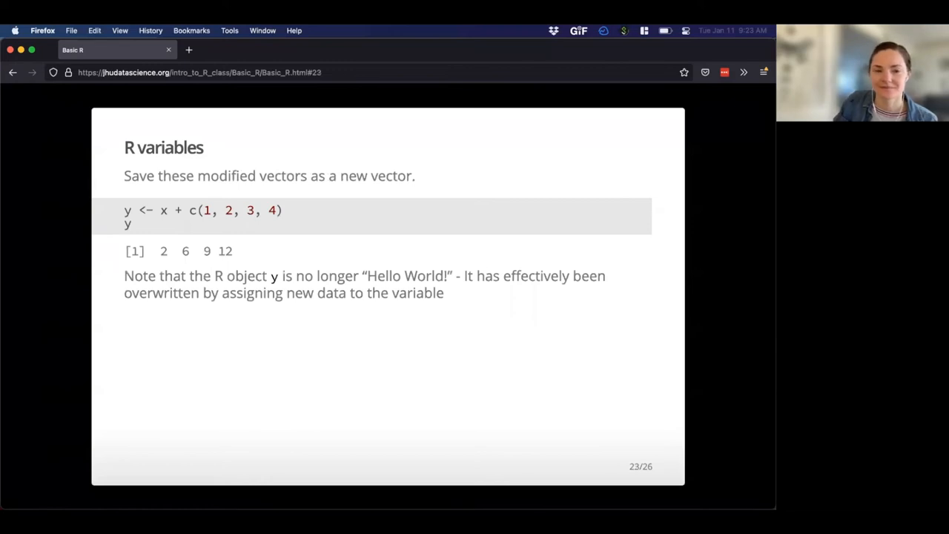
pyautogui.moveTo(187, 347)
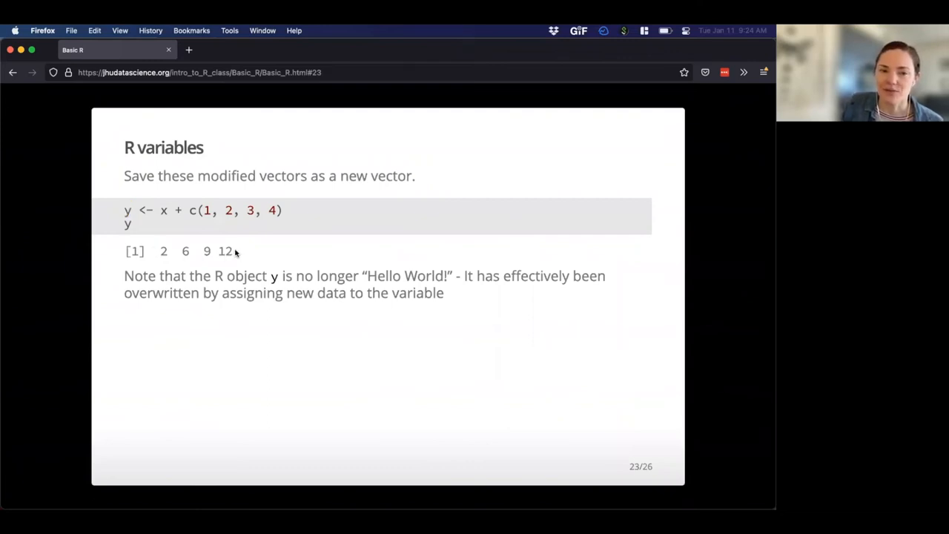
pyautogui.moveTo(132, 210)
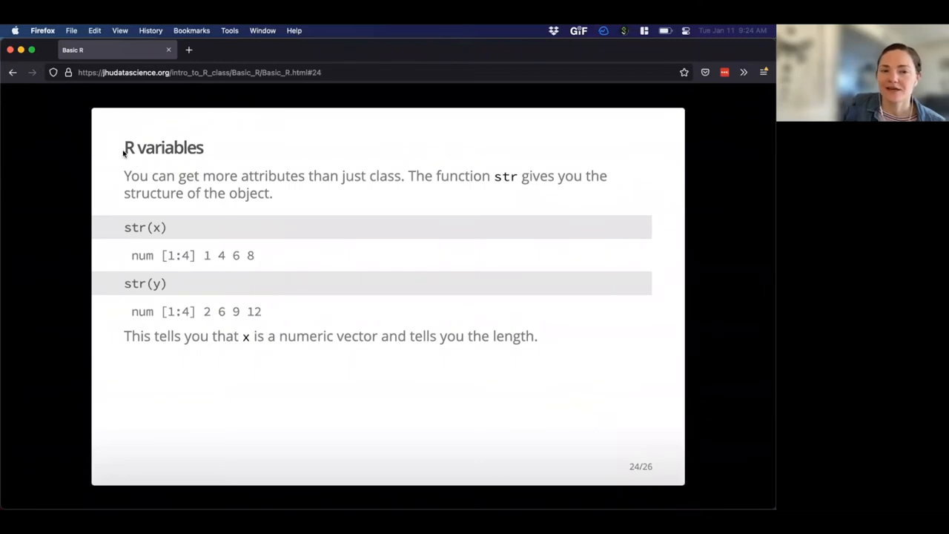
pyautogui.moveTo(228, 181)
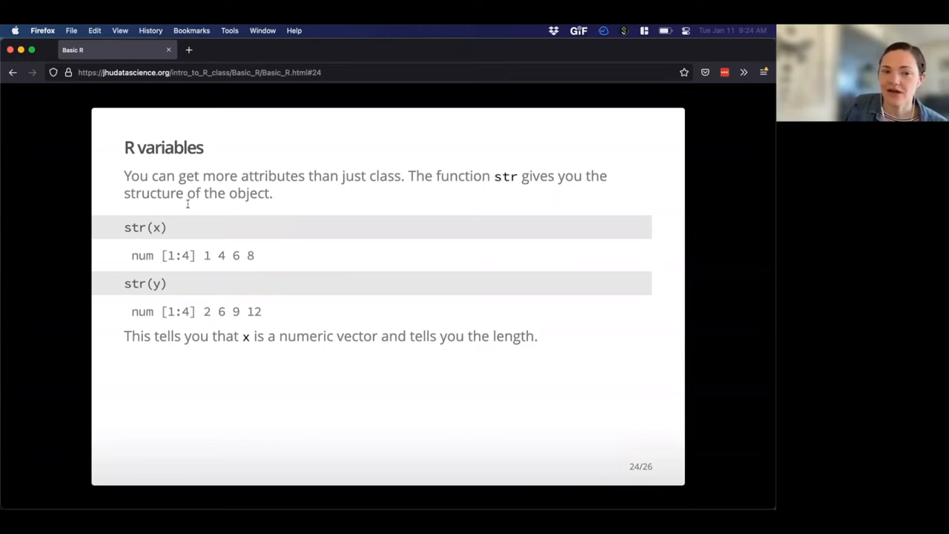
pyautogui.moveTo(282, 193)
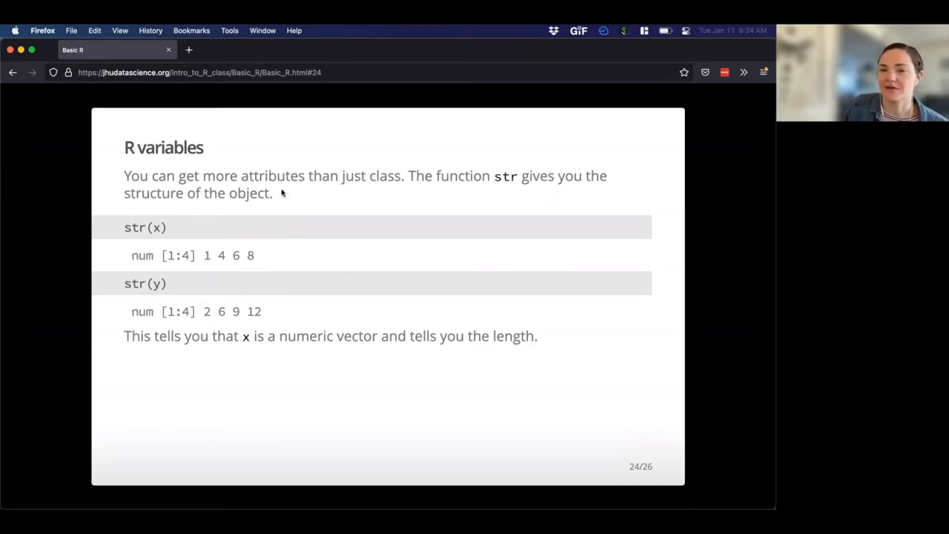
pyautogui.moveTo(117, 196)
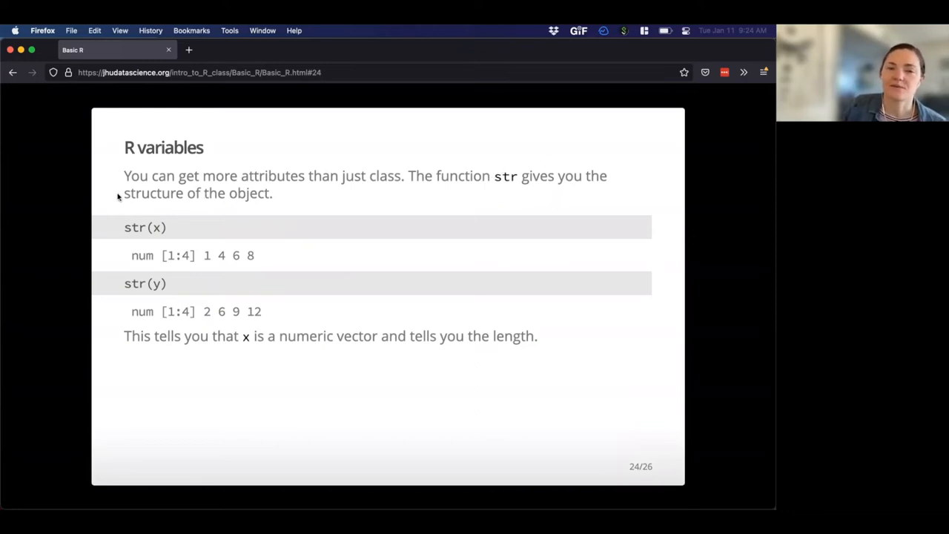
pyautogui.moveTo(145, 244)
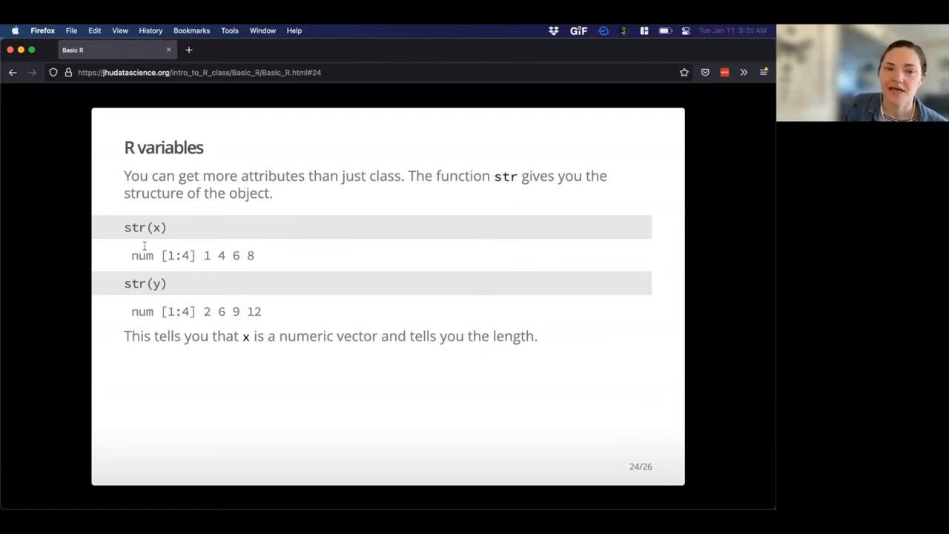
# Highlight parts of the str() output text on slide 24.
pyautogui.doubleClick(142, 255)
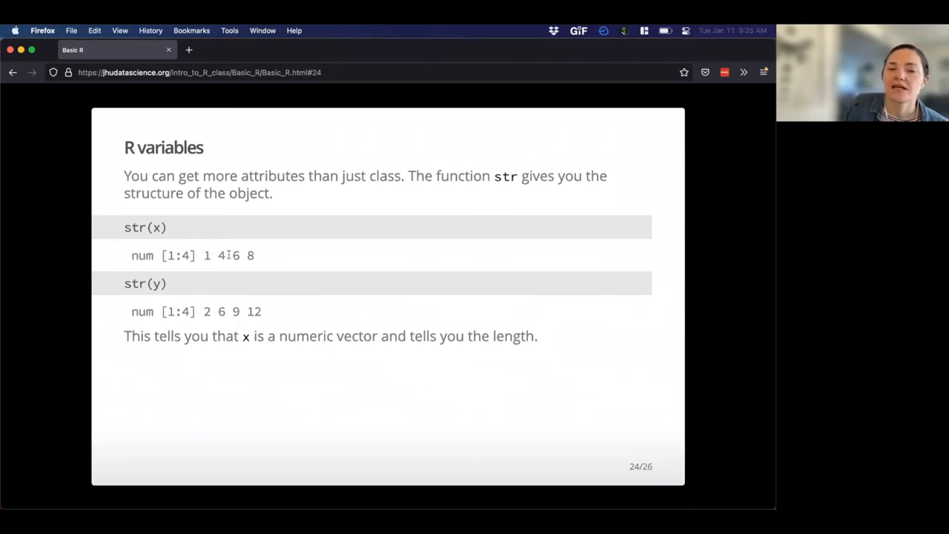
pyautogui.moveTo(205, 255); pyautogui.dragTo(252, 255)
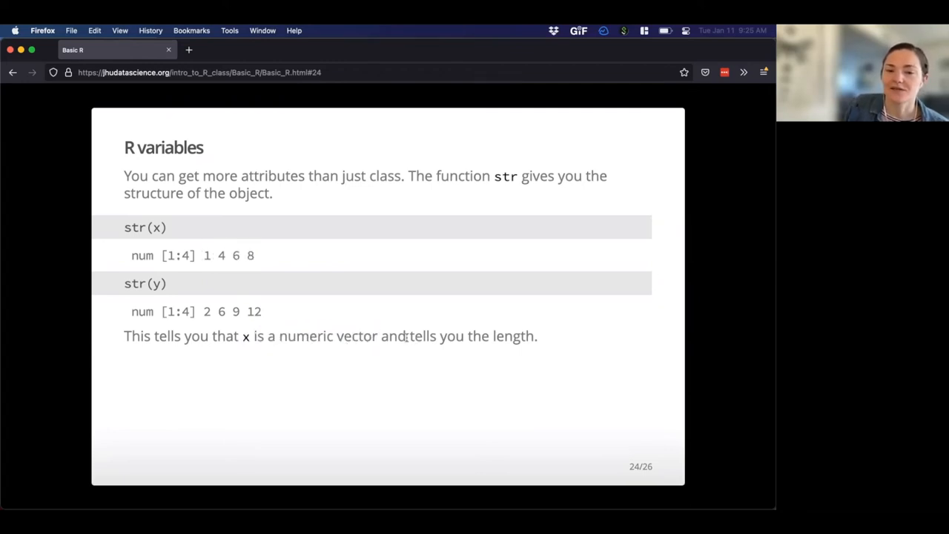
pyautogui.moveTo(372, 306)
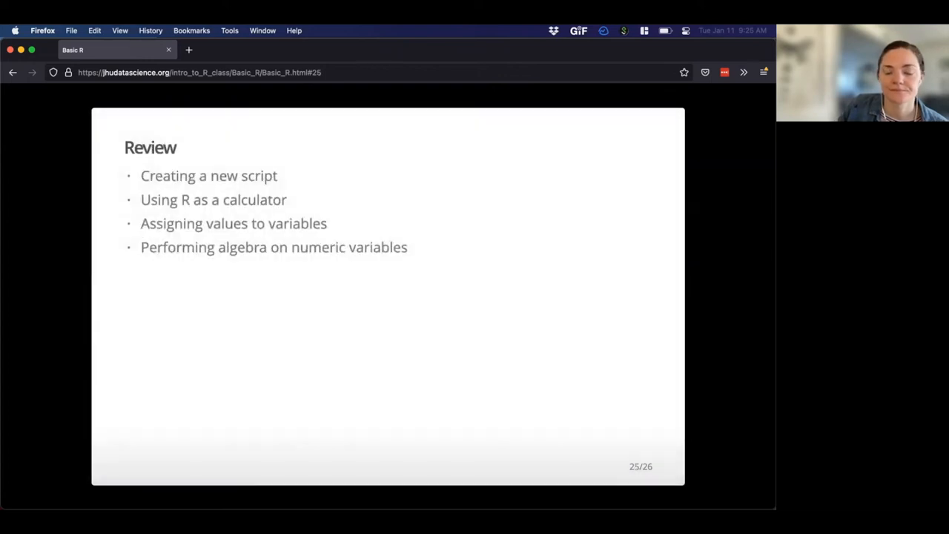
pyautogui.moveTo(167, 191)
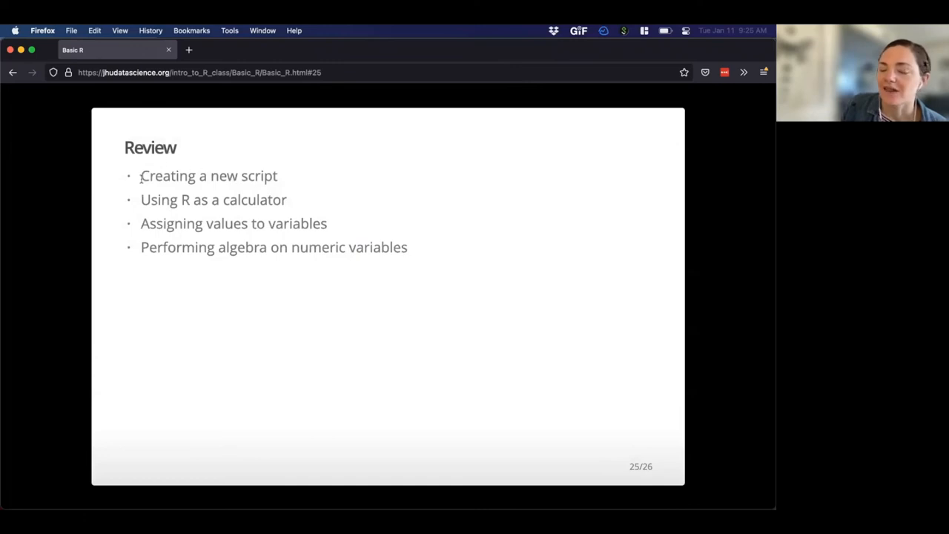
pyautogui.moveTo(310, 175)
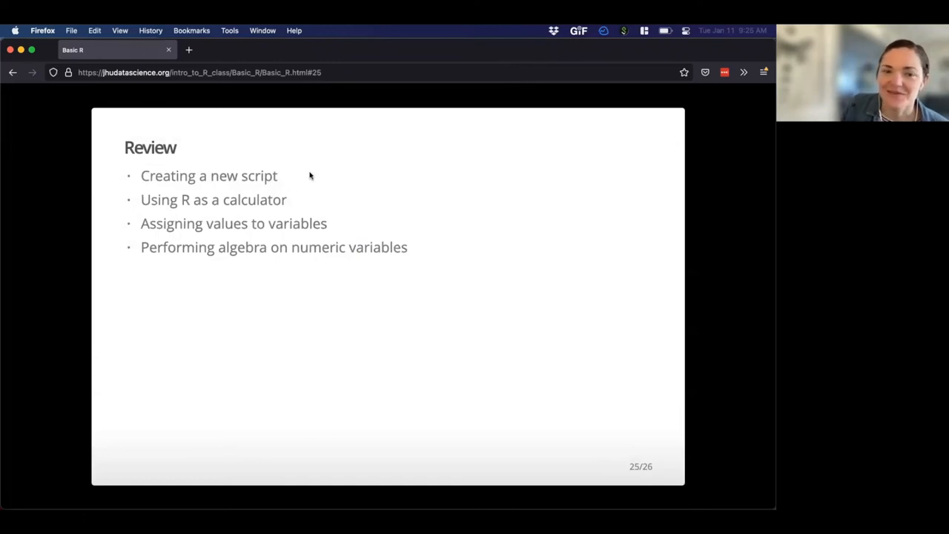
# Highlight the Creating a new script bullet on the Review slide, then clear the selection.
pyautogui.doubleClick(208, 175)
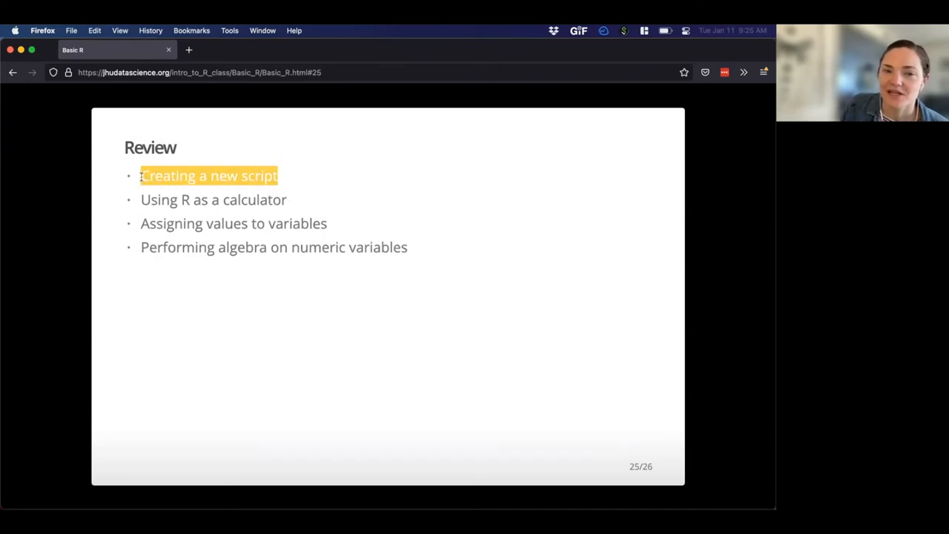
pyautogui.moveTo(297, 203)
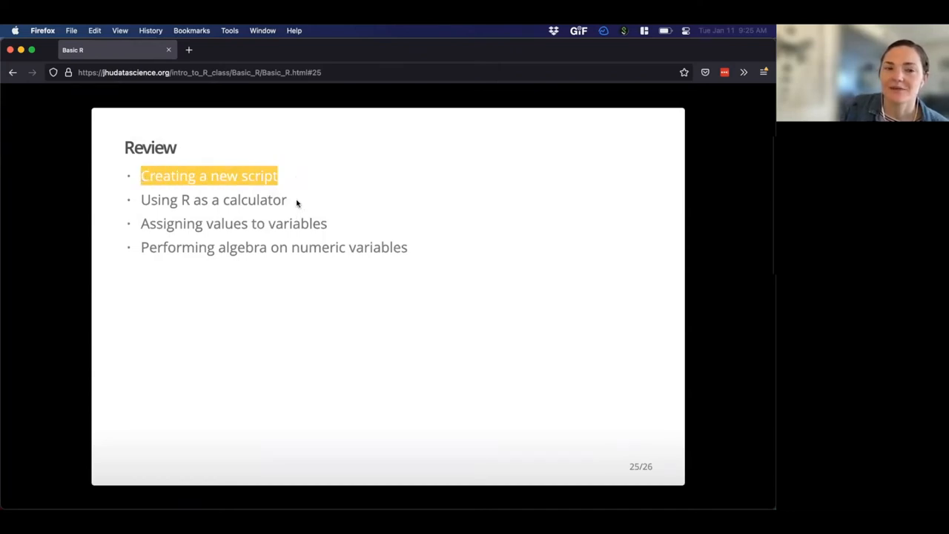
pyautogui.click(214, 198)
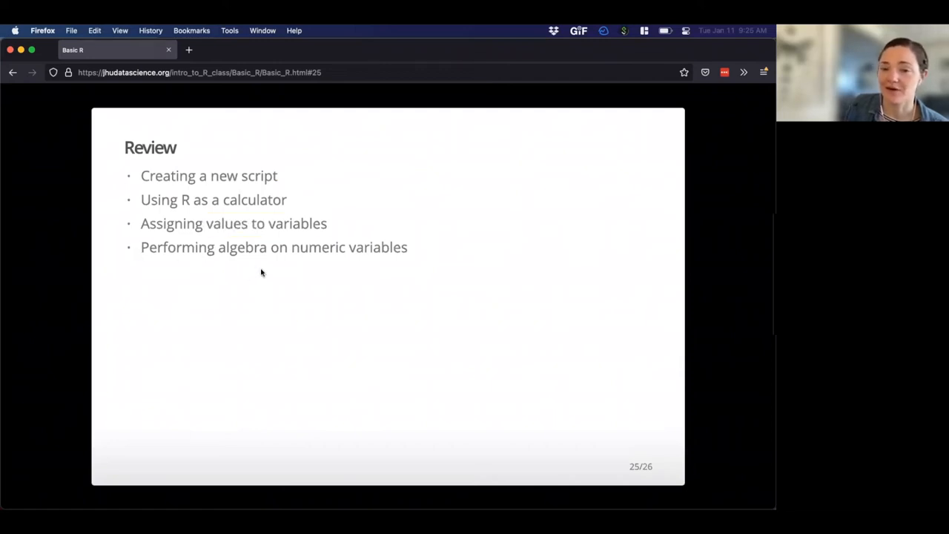
pyautogui.moveTo(177, 175)
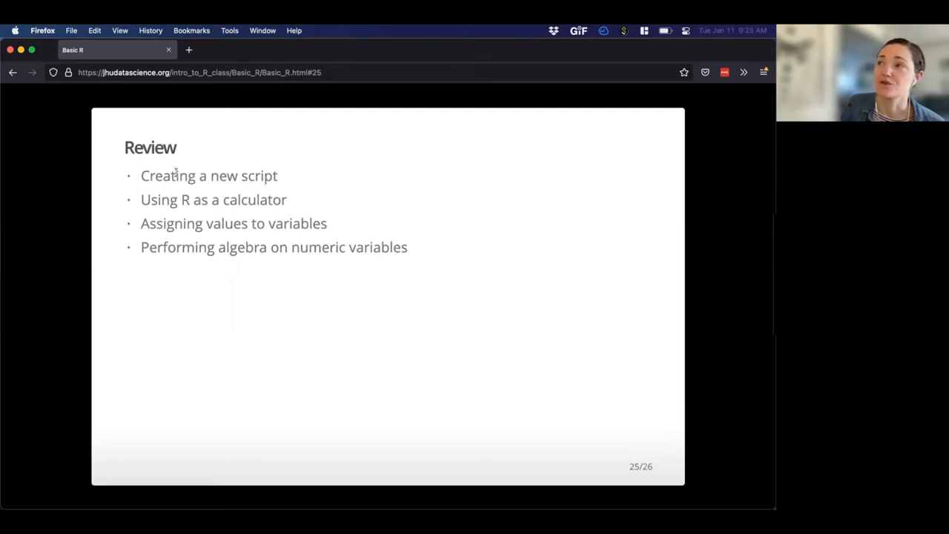
pyautogui.moveTo(410, 157)
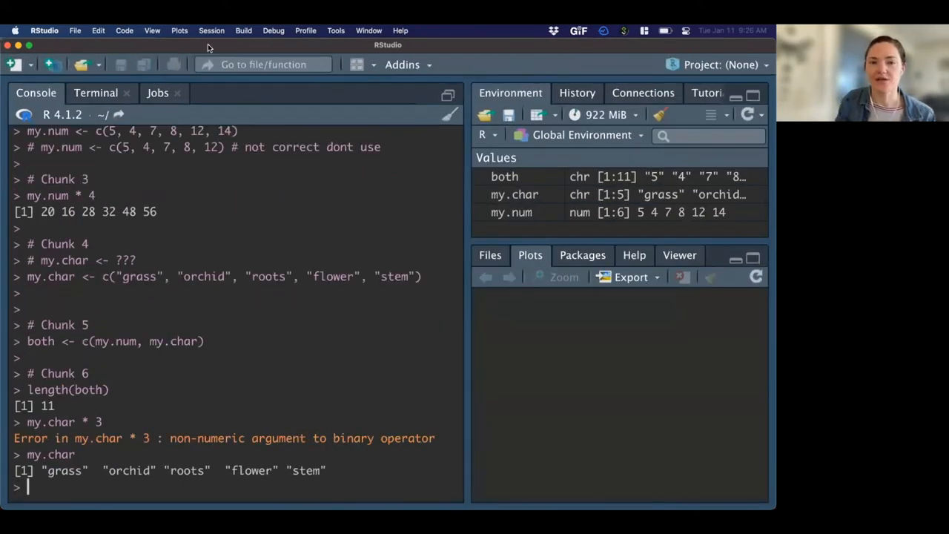
# Create a new R Markdown document with the default title, date and html_document header.
pyautogui.click(15, 65)
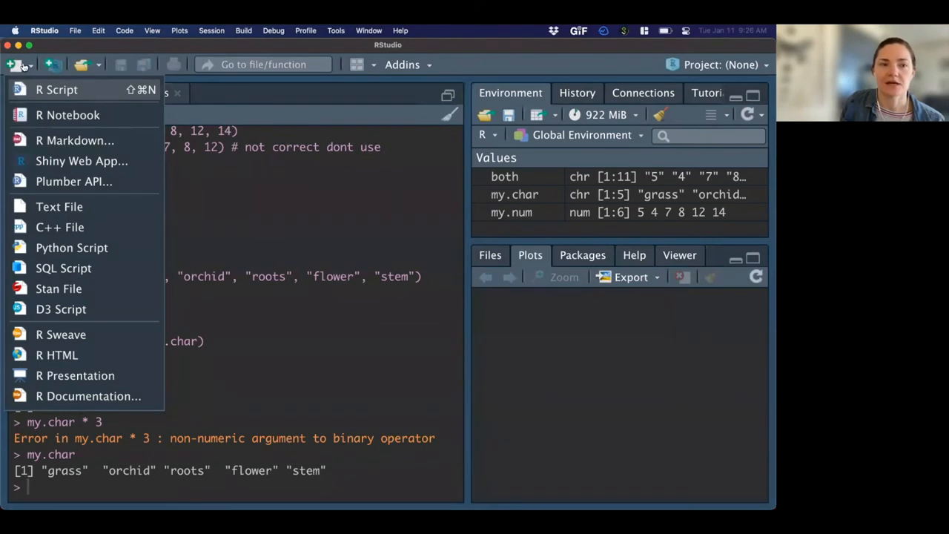
pyautogui.moveTo(74, 139)
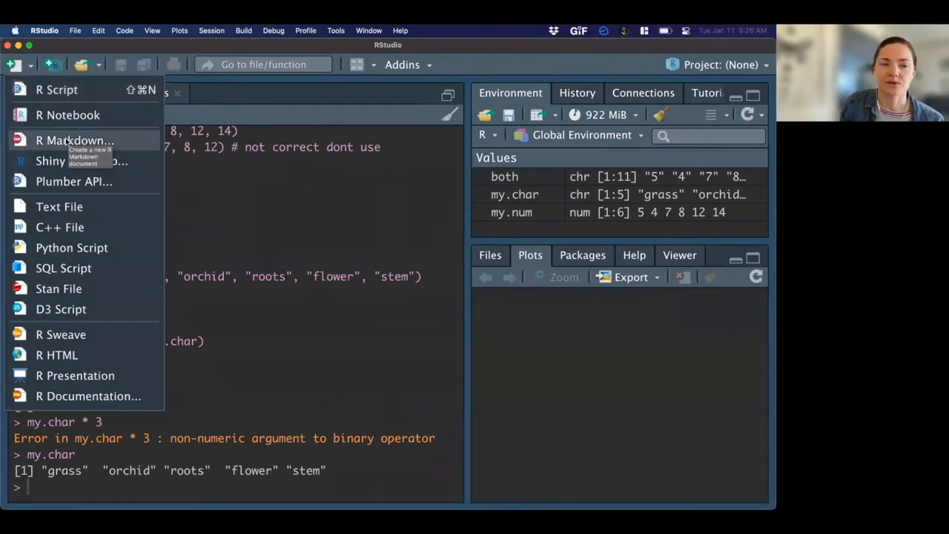
pyautogui.moveTo(57, 90)
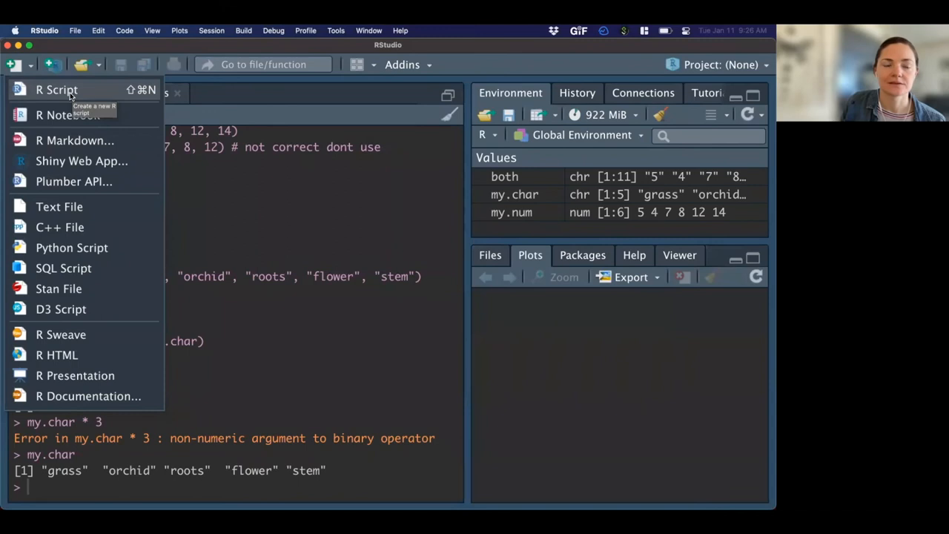
pyautogui.click(56, 89)
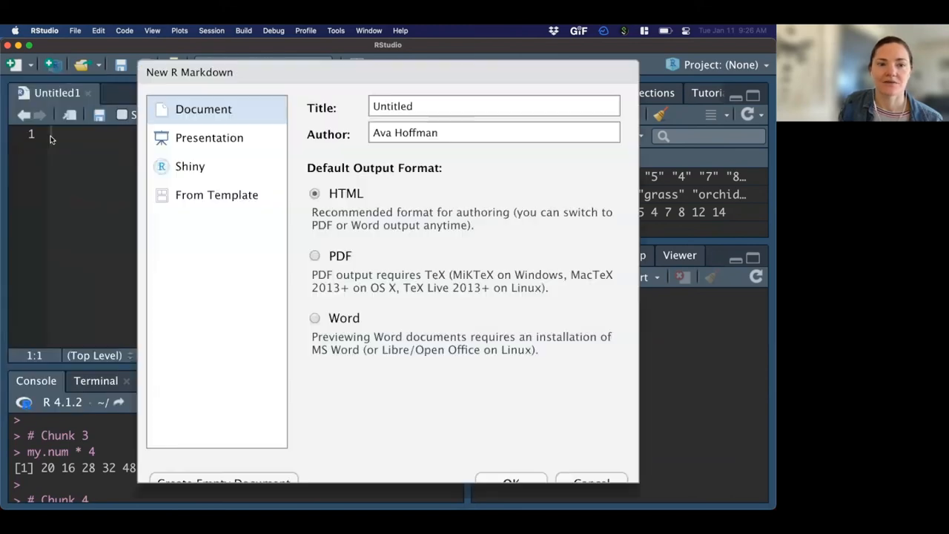
pyautogui.tripleClick(494, 107)
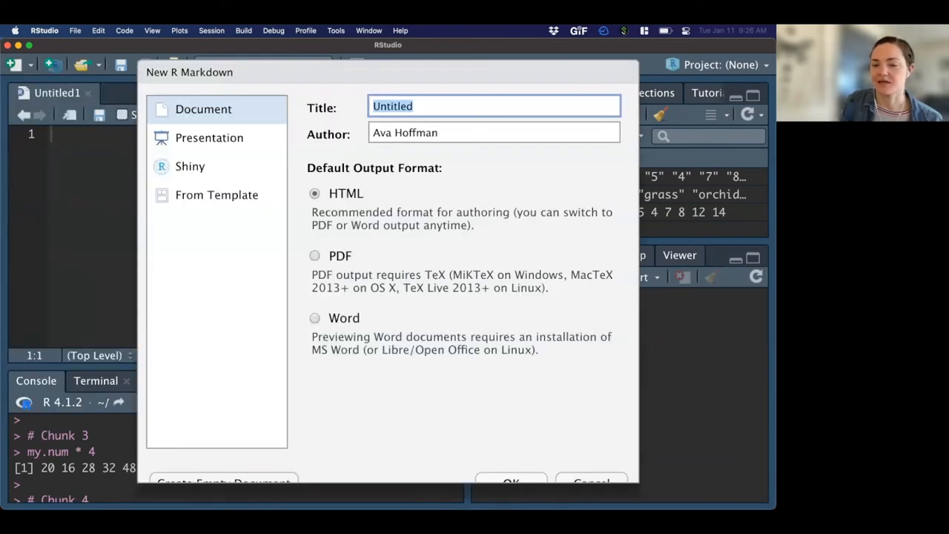
pyautogui.moveTo(504, 469)
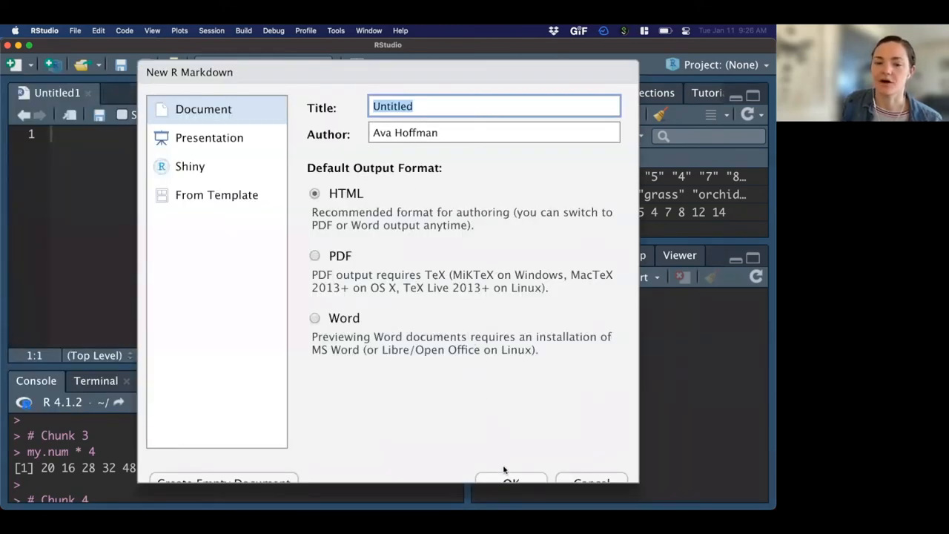
pyautogui.click(510, 480)
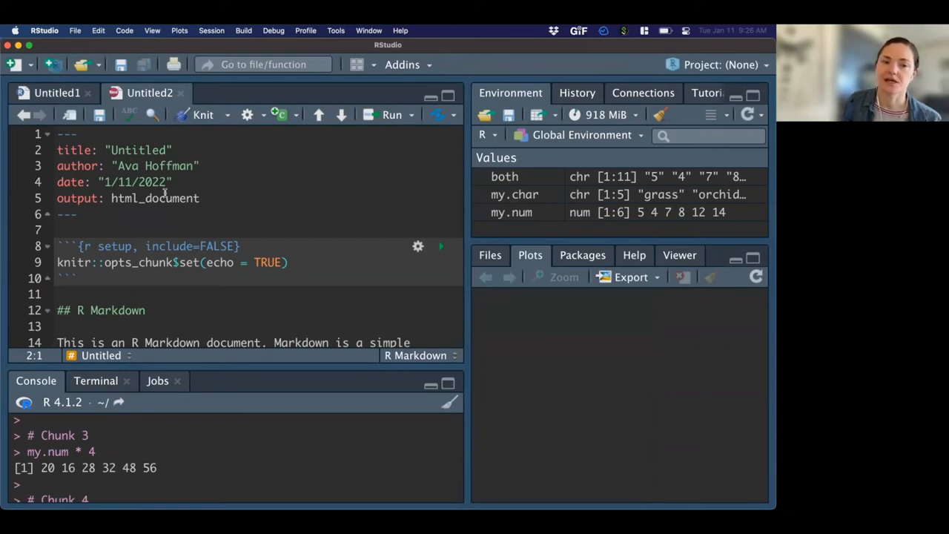
pyautogui.scroll(-3)
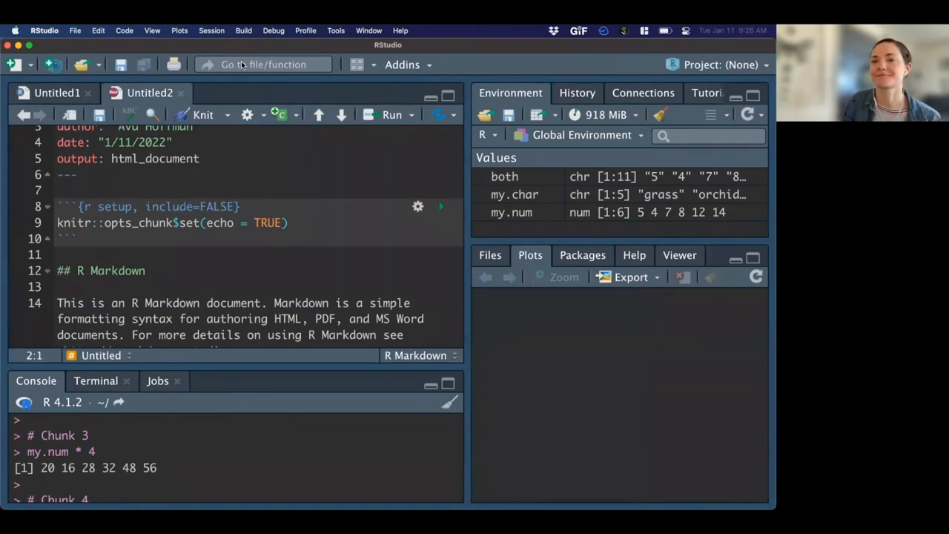
pyautogui.moveTo(220, 175)
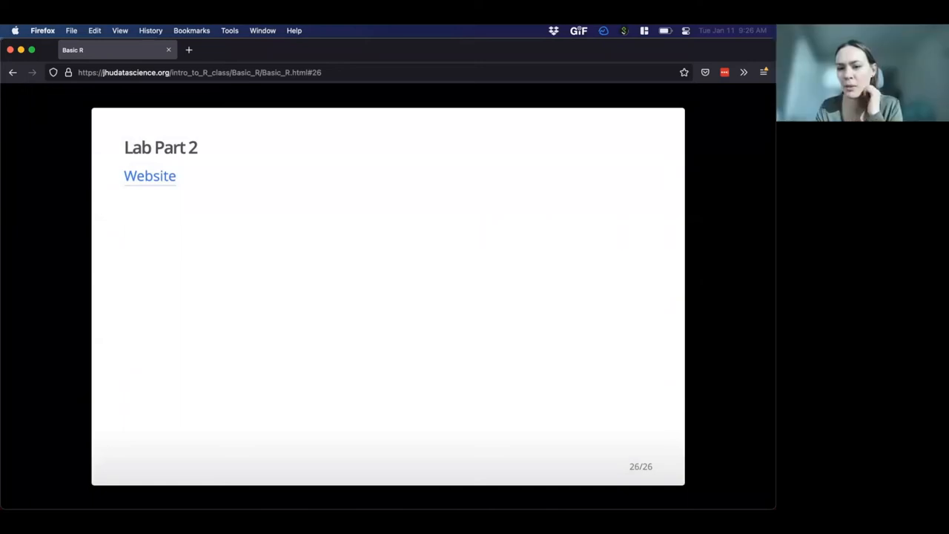
pyautogui.moveTo(406, 150)
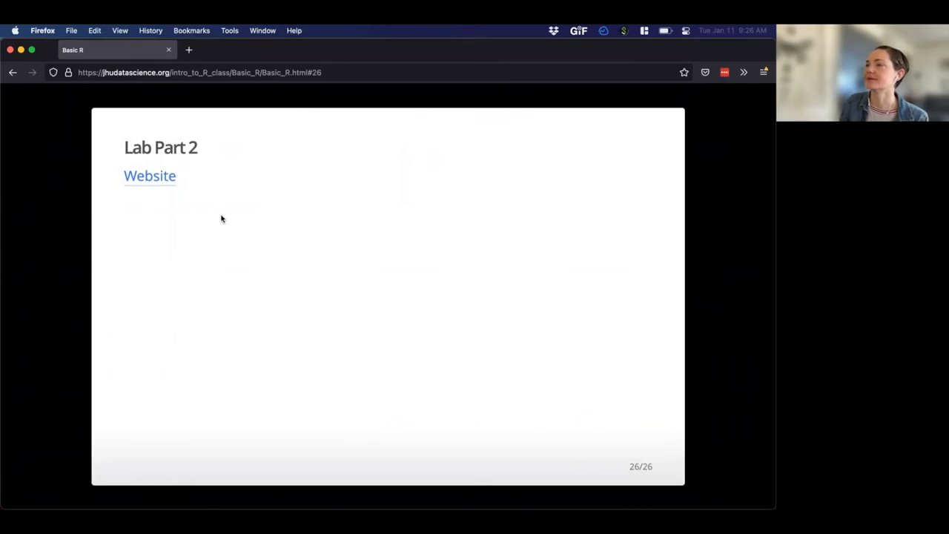
pyautogui.moveTo(368, 80)
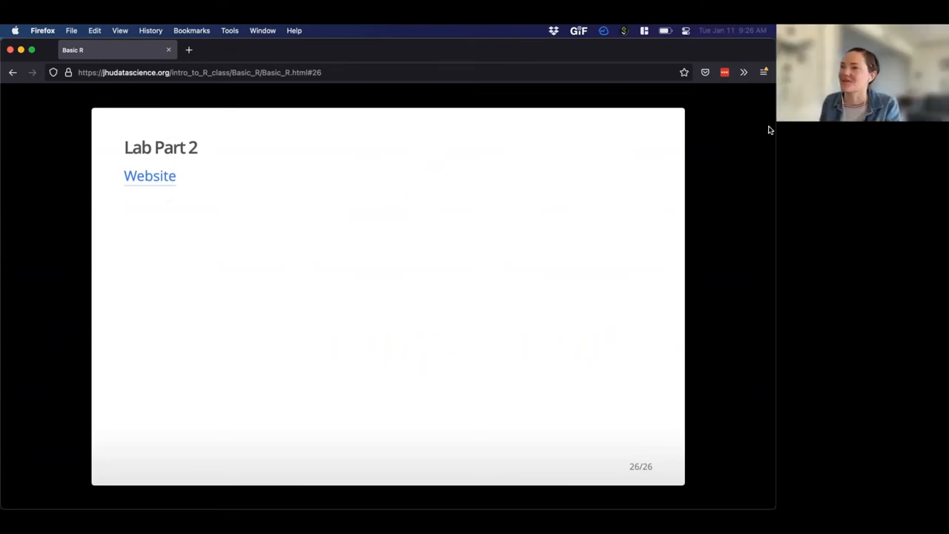
pyautogui.moveTo(329, 259)
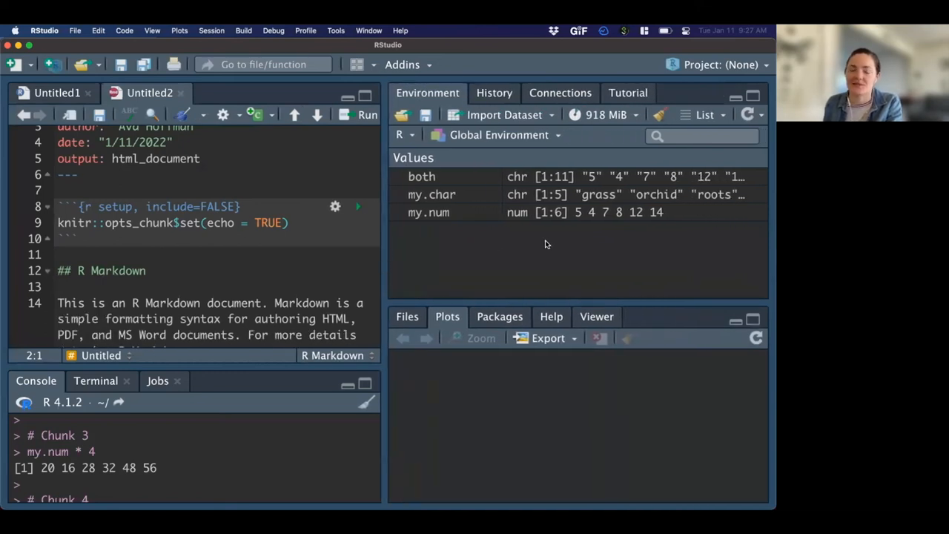
pyautogui.moveTo(141, 385)
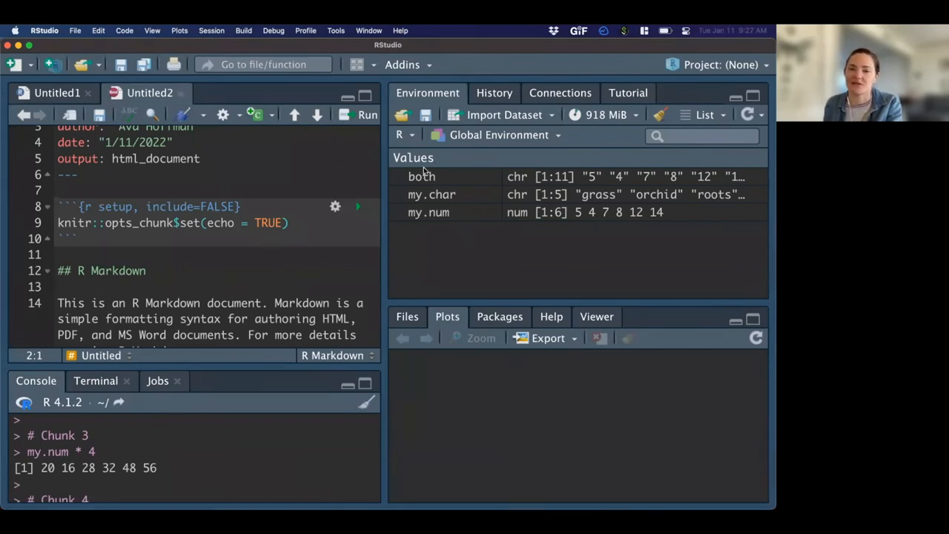
pyautogui.moveTo(442, 181)
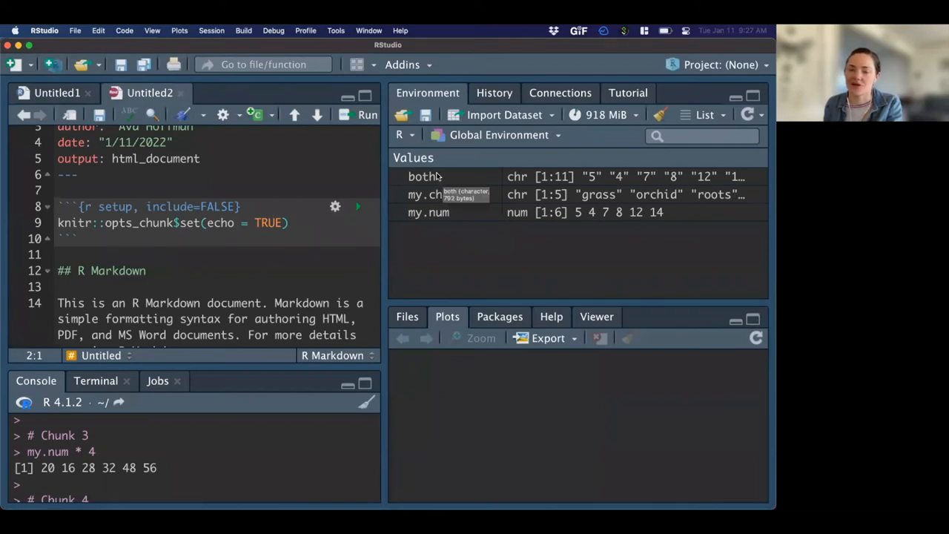
pyautogui.moveTo(407, 172)
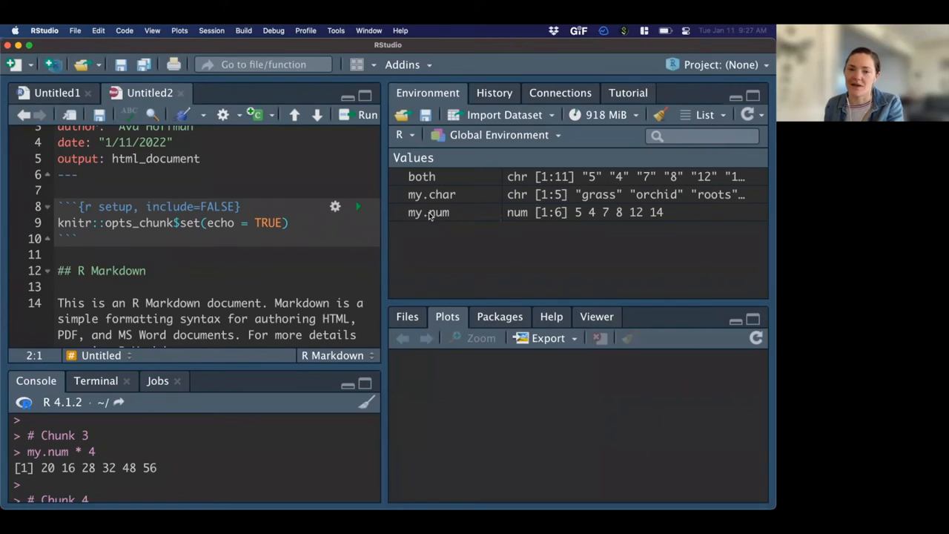
pyautogui.moveTo(429, 214)
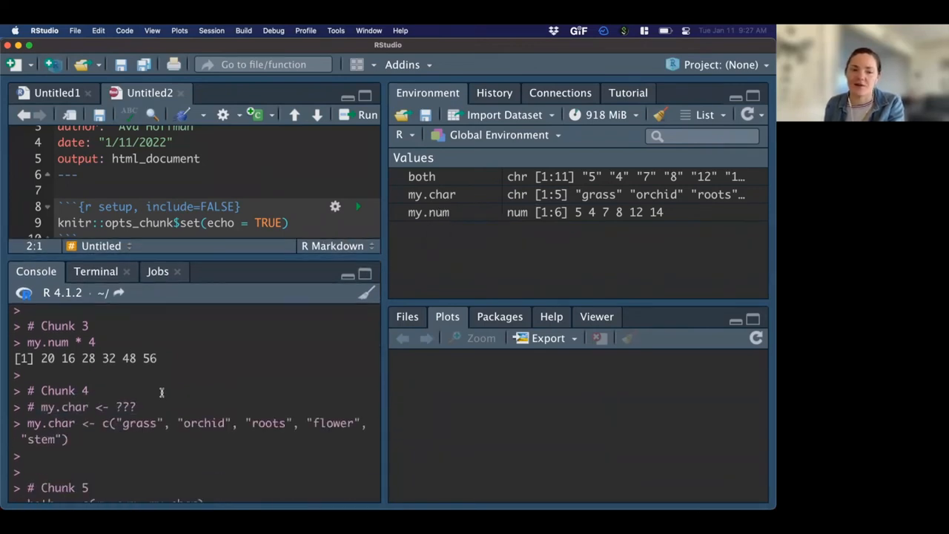
pyautogui.press('Ctrl+L')
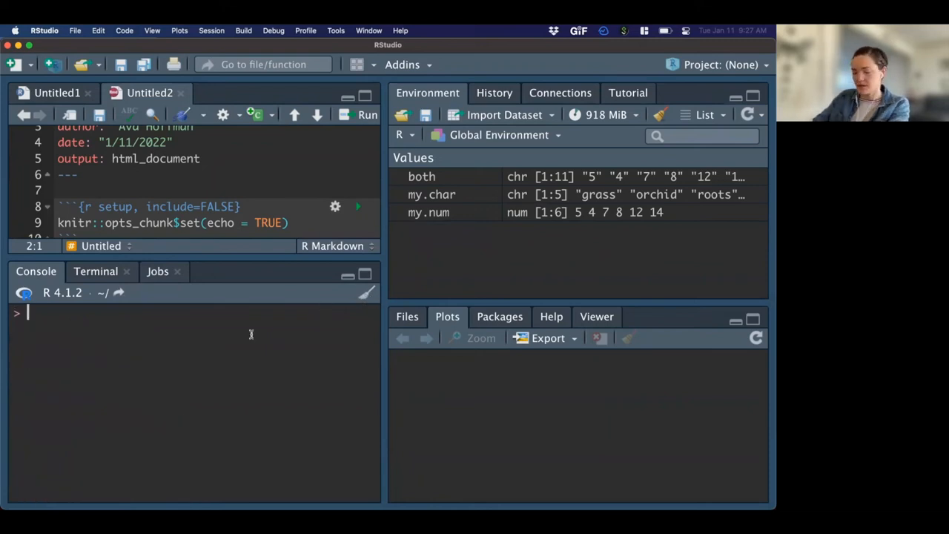
pyautogui.write('both')
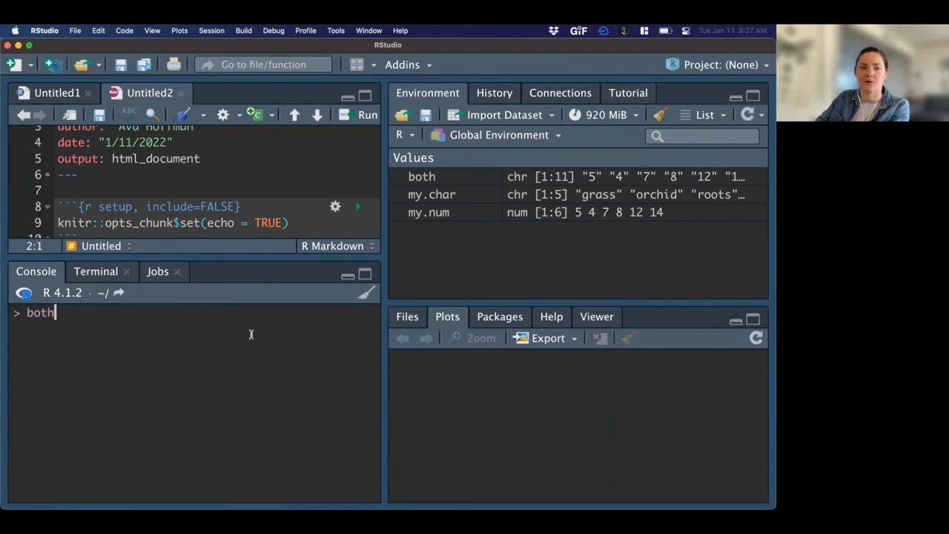
pyautogui.press('Return')
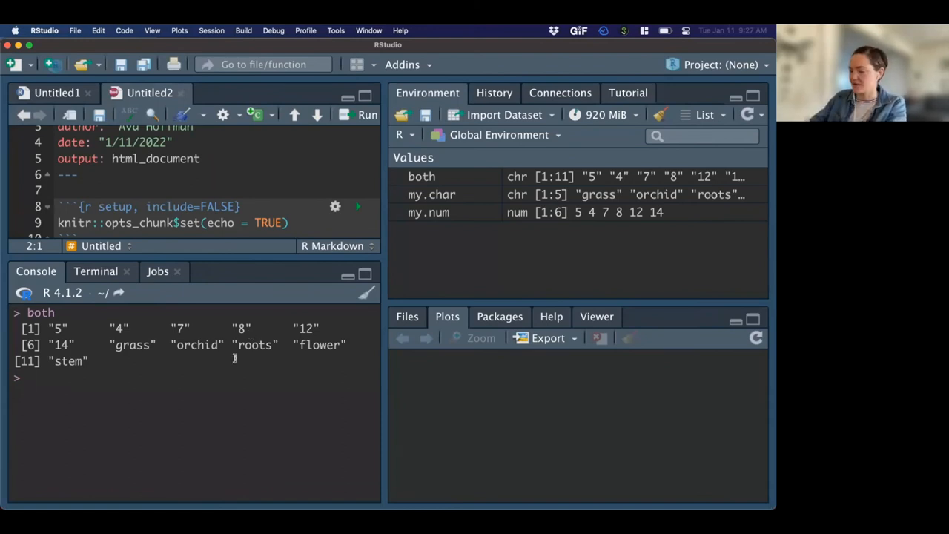
pyautogui.write('my.num *')
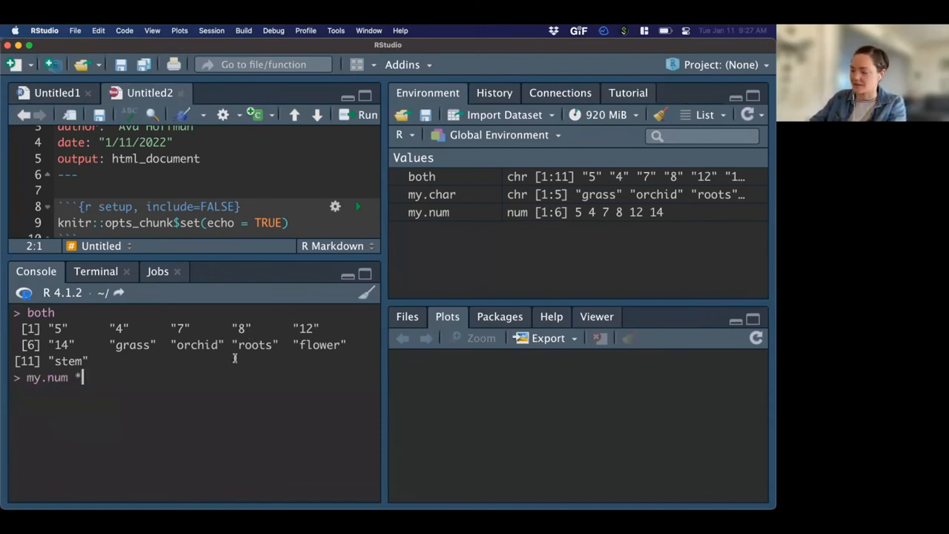
pyautogui.write('400')
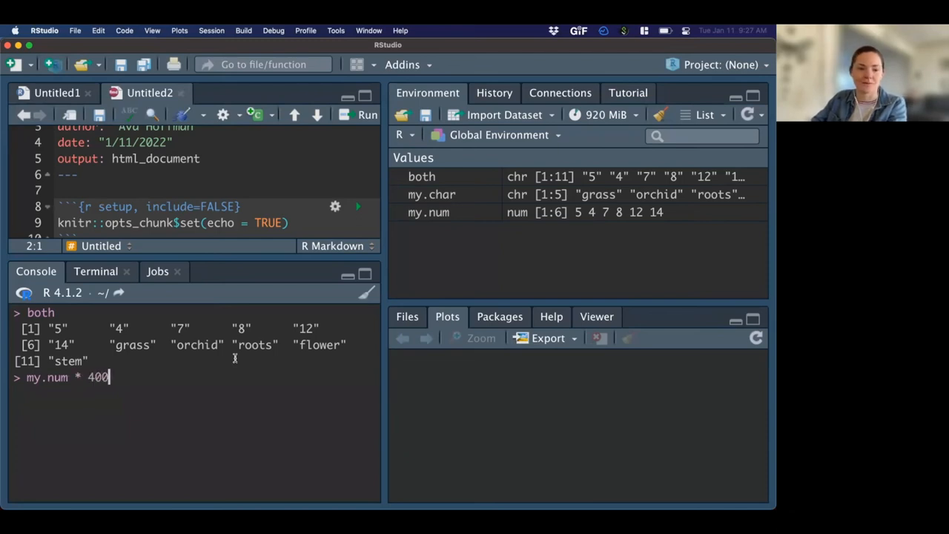
pyautogui.press('Return')
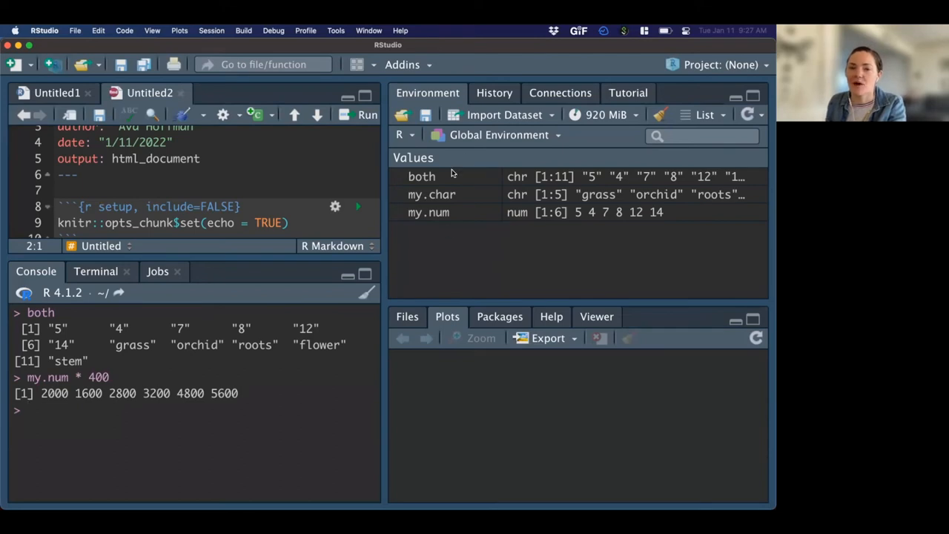
pyautogui.moveTo(457, 181)
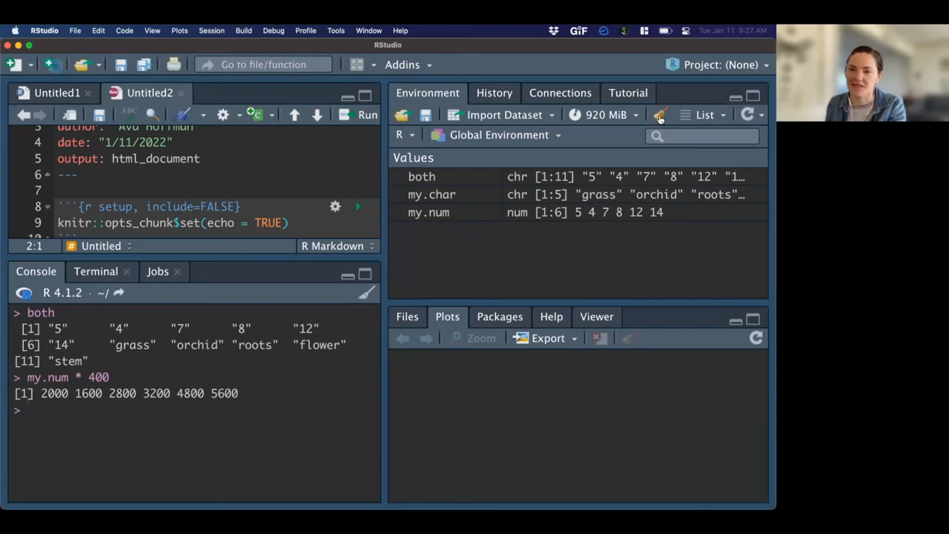
pyautogui.moveTo(658, 114)
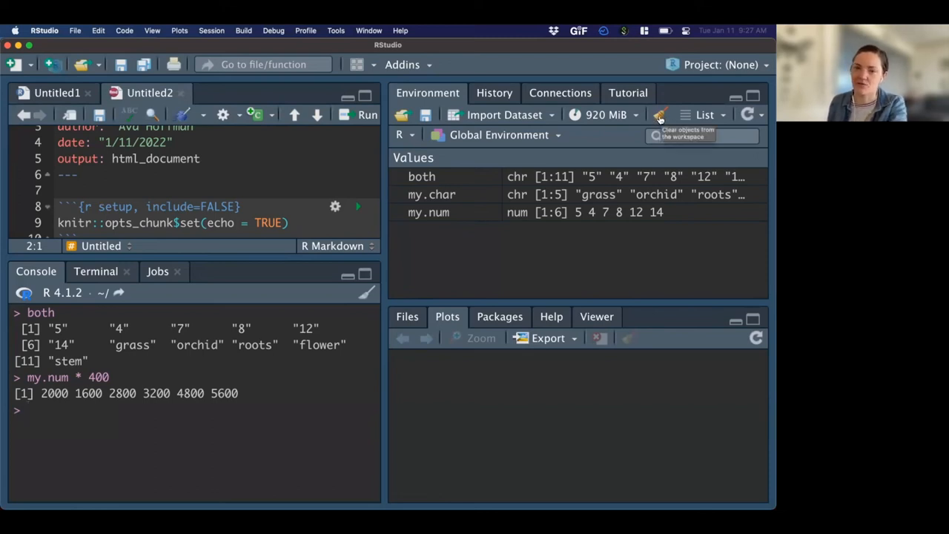
# Clear all objects from the global environment via the broom icon and confirm the removal.
pyautogui.click(658, 116)
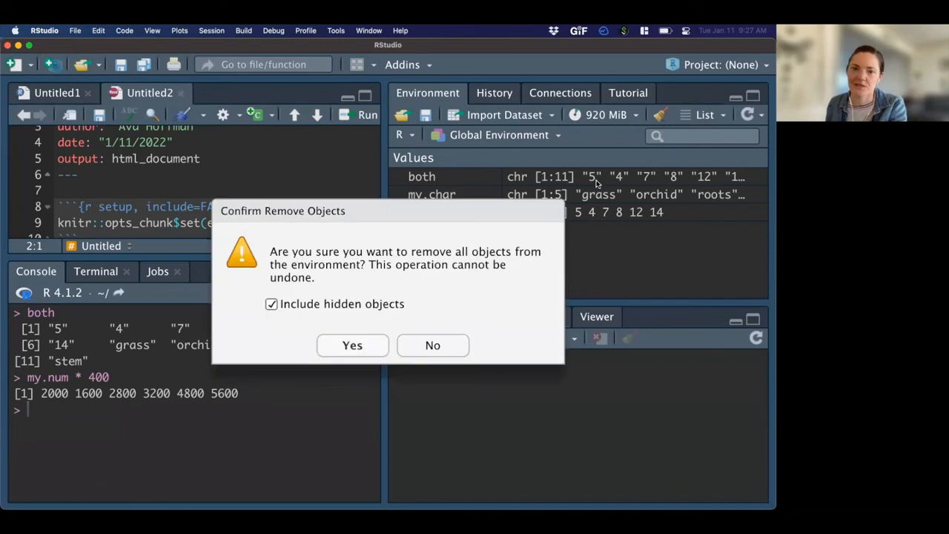
pyautogui.click(353, 344)
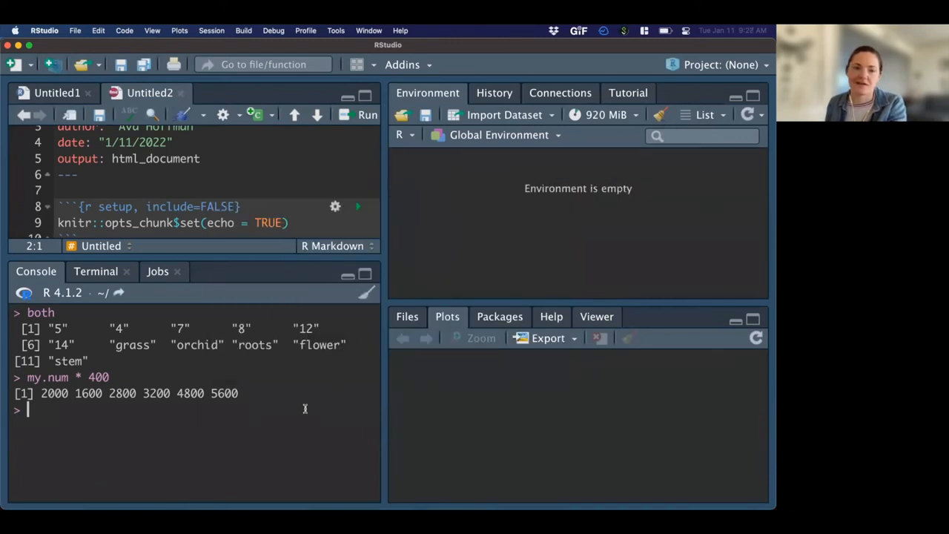
pyautogui.moveTo(294, 423)
pyautogui.write('both')
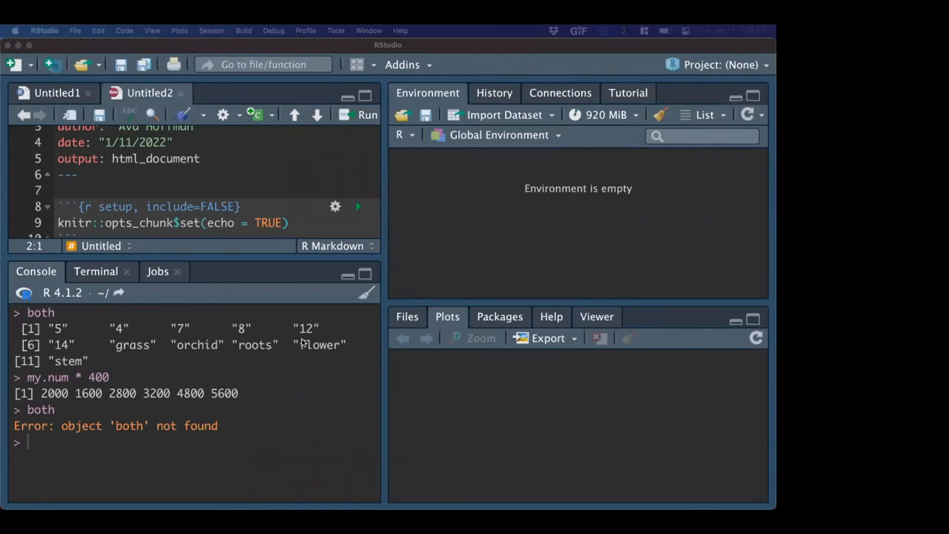
# Store banana, garlic, pickles, hot chocolate, 7-Up as my.char and run str(my.char) showing chr of length 5.
pyautogui.write('my.char <- c("banana", "garlic", "pickles", "hot chocolate", "7-Up")')
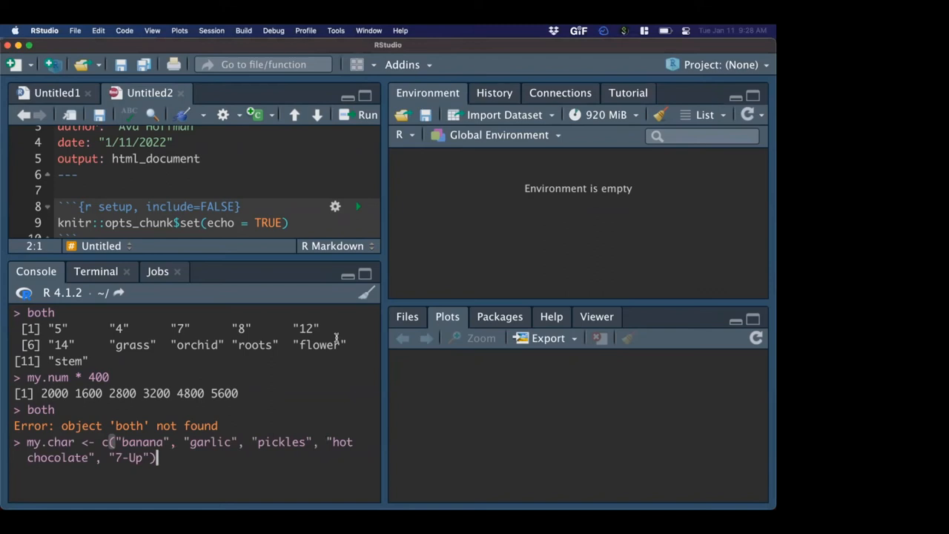
pyautogui.press('Return')
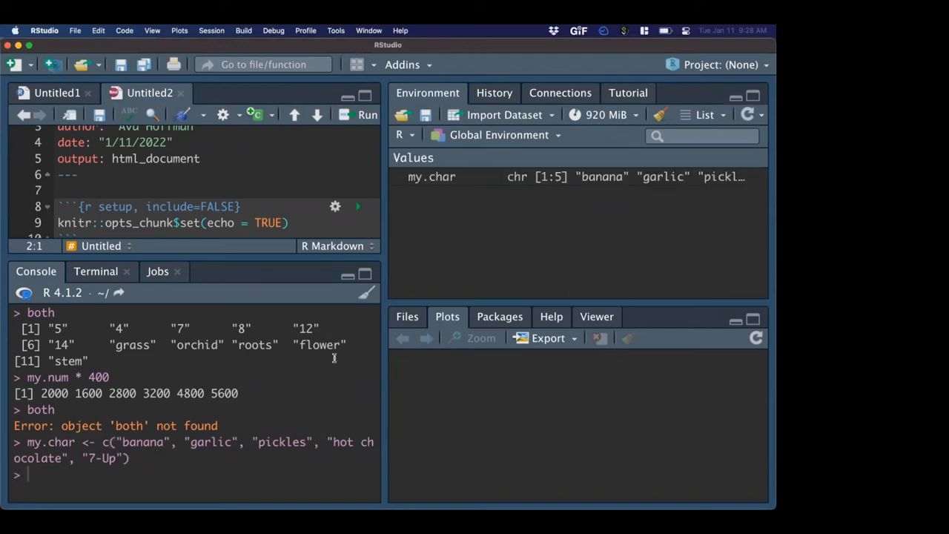
pyautogui.write('str(')
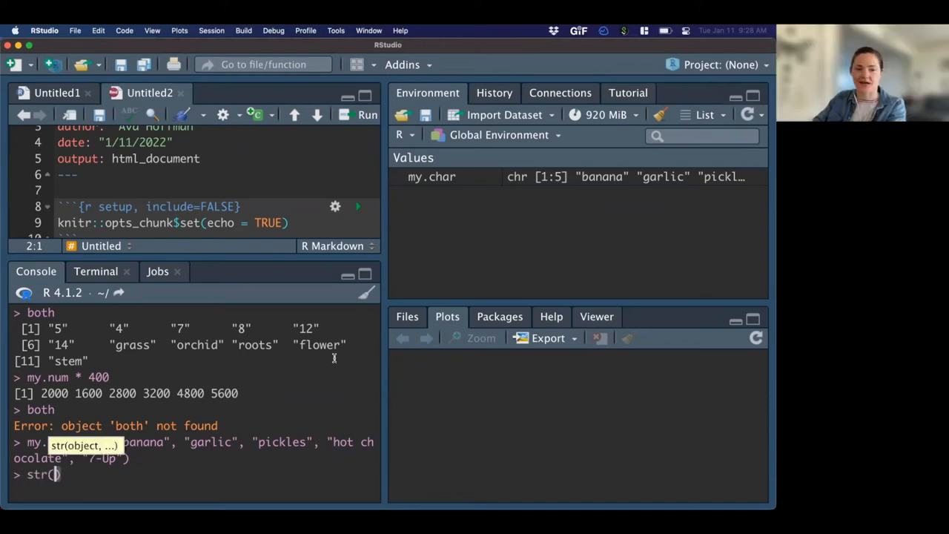
pyautogui.write('my.char')
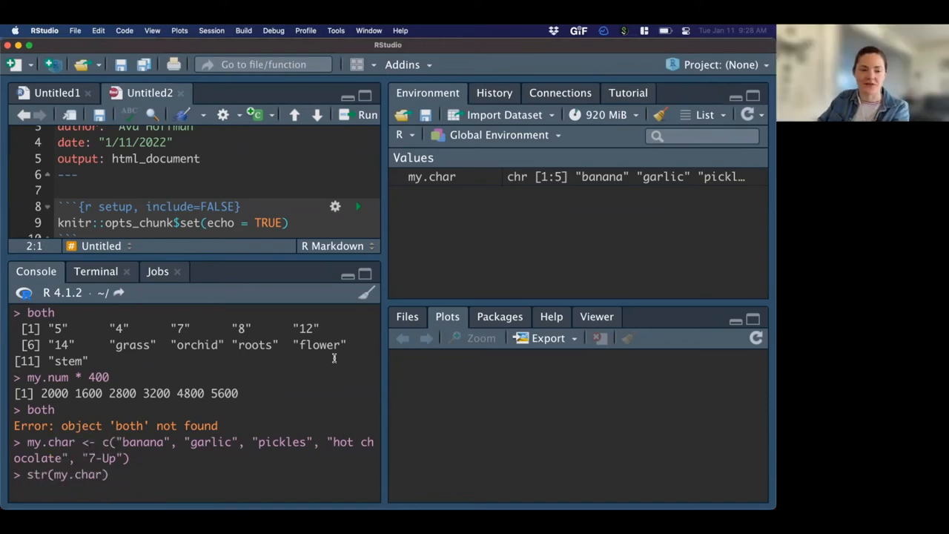
pyautogui.moveTo(527, 210)
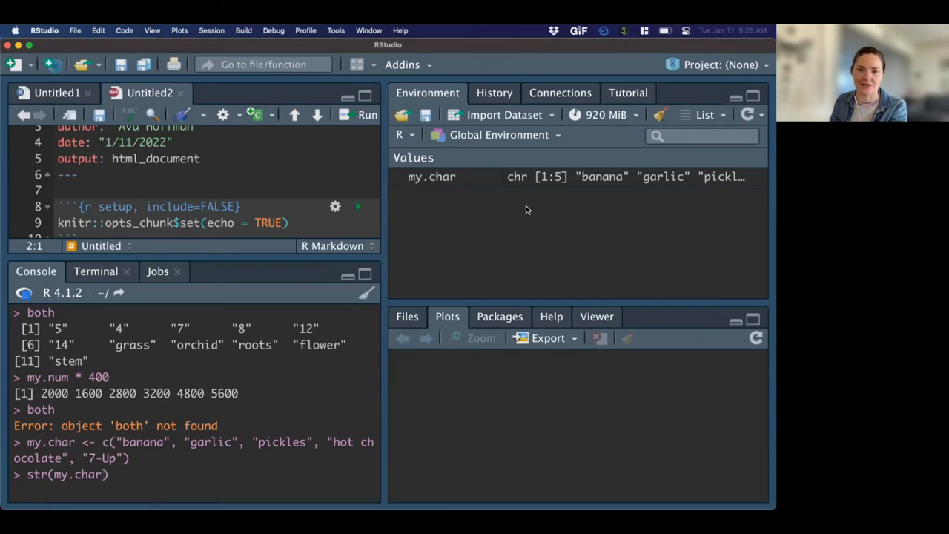
pyautogui.moveTo(231, 436)
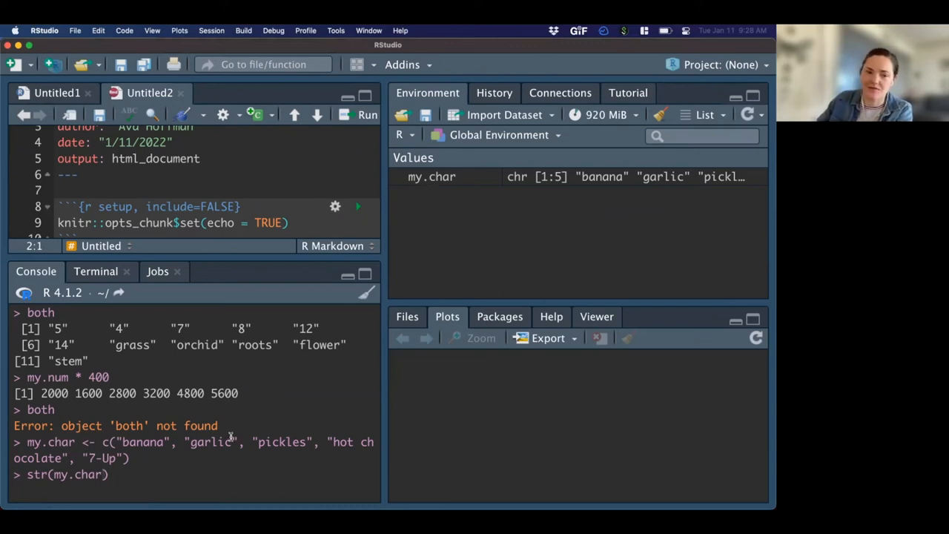
pyautogui.press('Return')
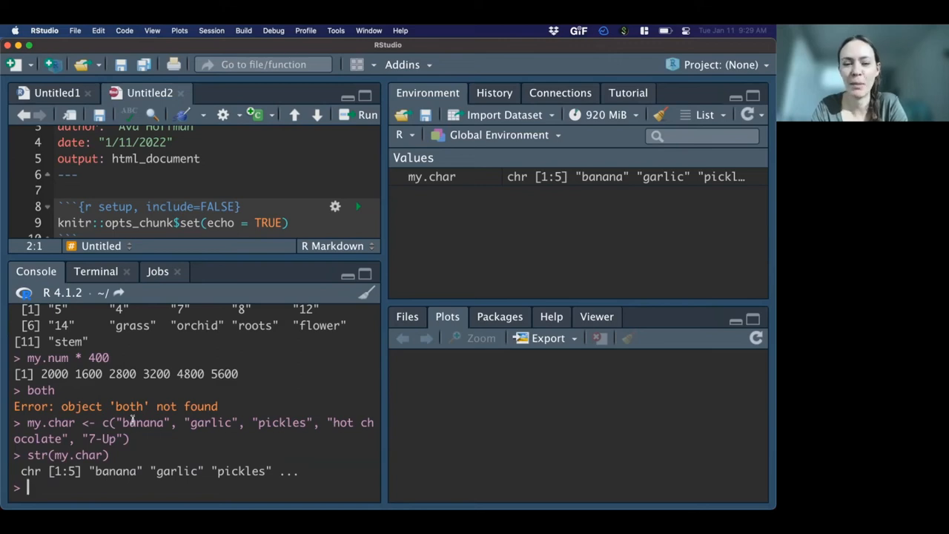
# Print the cars data frame in the console and begin str(cars) for its 50 obs. of speed and dist.
pyautogui.write('c')
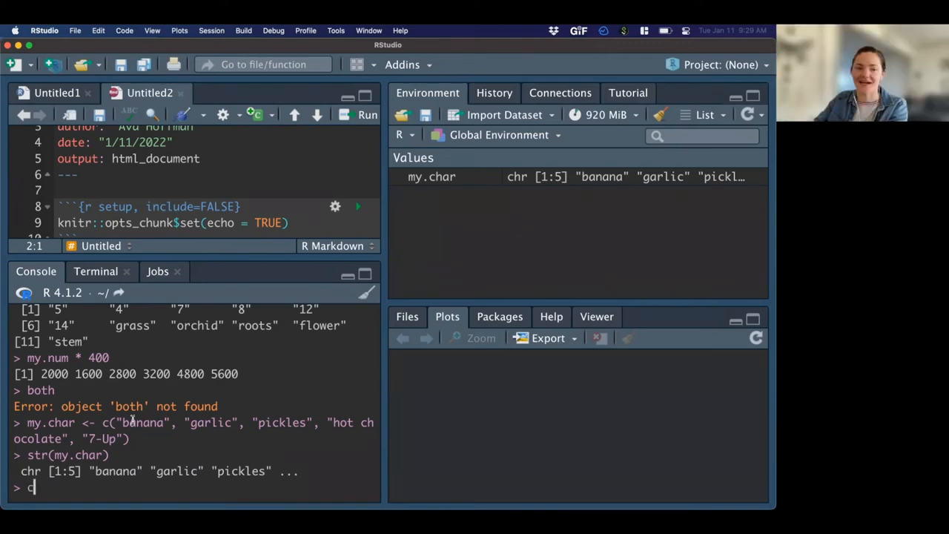
pyautogui.press('Backspace')
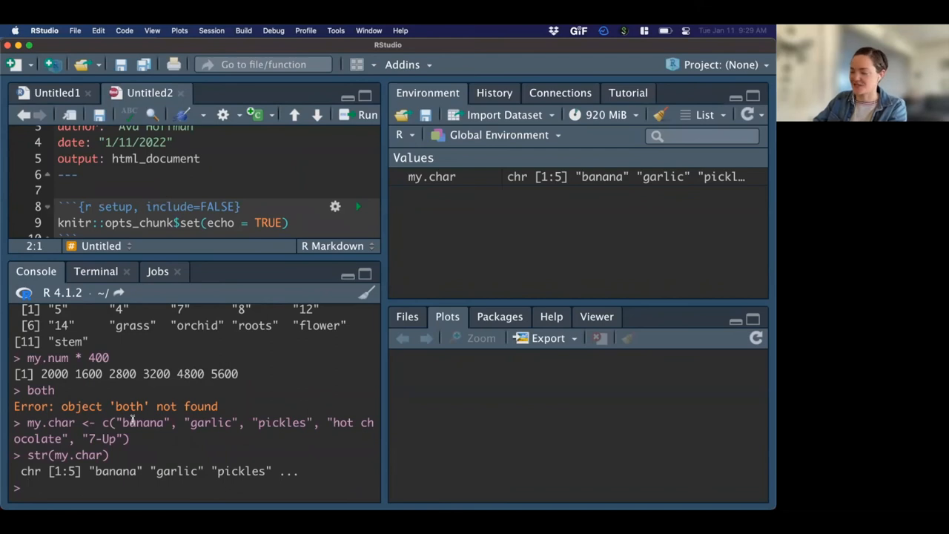
pyautogui.write('cars')
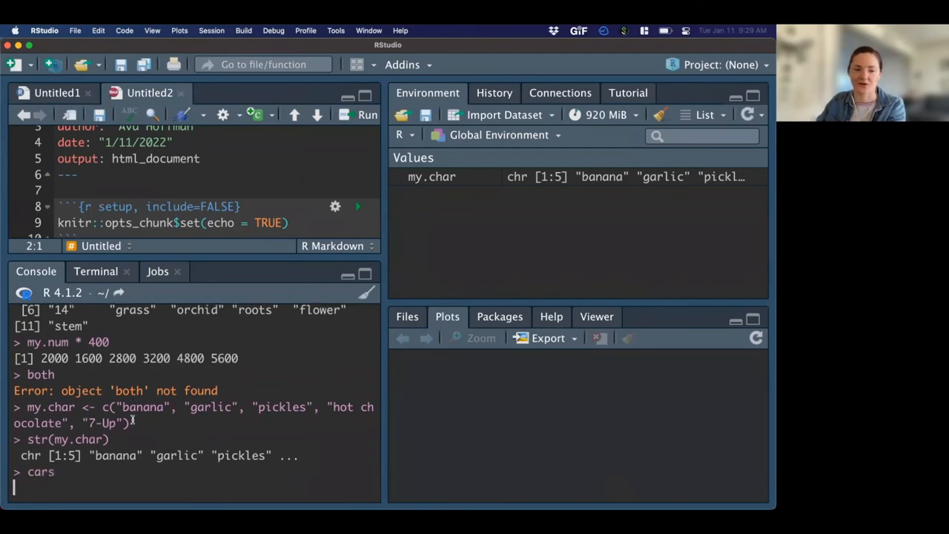
pyautogui.press('Return')
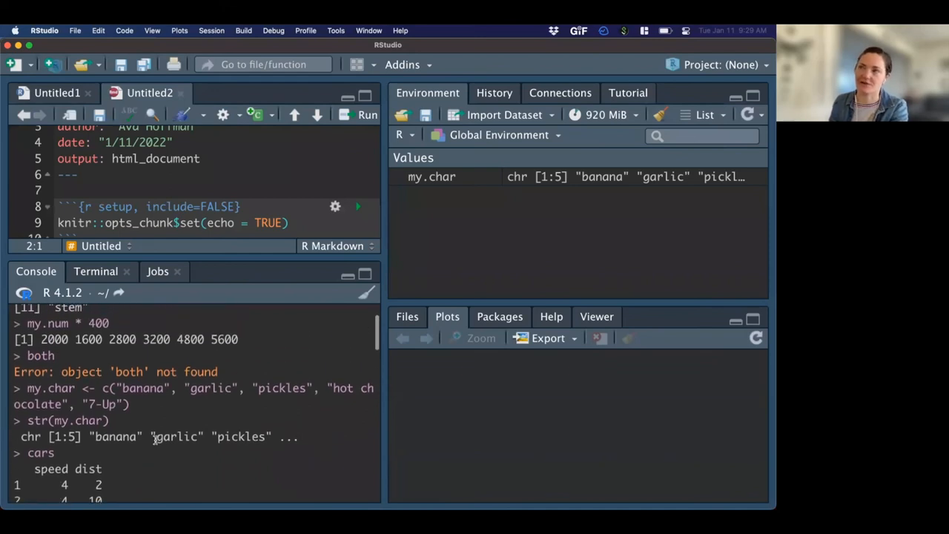
pyautogui.scroll(-3)
pyautogui.write('s')
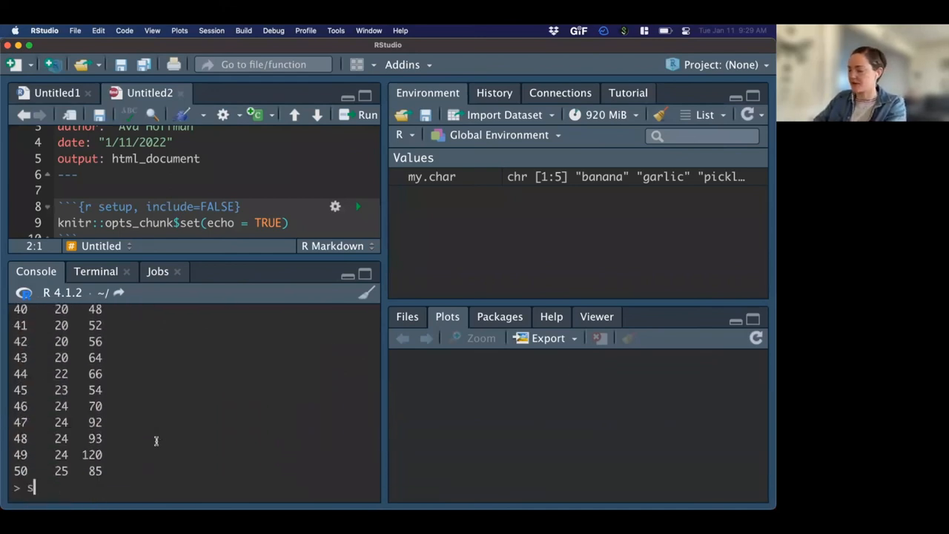
pyautogui.write('tr')
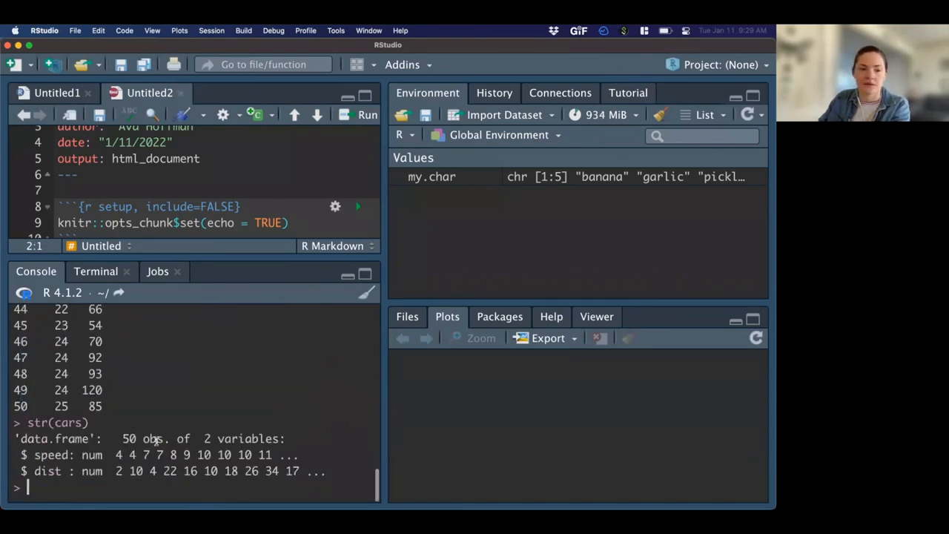
pyautogui.moveTo(105, 442)
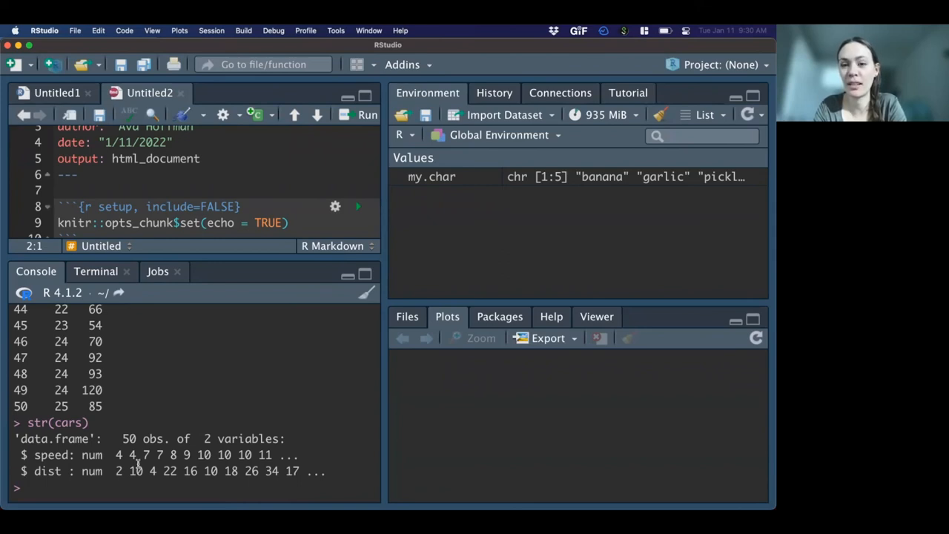
pyautogui.moveTo(478, 247)
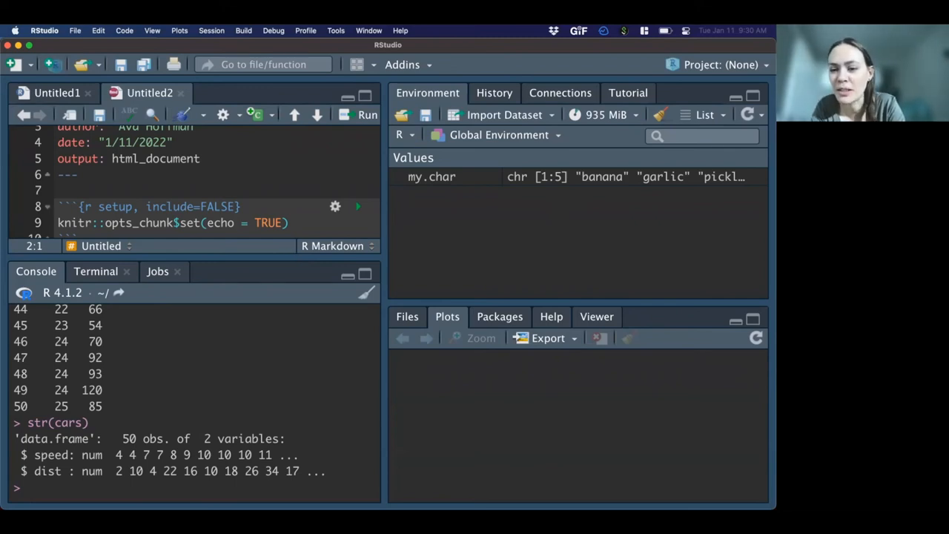
pyautogui.moveTo(293, 302)
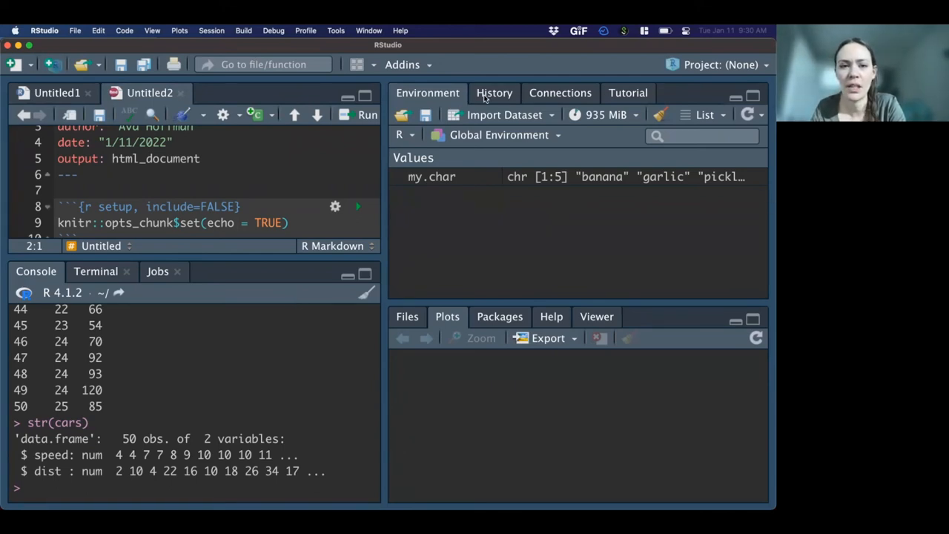
# Clear every object from the workspace via the broom icon and return to the History list.
pyautogui.click(494, 92)
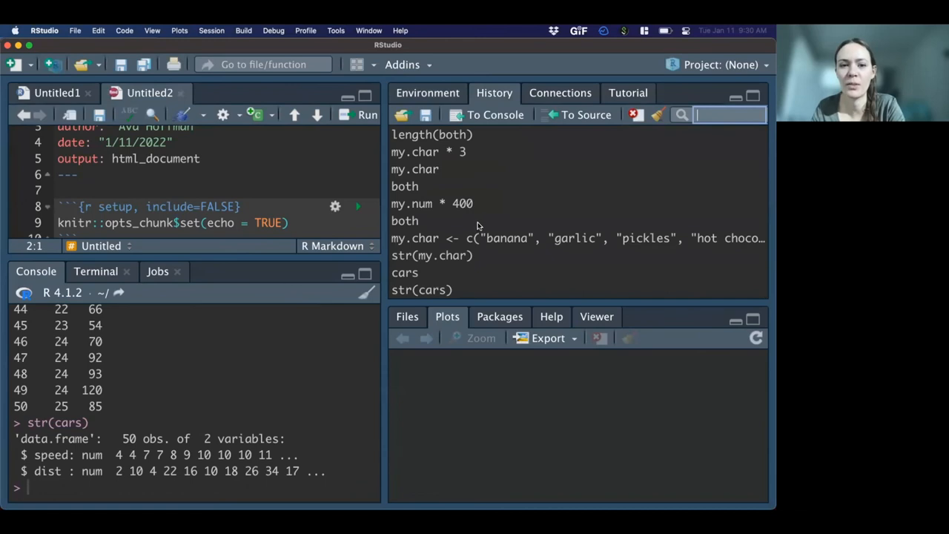
pyautogui.moveTo(645, 153)
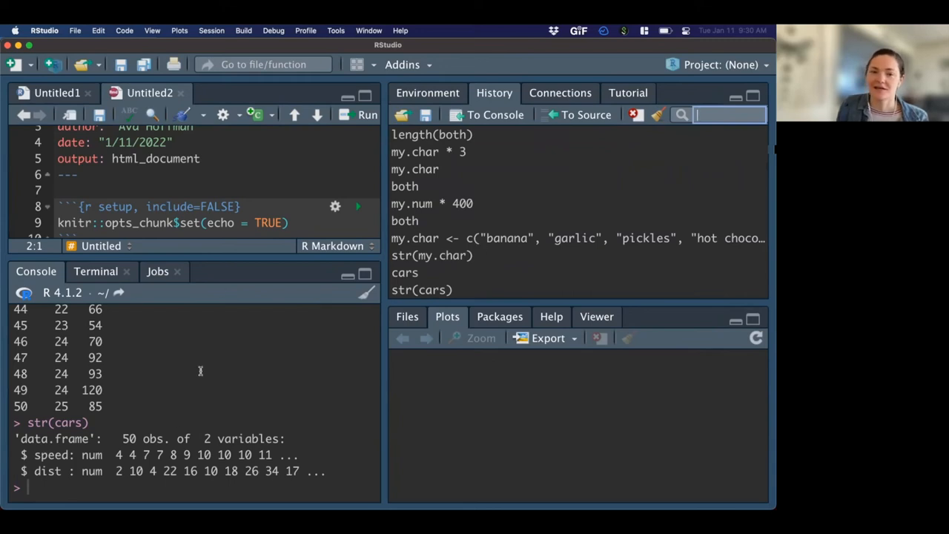
pyautogui.click(427, 92)
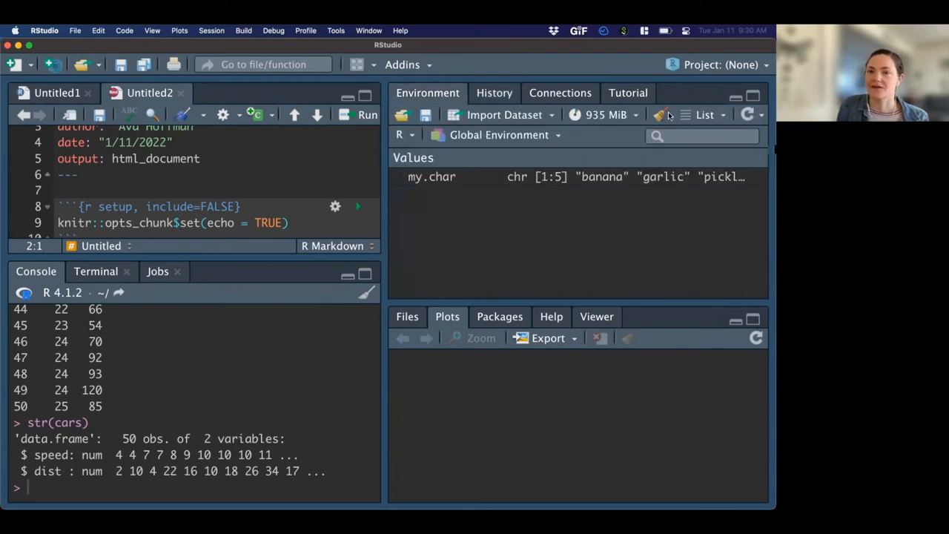
pyautogui.click(659, 114)
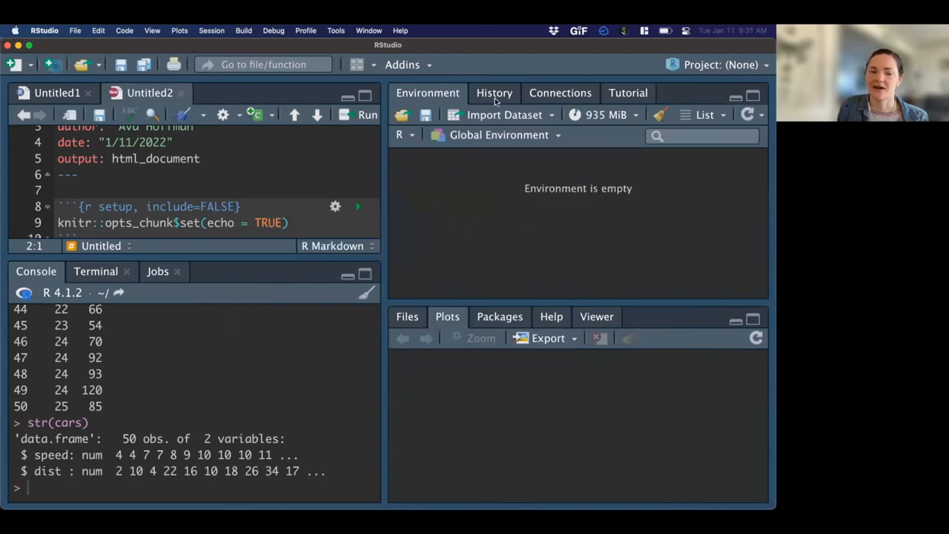
pyautogui.click(494, 92)
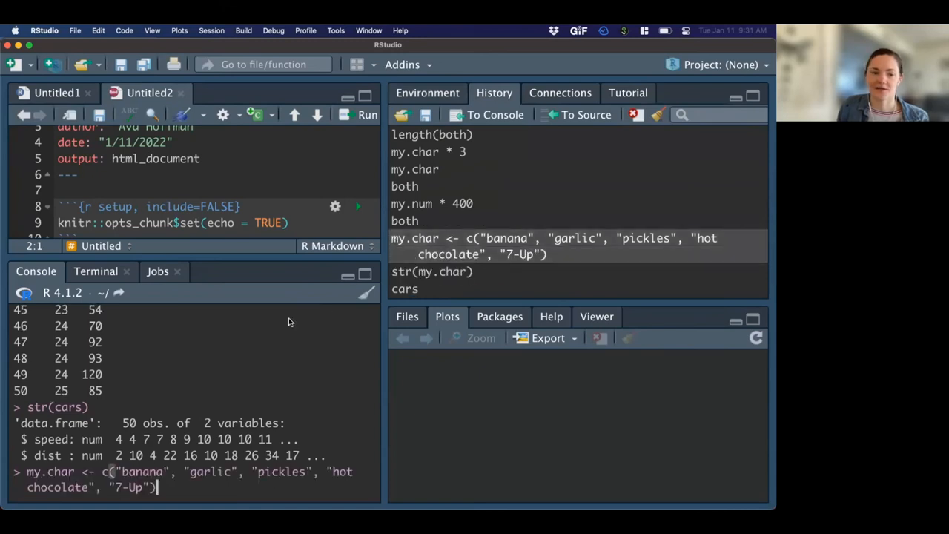
pyautogui.moveTo(314, 410)
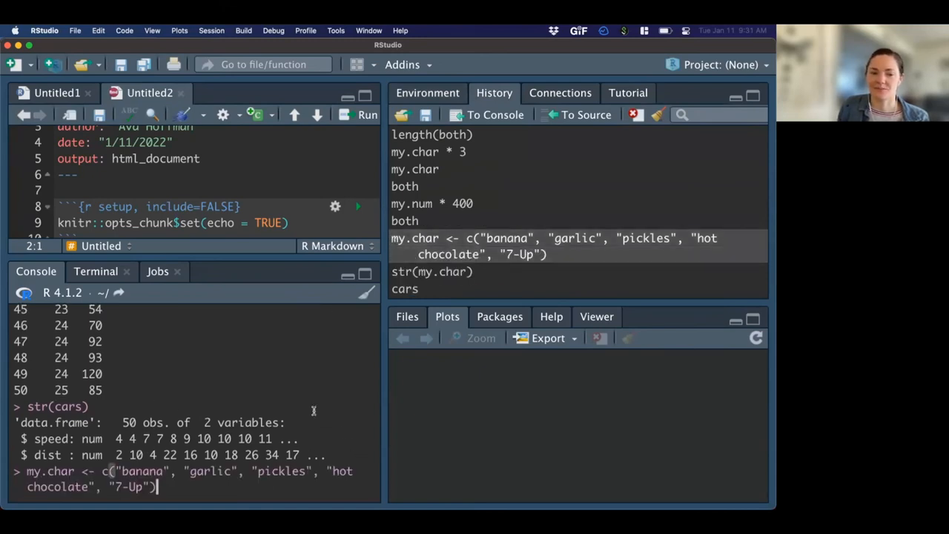
# Rerun the my.char <- c(...) assignment from History and browse further down the command list.
pyautogui.press('Return')
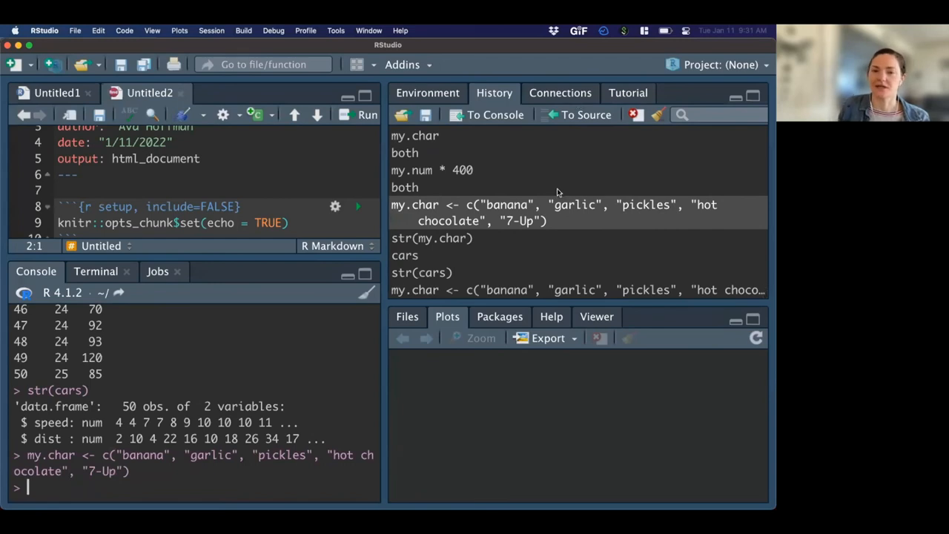
pyautogui.moveTo(472, 122)
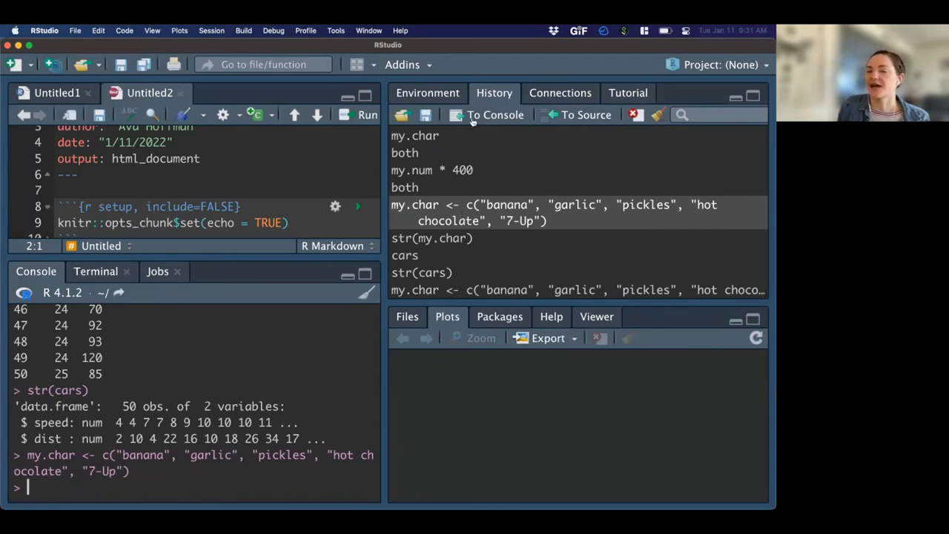
pyautogui.moveTo(481, 172)
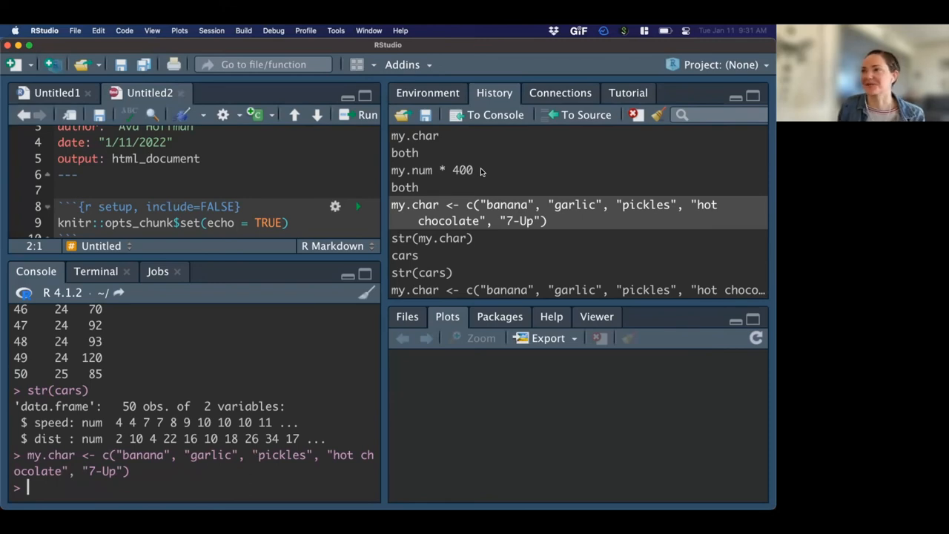
pyautogui.scroll(-3)
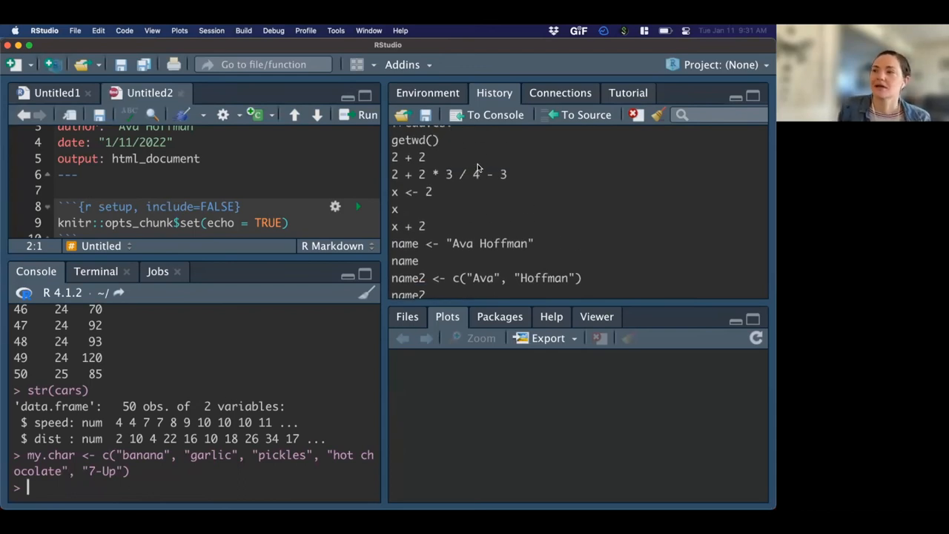
pyautogui.scroll(-3)
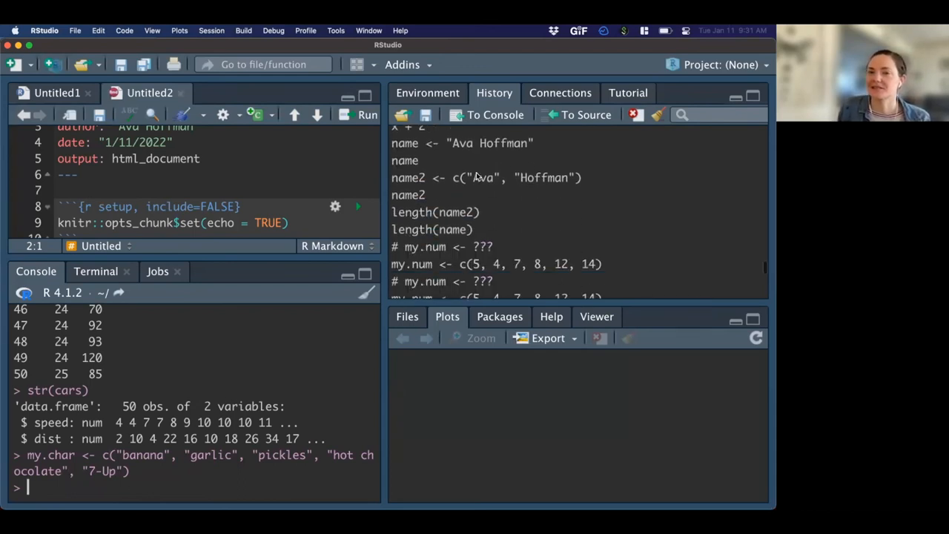
pyautogui.scroll(-3)
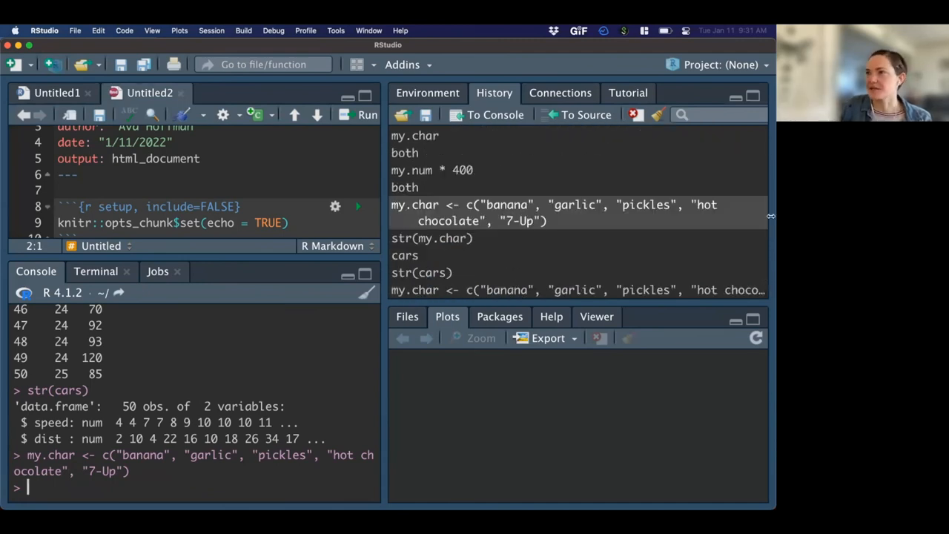
pyautogui.moveTo(244, 394)
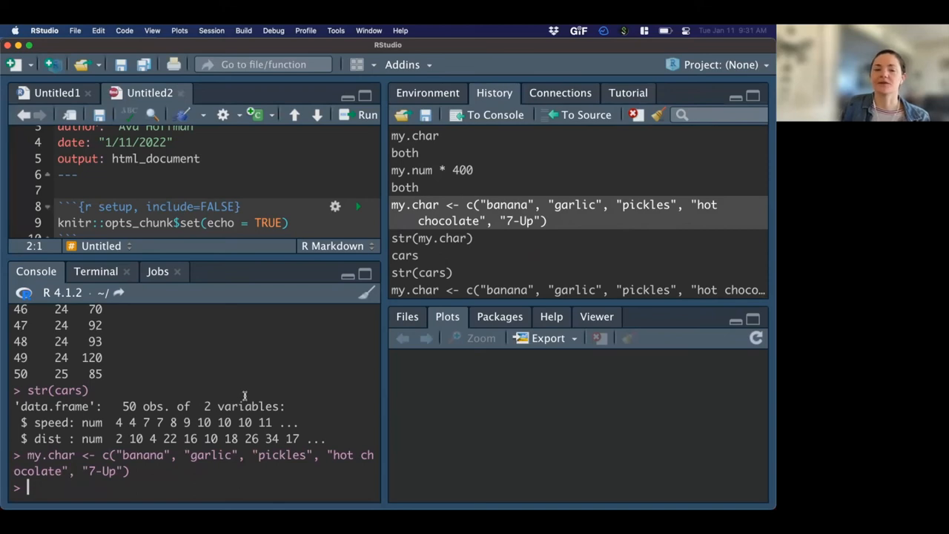
# Run str(cars) showing a data frame of 50 obs. of numeric speed and dist.
pyautogui.write('cars')
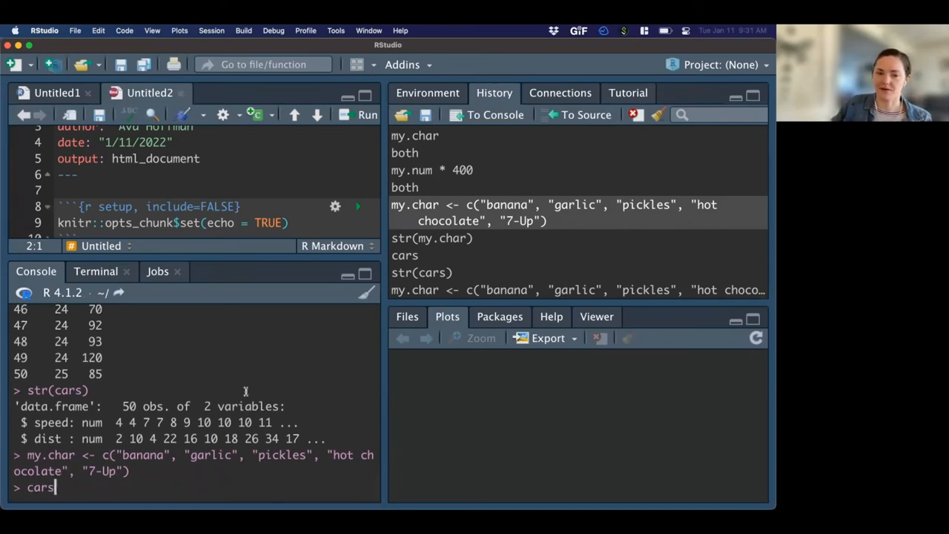
pyautogui.write('str(cars)')
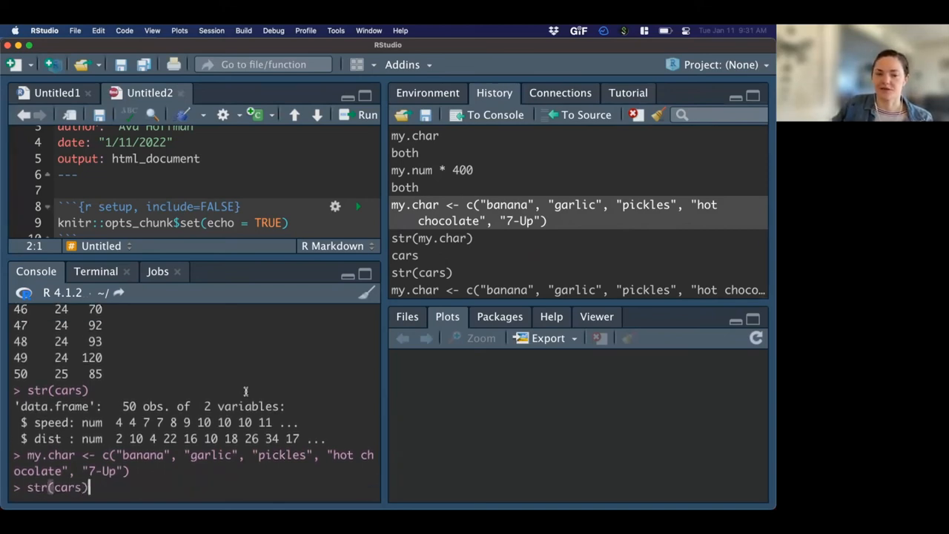
pyautogui.press('Return')
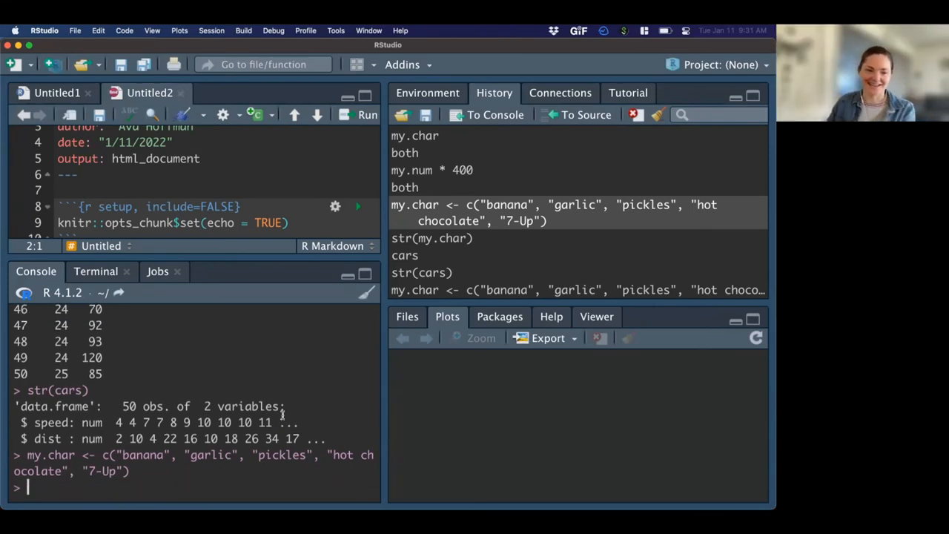
# Run str(my.charr) giving object-not-found, then str(my.char) showing the character vector.
pyautogui.write('str(')
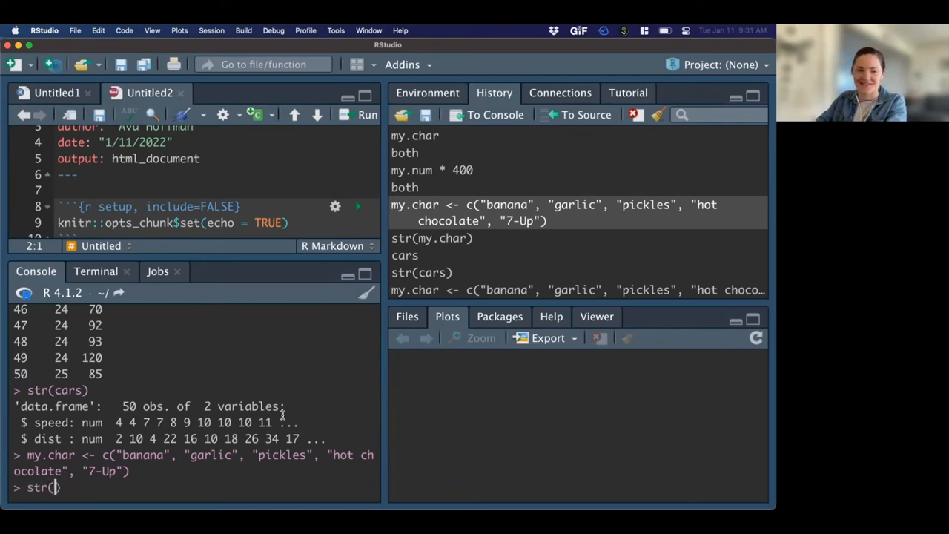
pyautogui.write('my.charr')
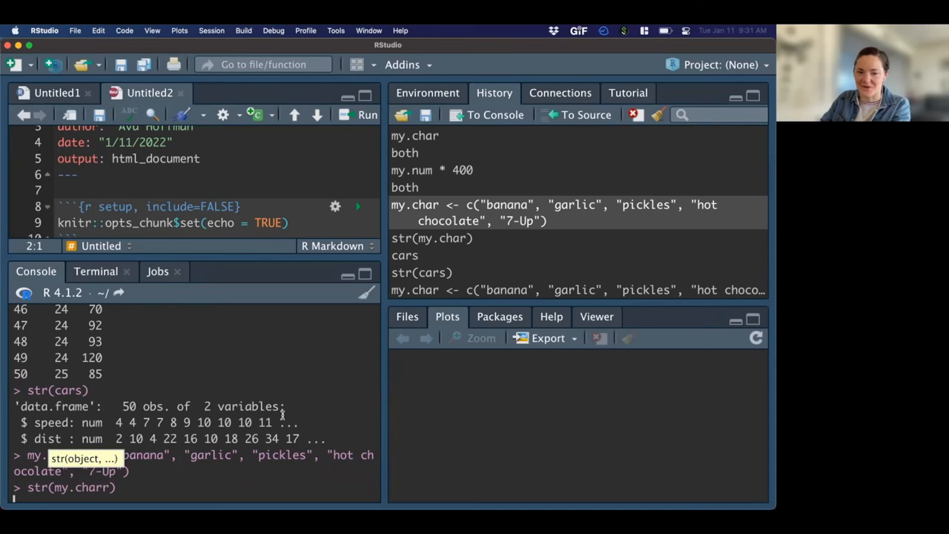
pyautogui.press('Return')
pyautogui.write('str(my.char)')
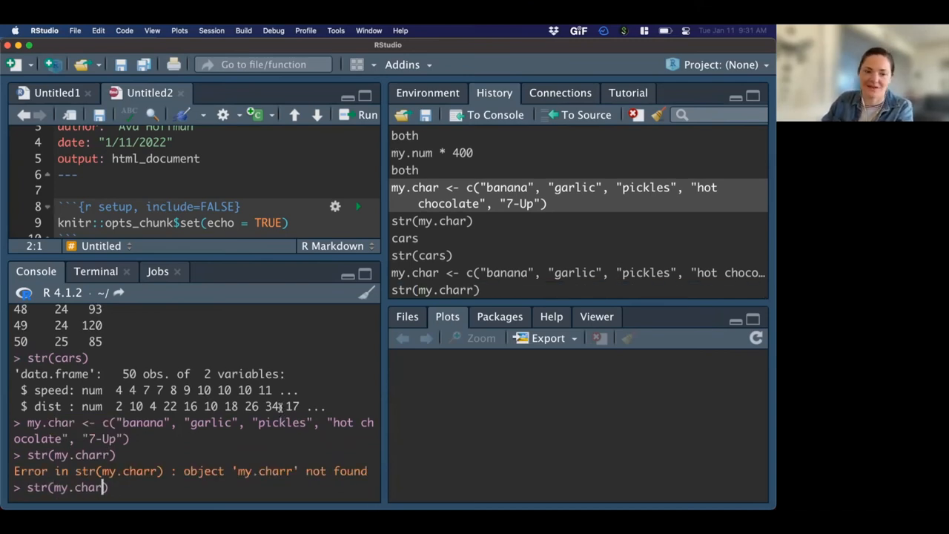
pyautogui.press('Return')
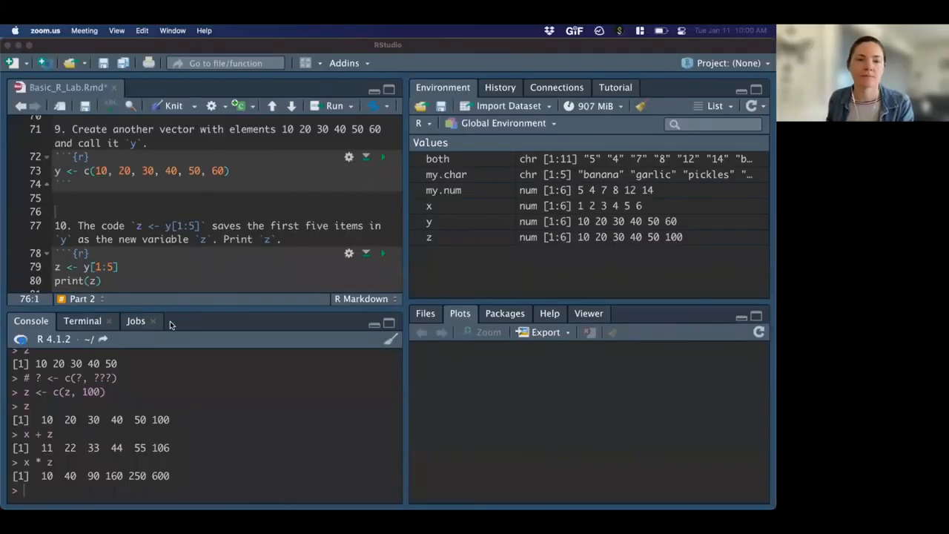
# Divide the text "ava" by 3 in the console to get the non-numeric argument error.
pyautogui.scroll(3)
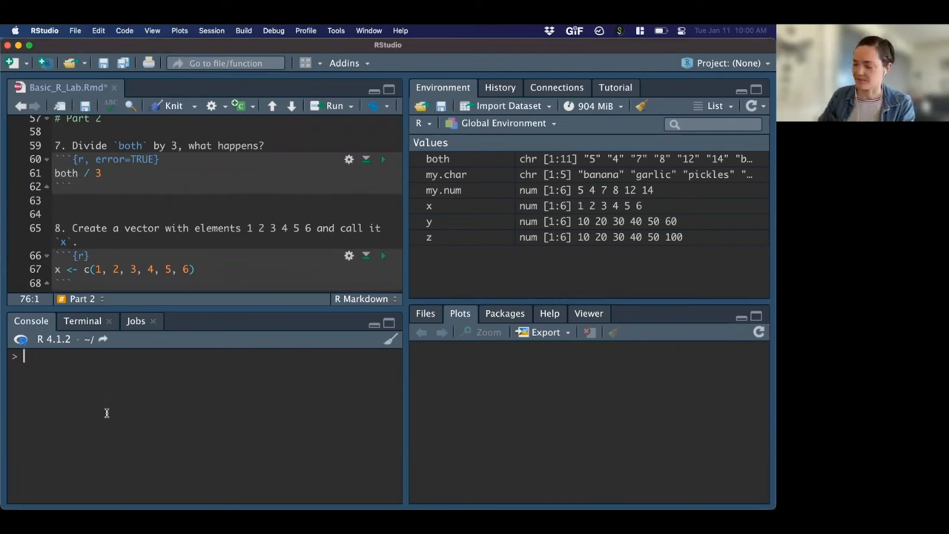
pyautogui.write('"ava"')
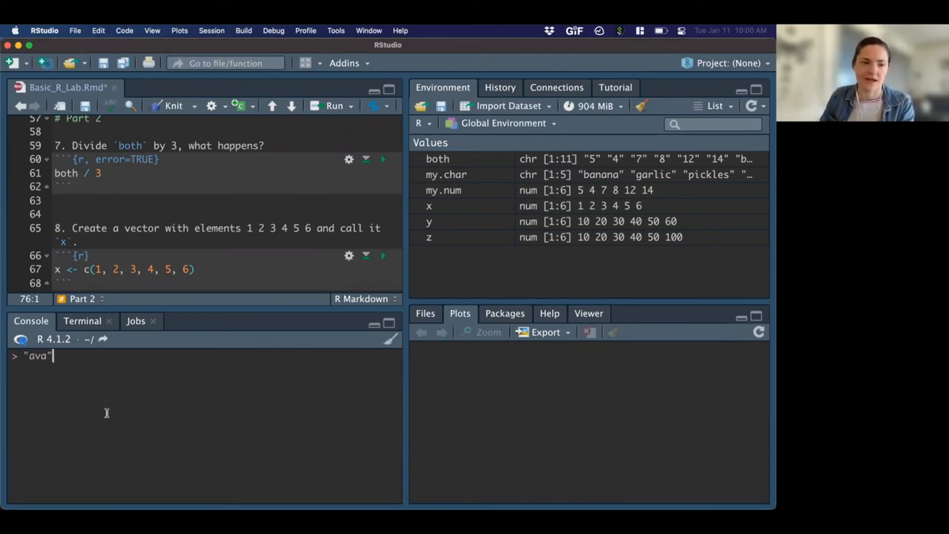
pyautogui.press('Return')
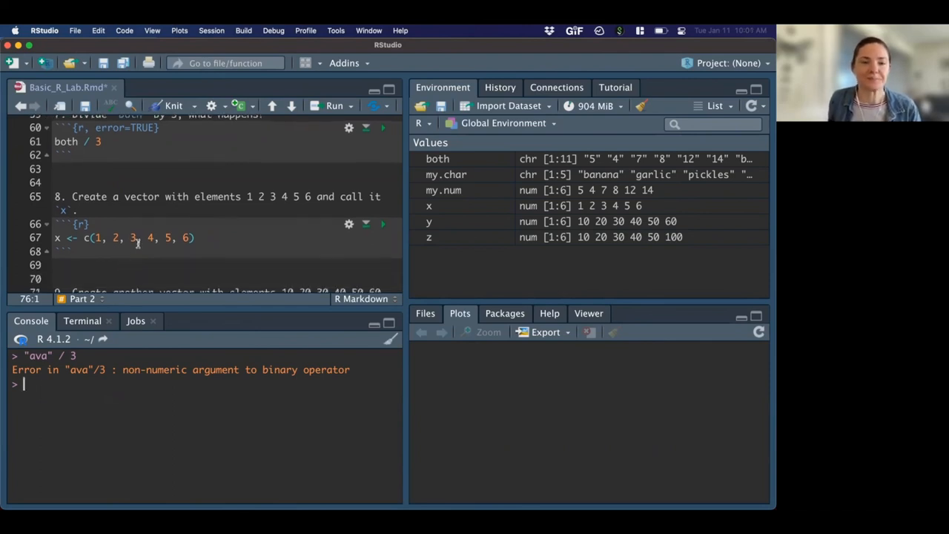
pyautogui.scroll(-3)
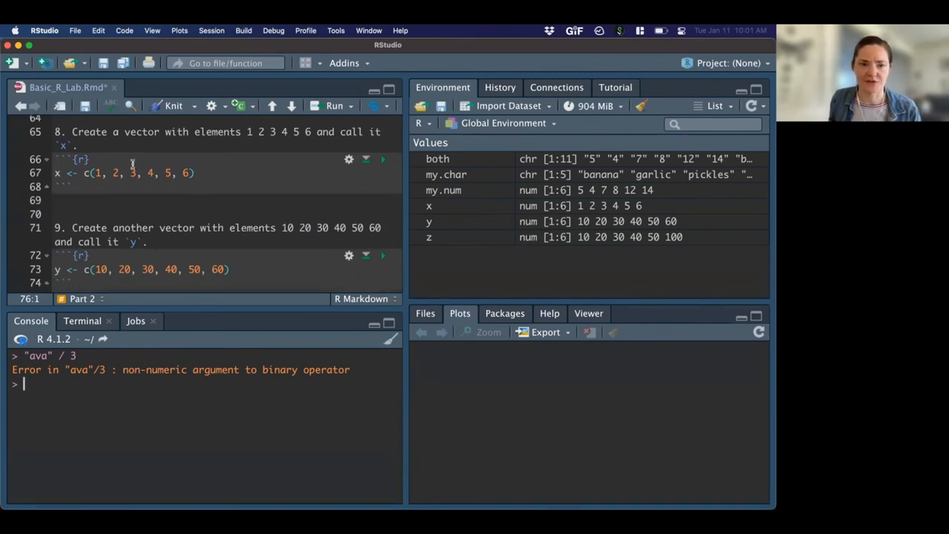
pyautogui.scroll(-3)
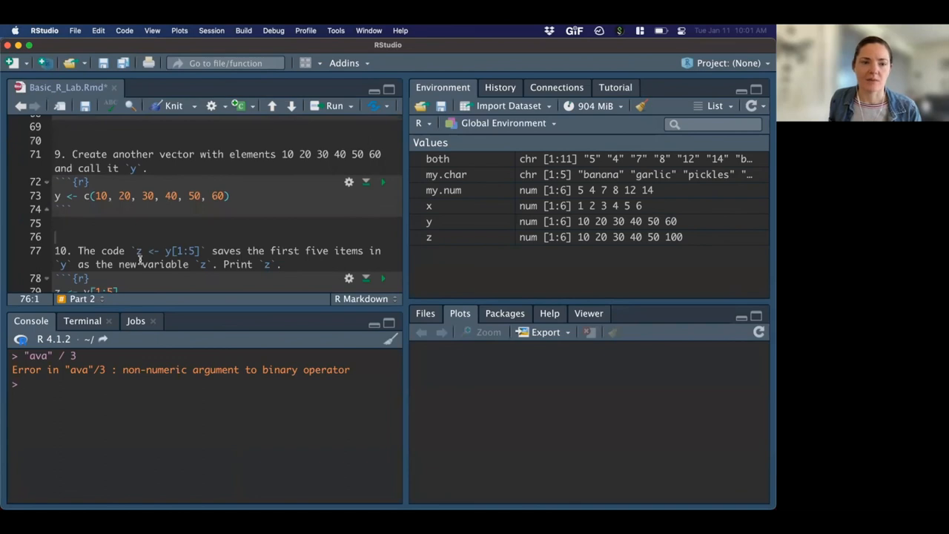
pyautogui.scroll(3)
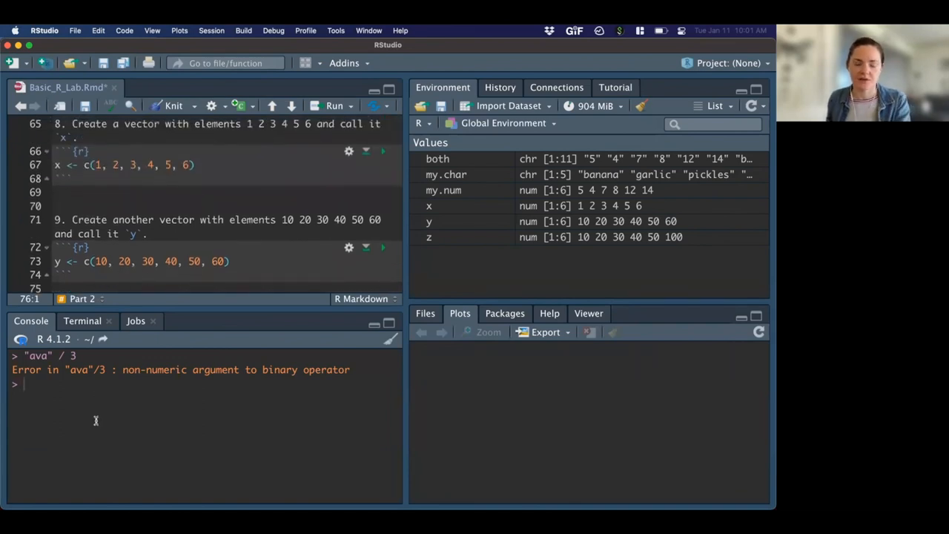
pyautogui.write('x')
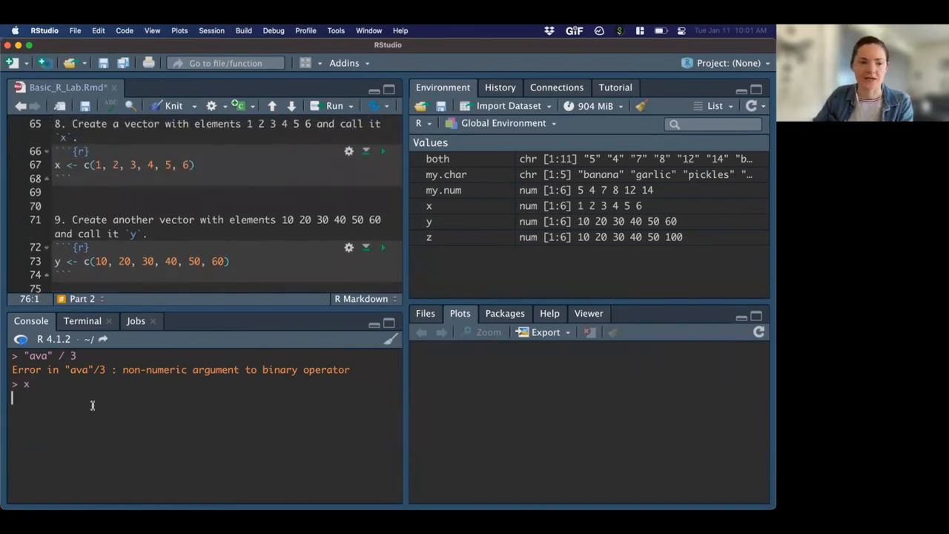
pyautogui.write('y')
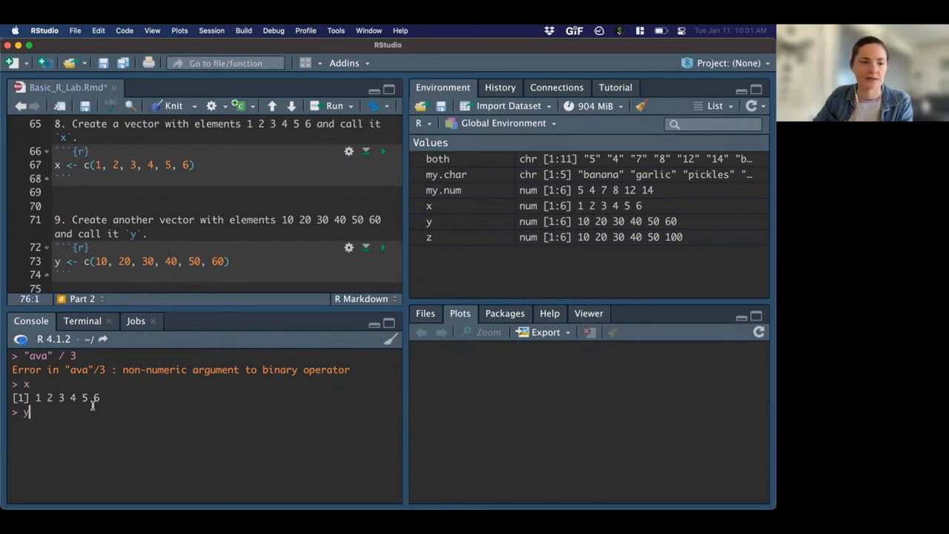
pyautogui.press('Return')
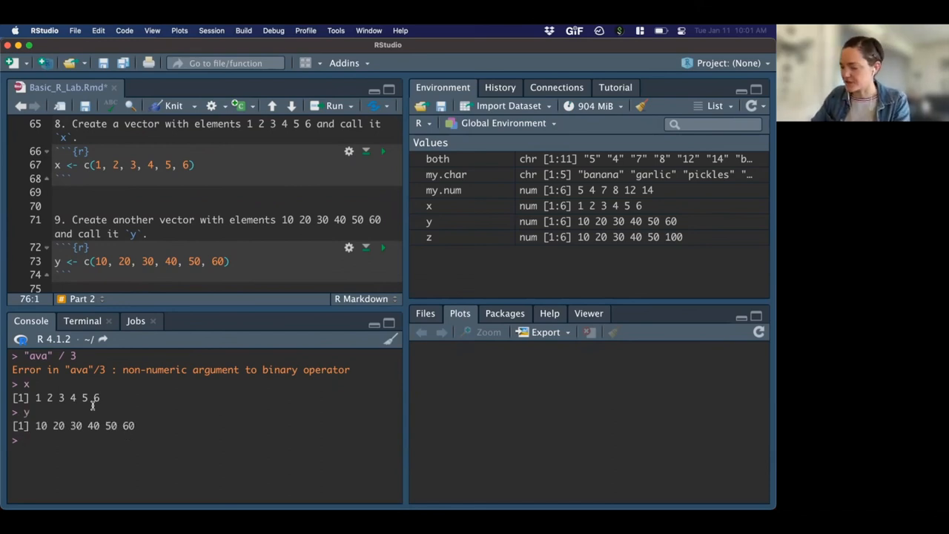
pyautogui.write('x + y')
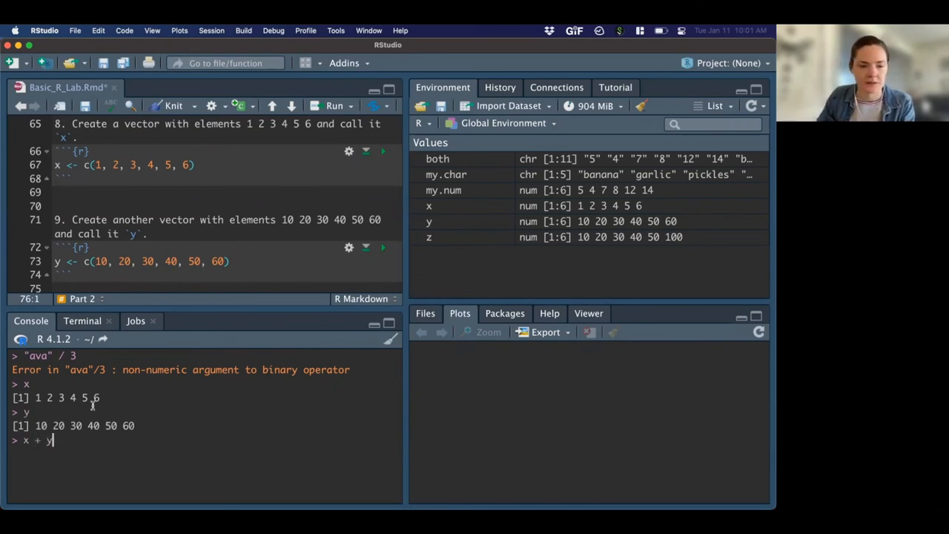
pyautogui.press('Return')
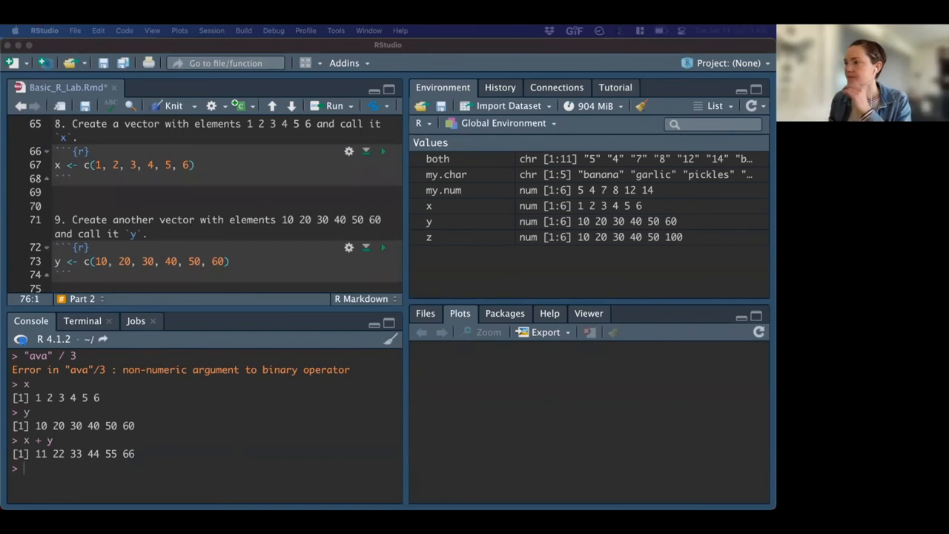
pyautogui.moveTo(252, 215)
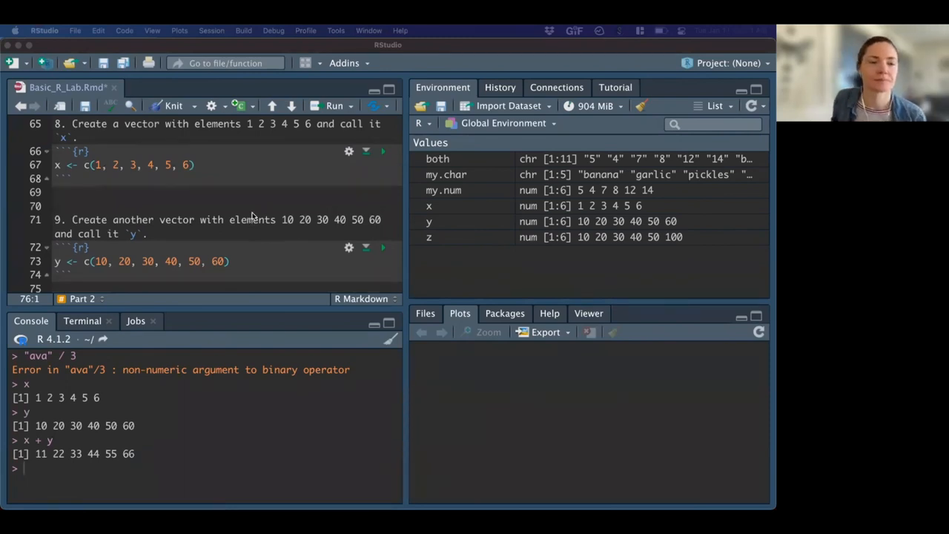
pyautogui.scroll(-3)
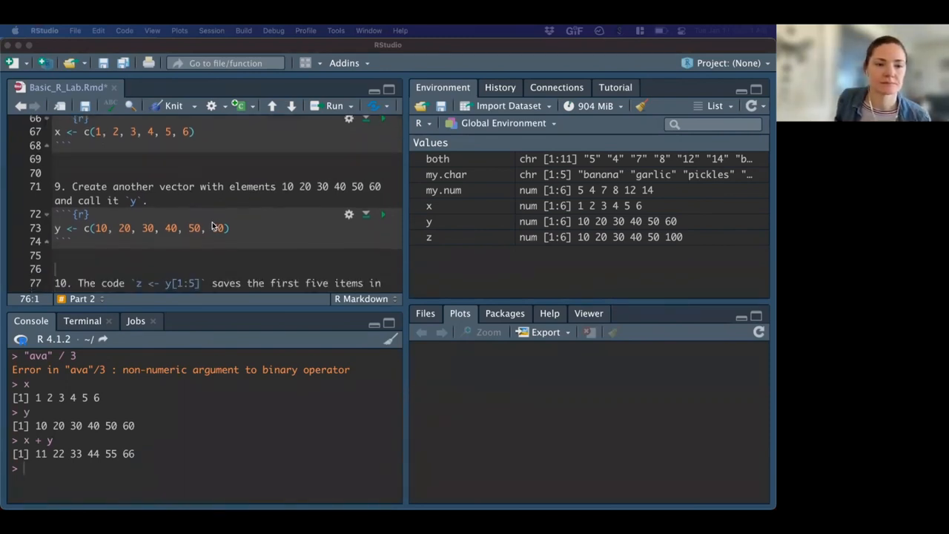
pyautogui.scroll(-3)
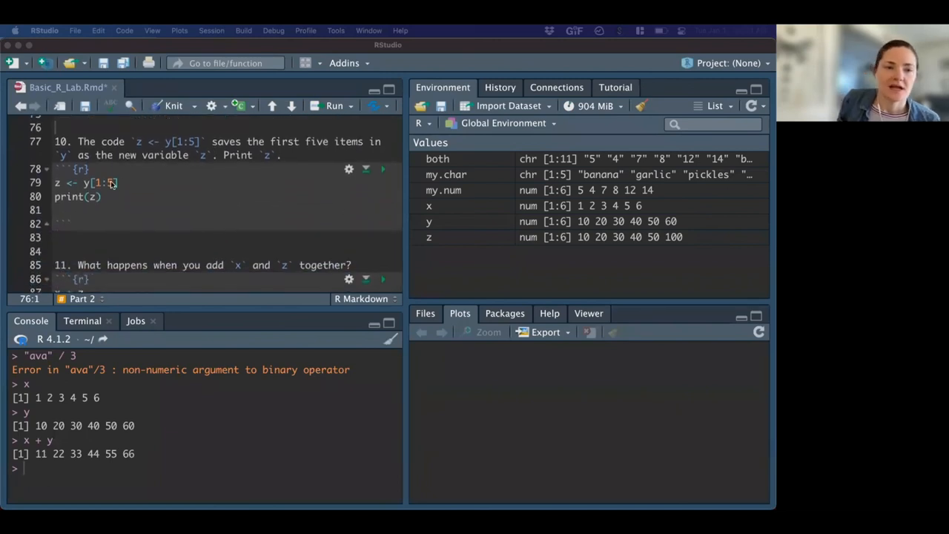
pyautogui.click(116, 183)
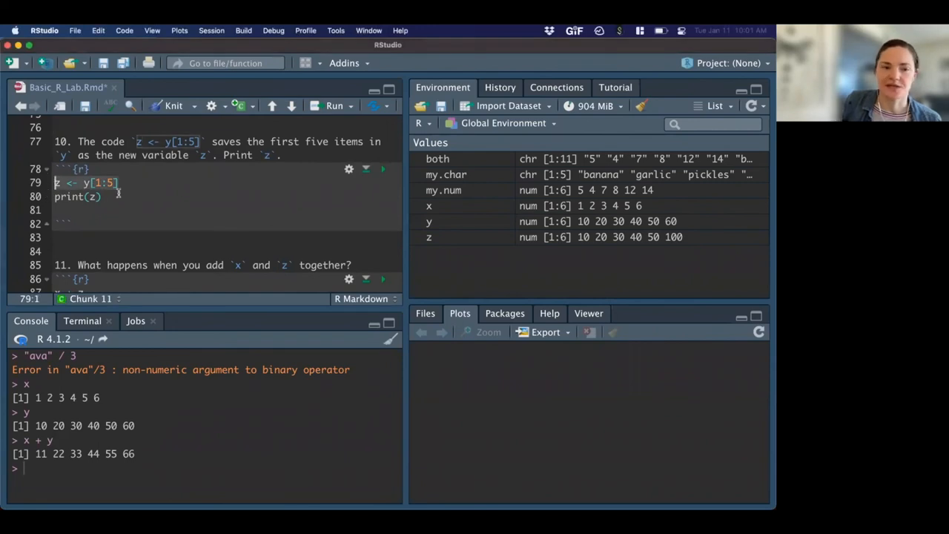
pyautogui.click(136, 182)
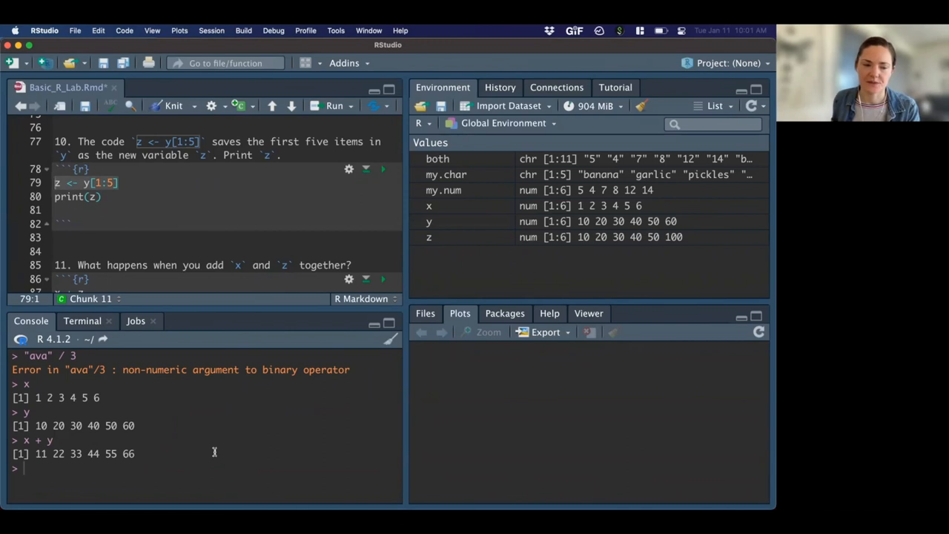
pyautogui.write('z')
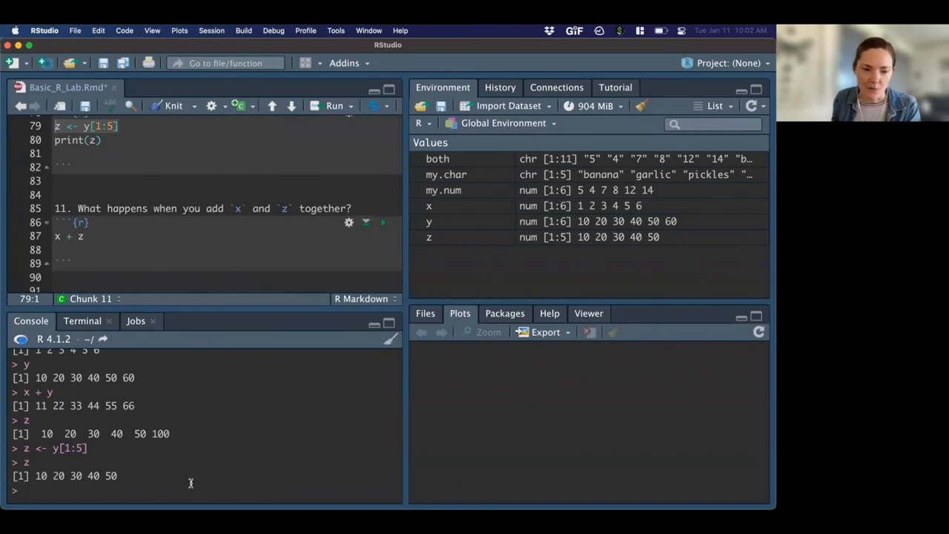
pyautogui.write('x +')
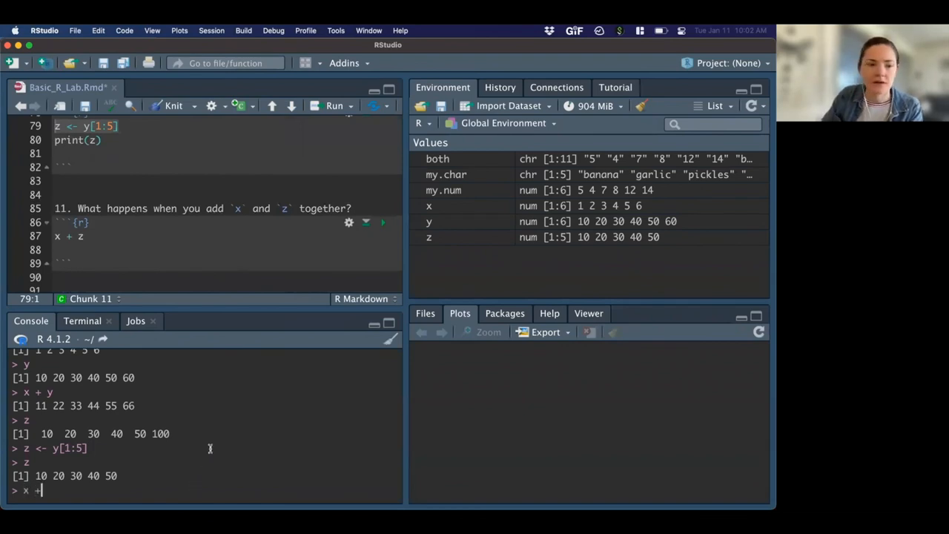
pyautogui.write('z')
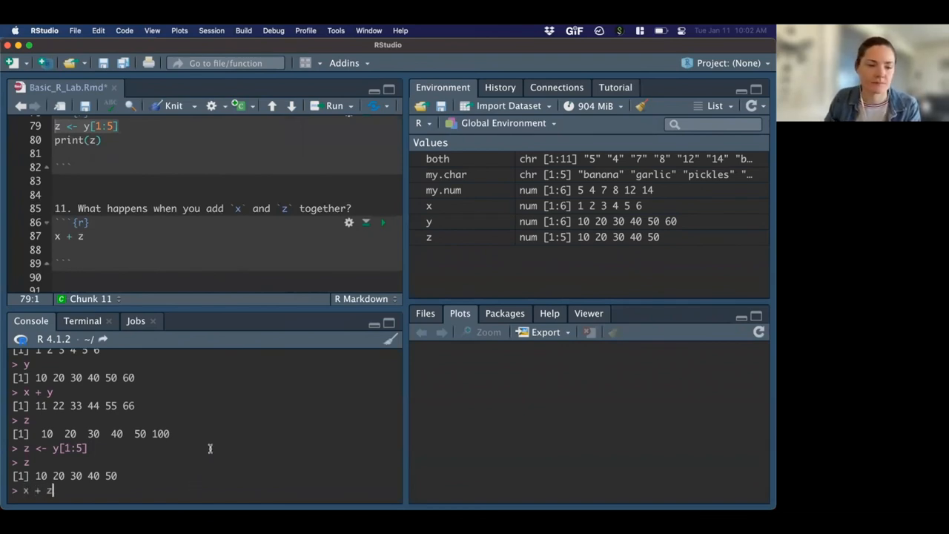
pyautogui.press('Return')
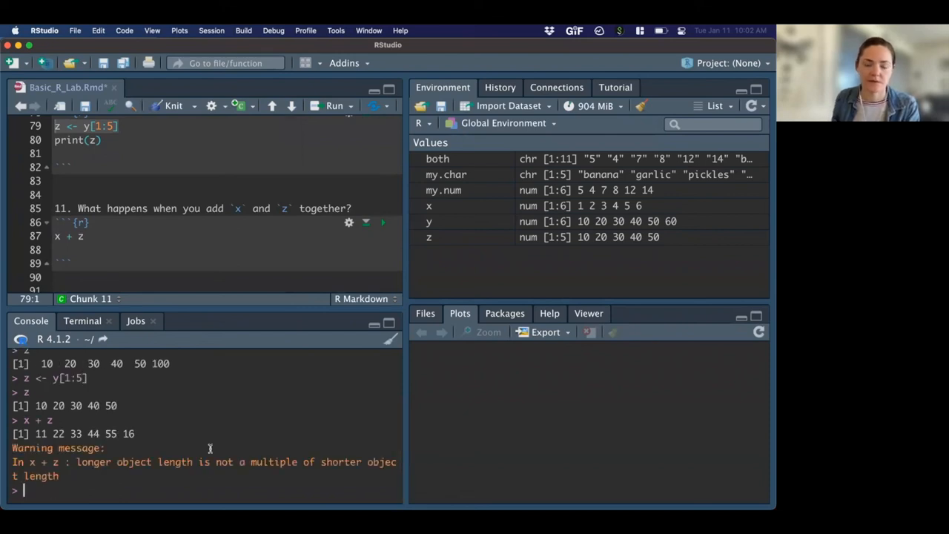
pyautogui.moveTo(54, 433); pyautogui.dragTo(135, 433)
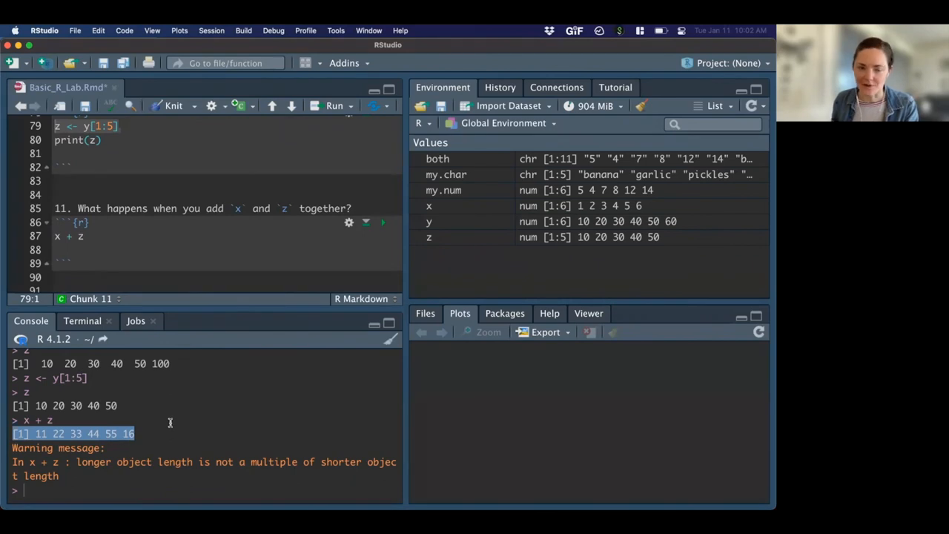
pyautogui.moveTo(104, 437)
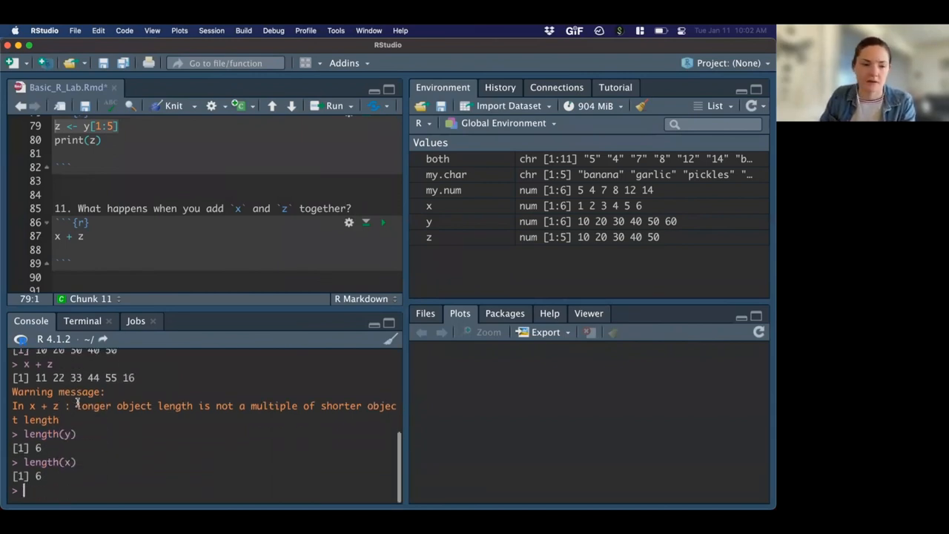
# Check length(x) is 6 alongside the length checks for y and z.
pyautogui.write('length(x)')
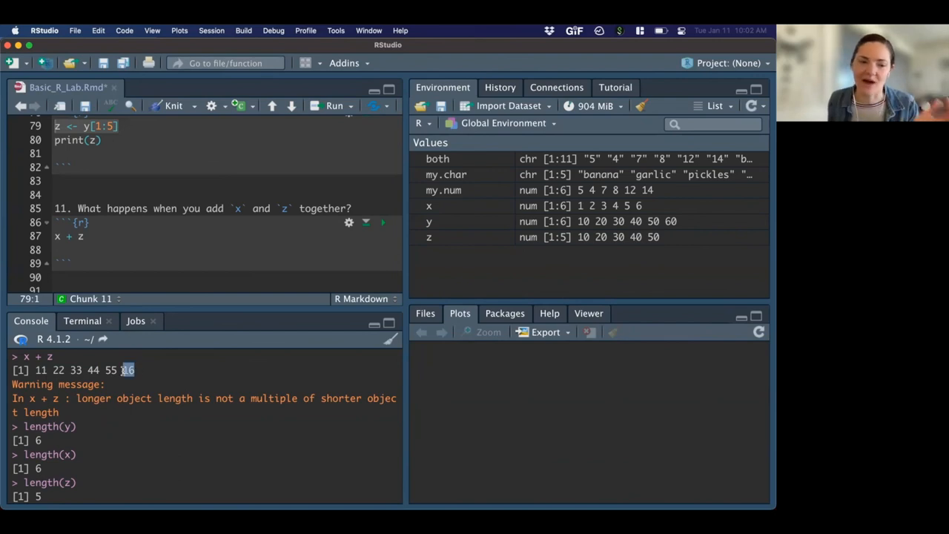
pyautogui.scroll(-3)
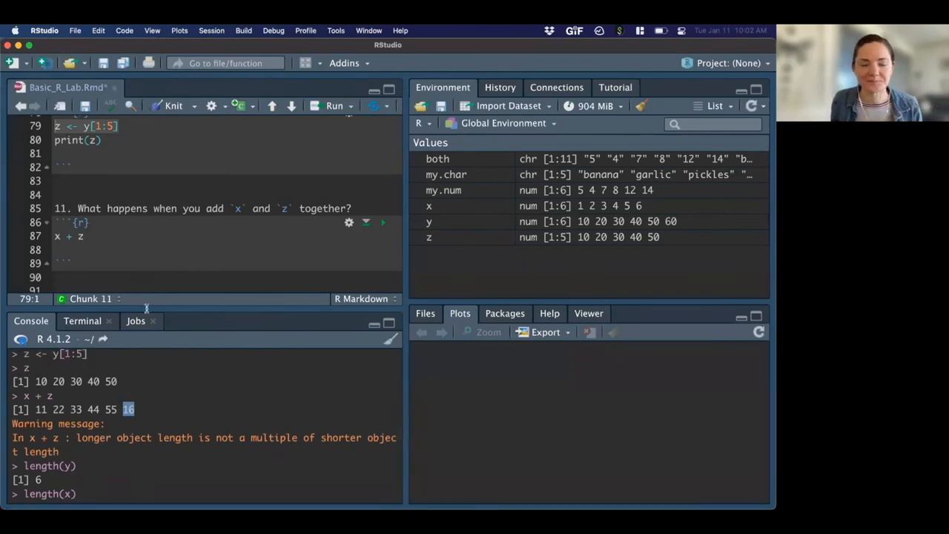
pyautogui.scroll(-3)
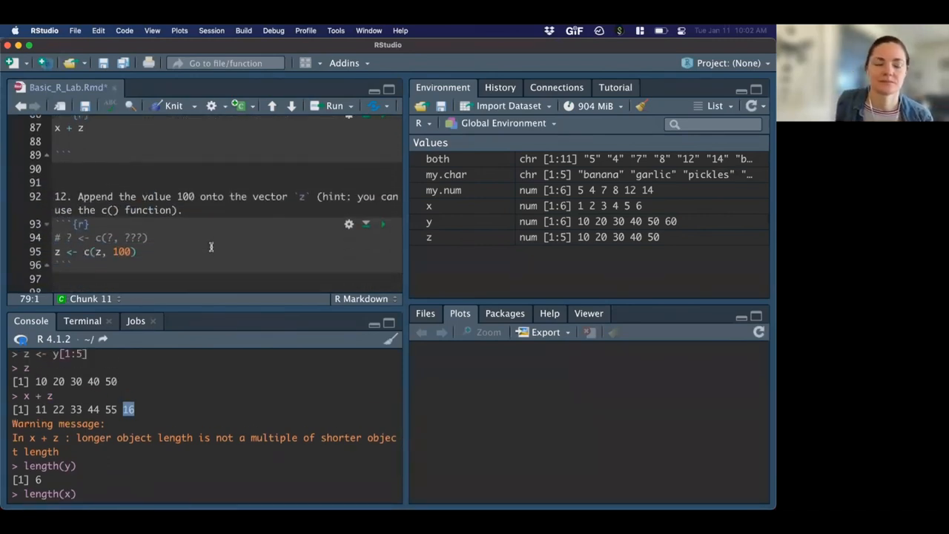
pyautogui.scroll(-3)
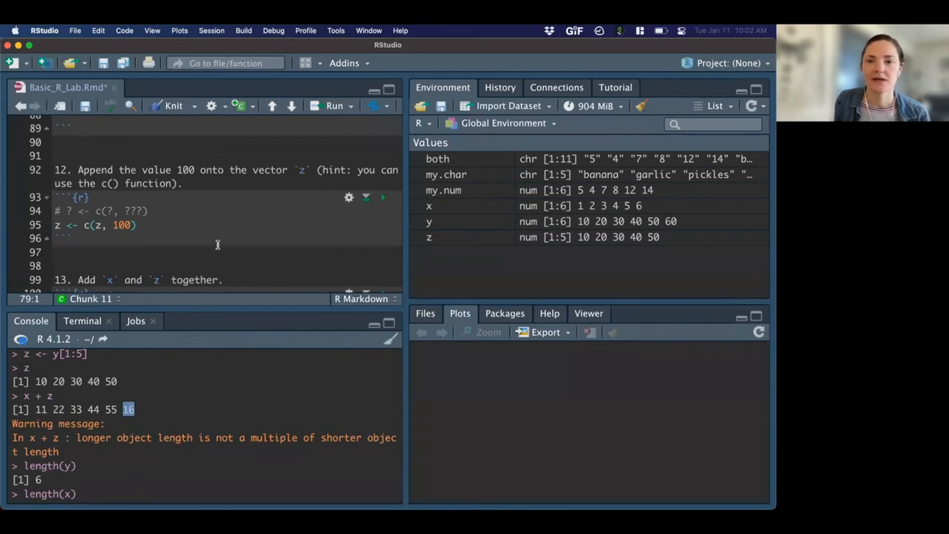
pyautogui.scroll(-3)
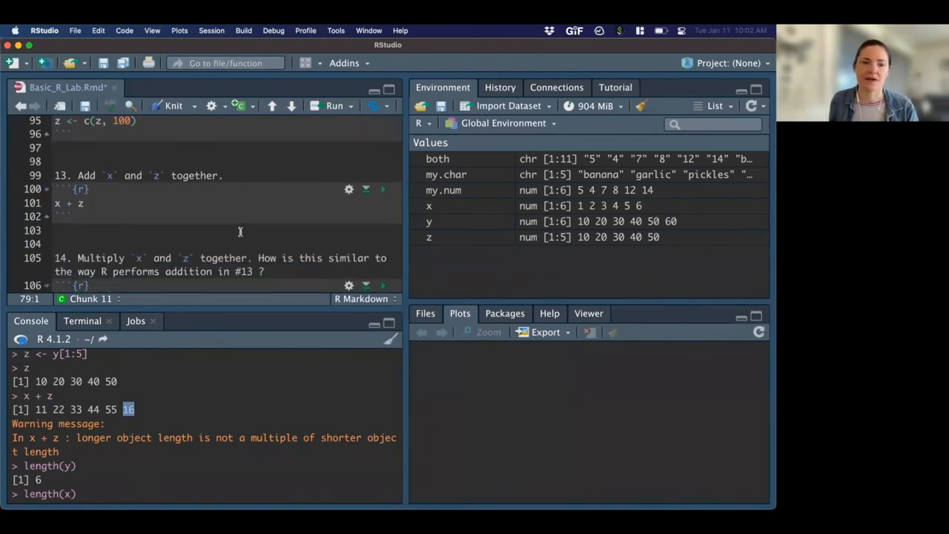
pyautogui.scroll(3)
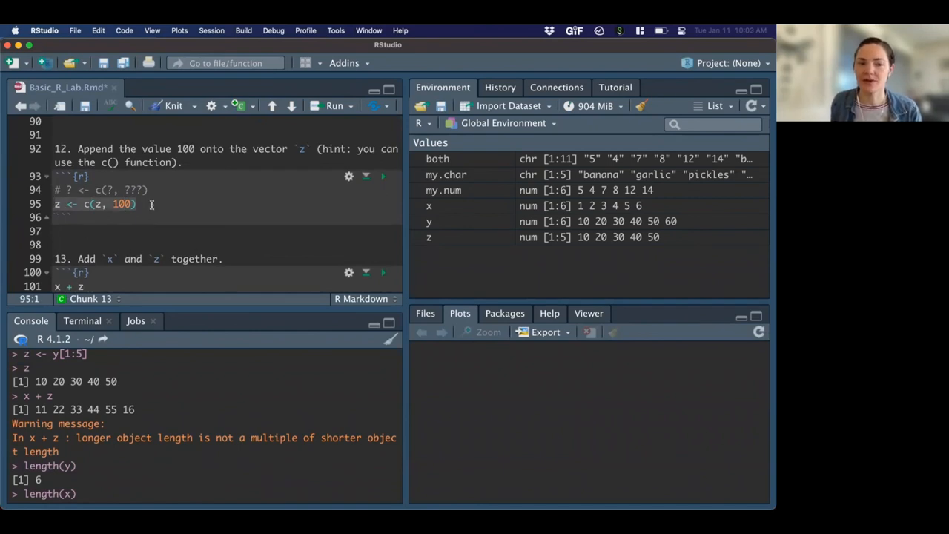
pyautogui.scroll(-3)
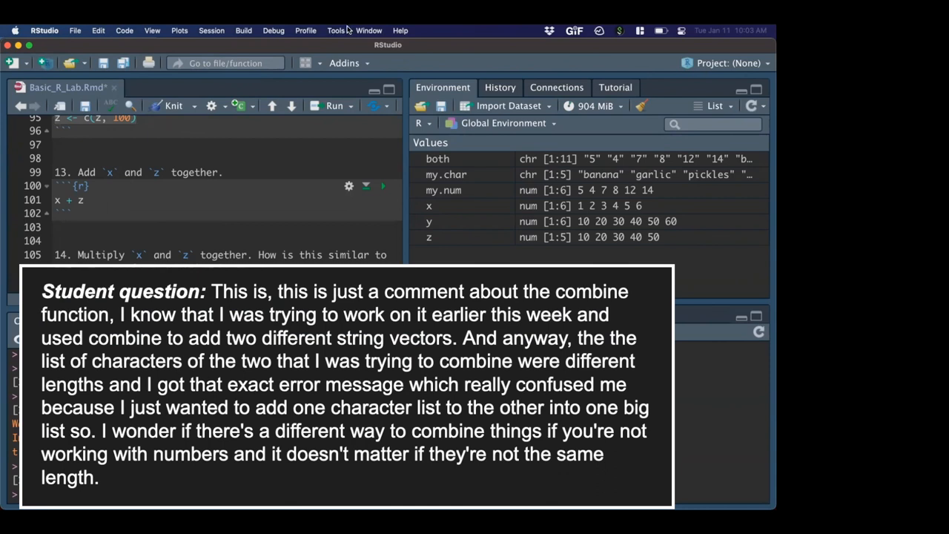
pyautogui.moveTo(231, 183)
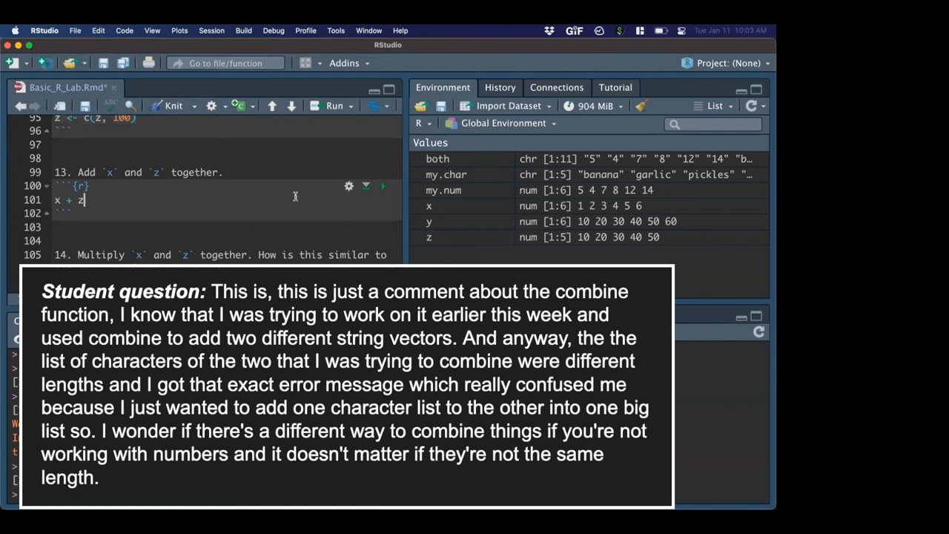
pyautogui.moveTo(190, 228)
pyautogui.write('length(z')
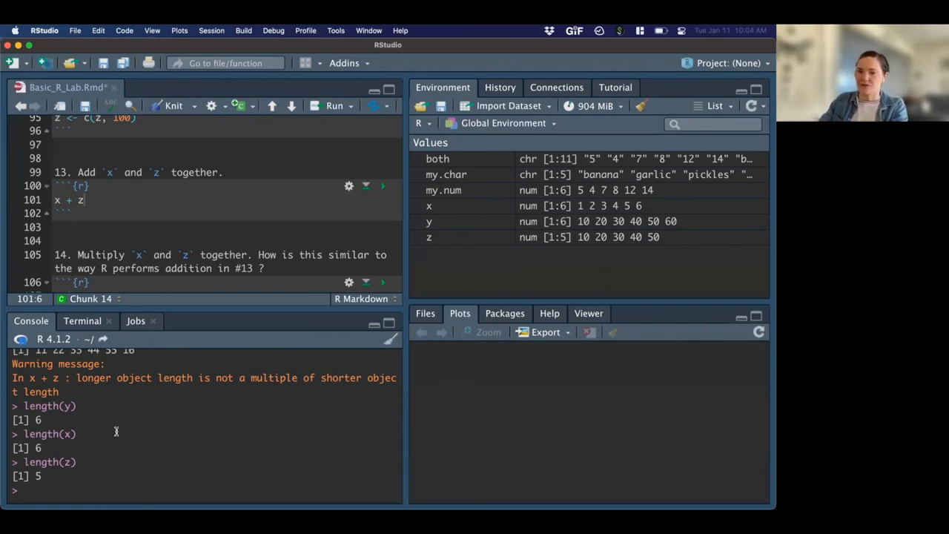
# Run c(my.char, "hello") listing six strings ending in hello, then start c(my.char, "hello", m...).
pyautogui.write('c(my.c')
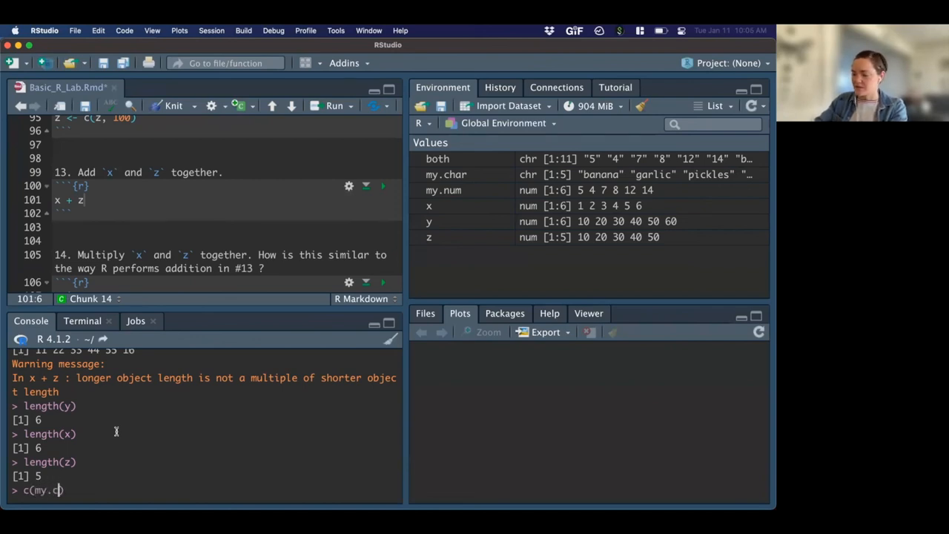
pyautogui.write('har,')
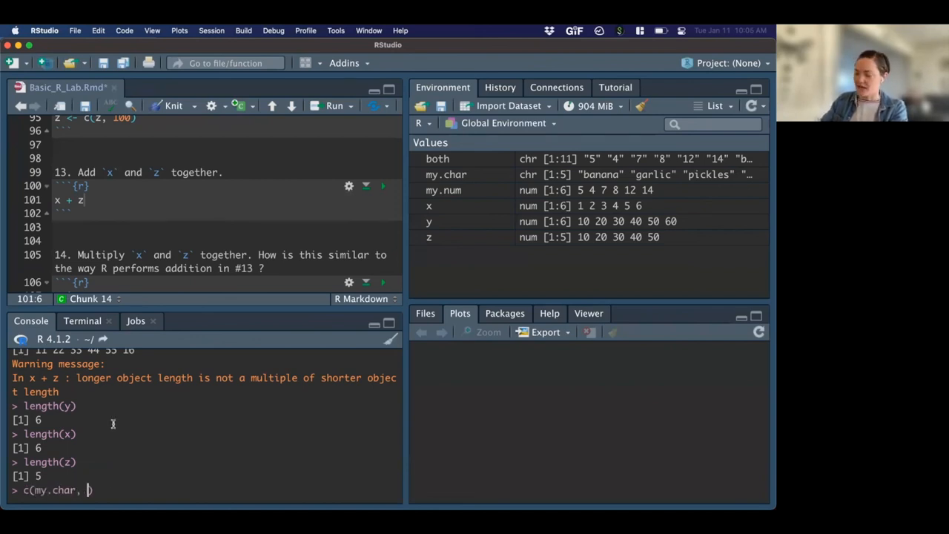
pyautogui.write('""')
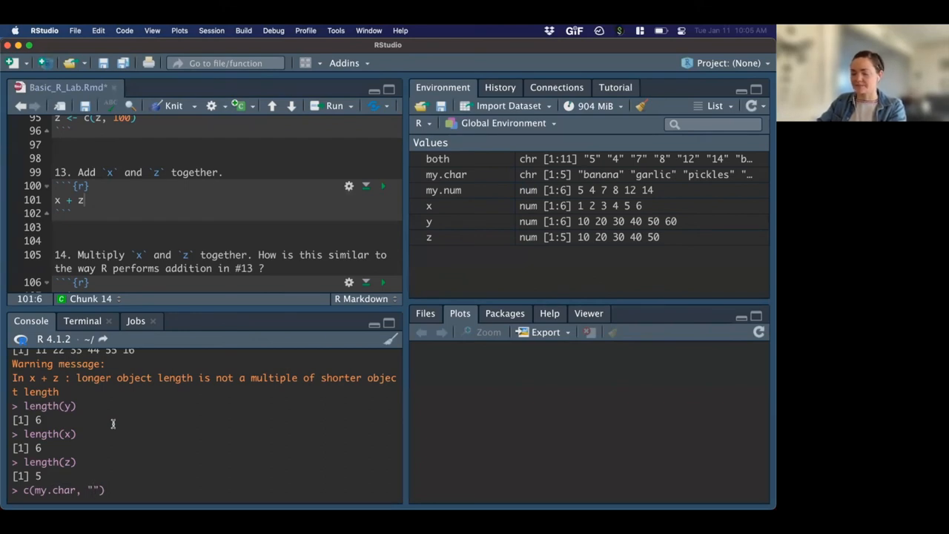
pyautogui.write('hel')
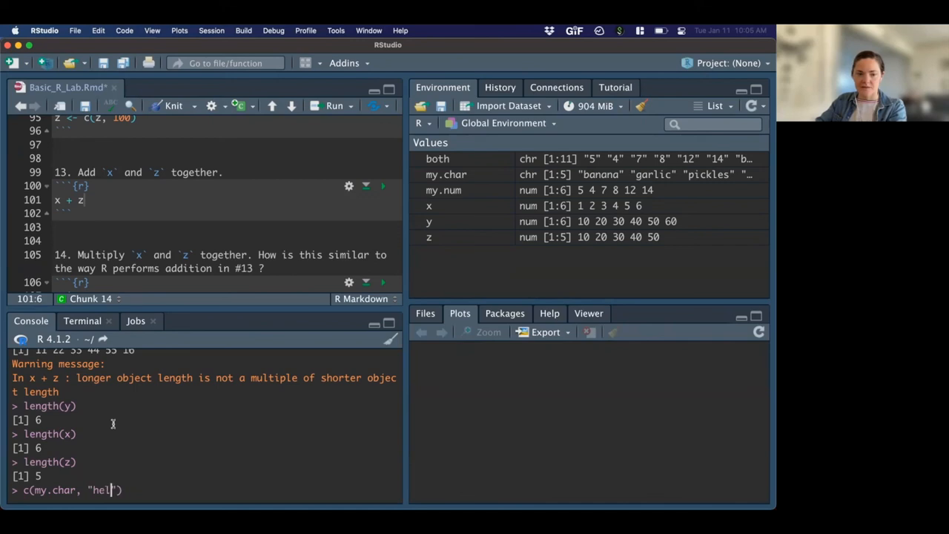
pyautogui.write('lo')
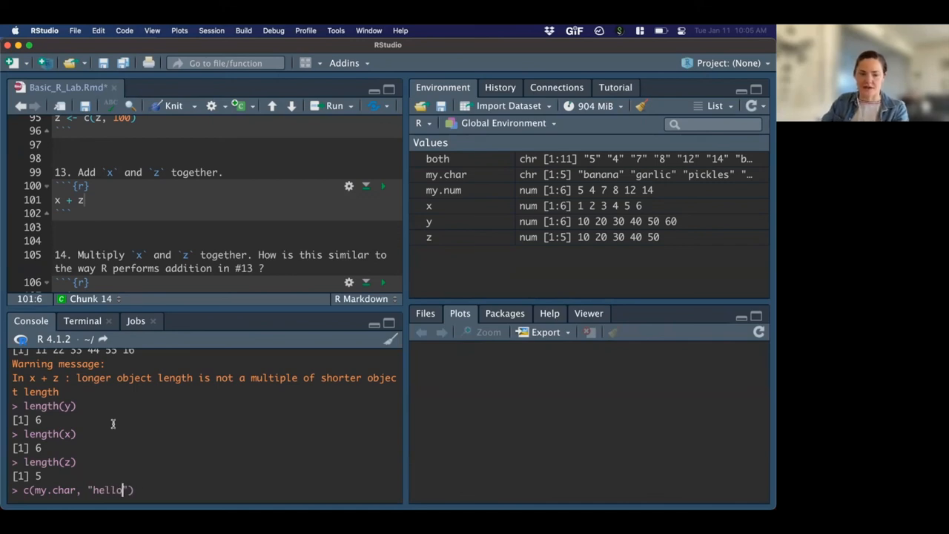
pyautogui.press('Return')
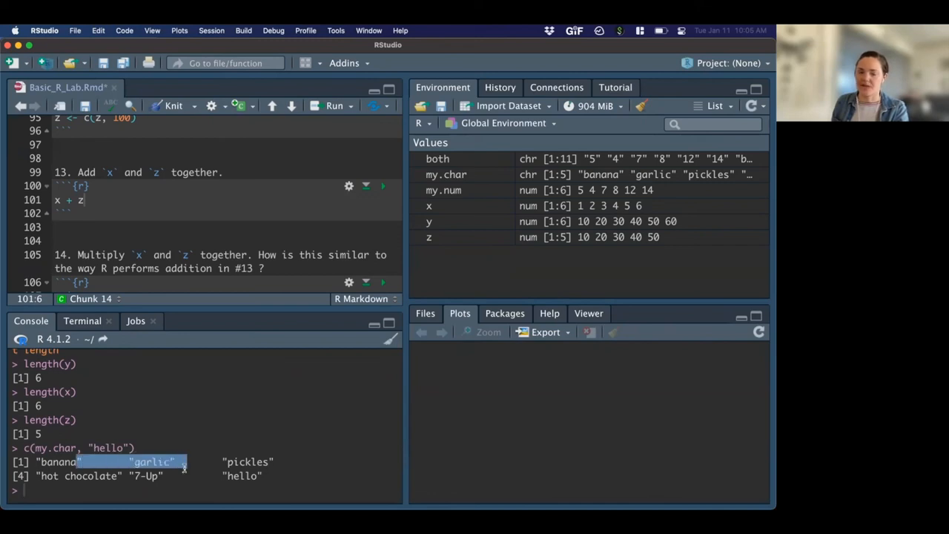
pyautogui.write('c(my.char, "hello")')
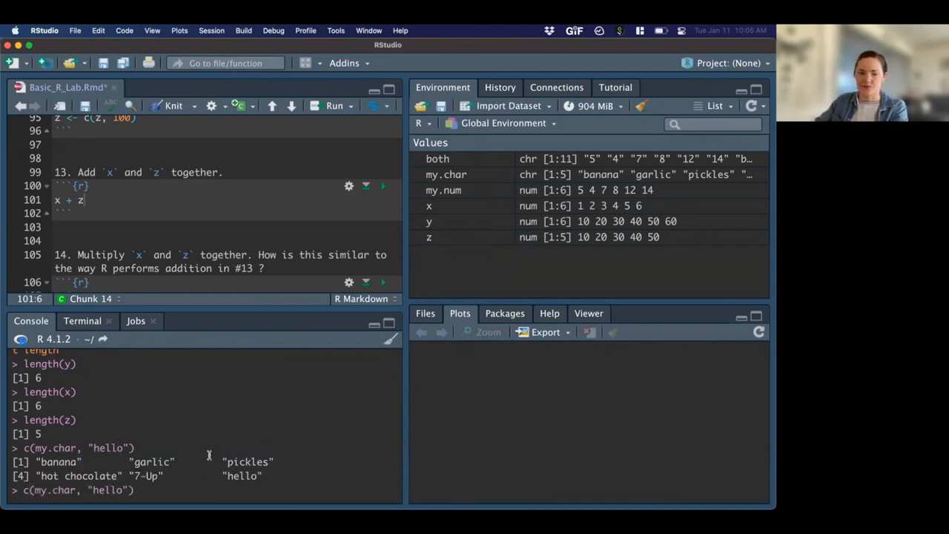
pyautogui.write(', m')
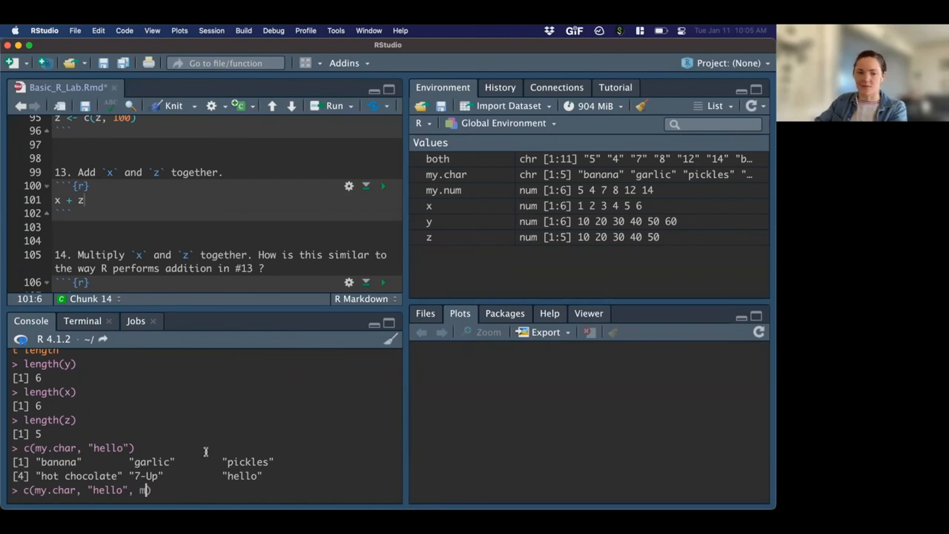